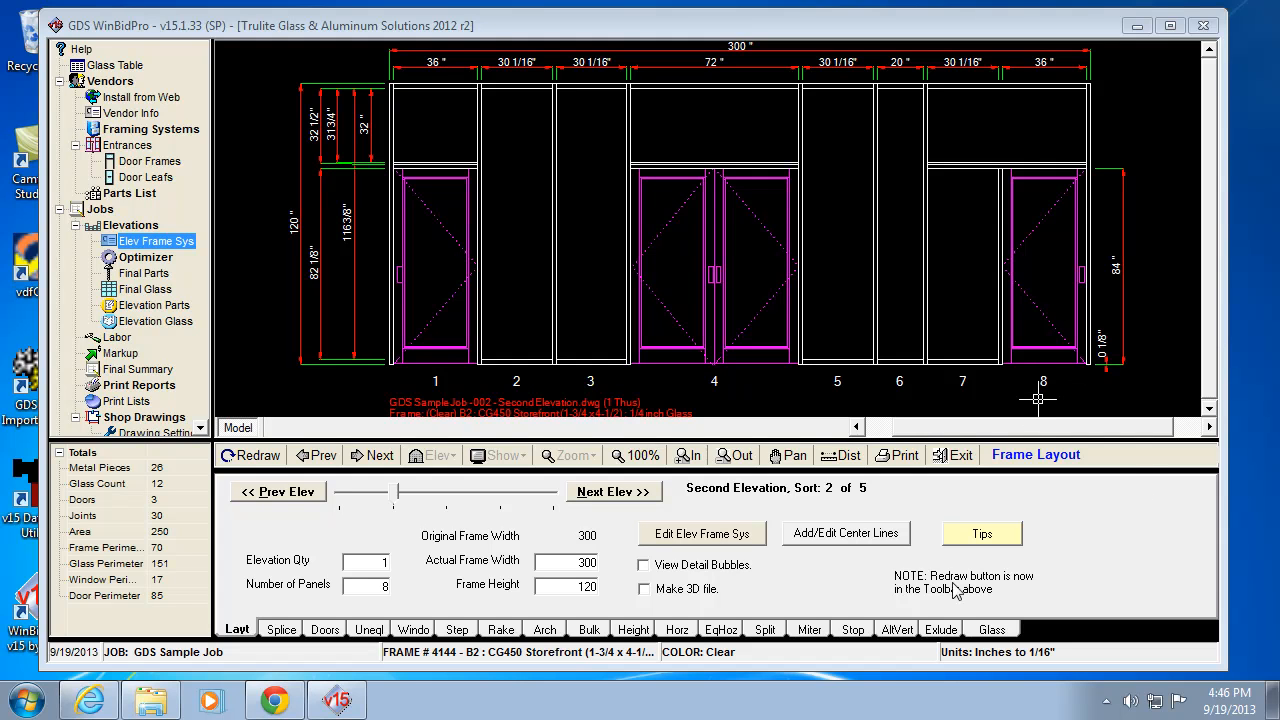
pyautogui.moveTo(860, 652)
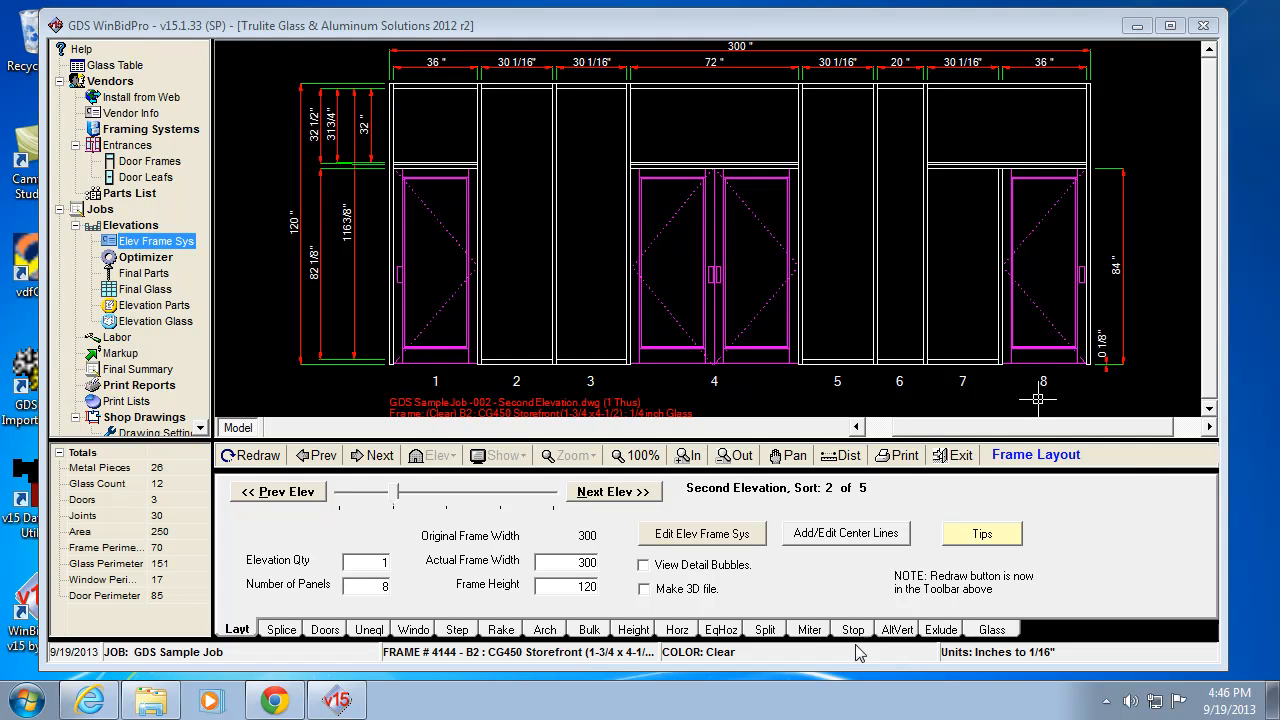
pyautogui.moveTo(796, 644)
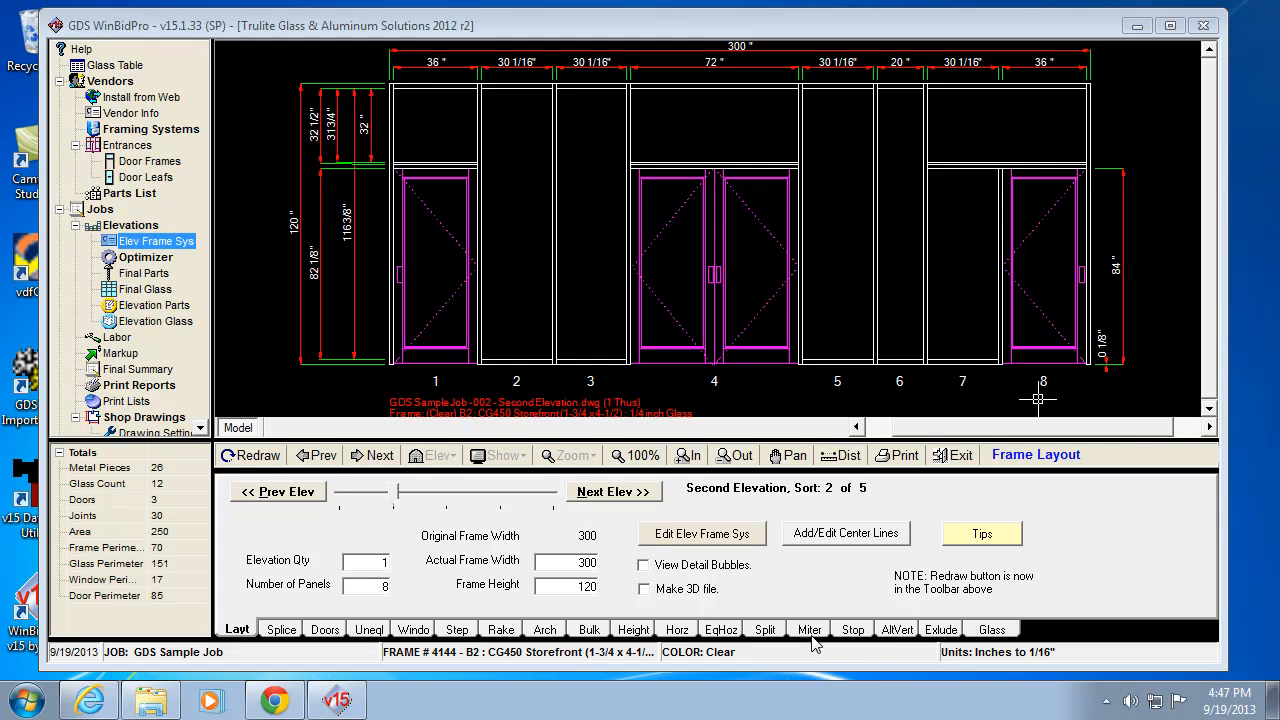
pyautogui.moveTo(764, 640)
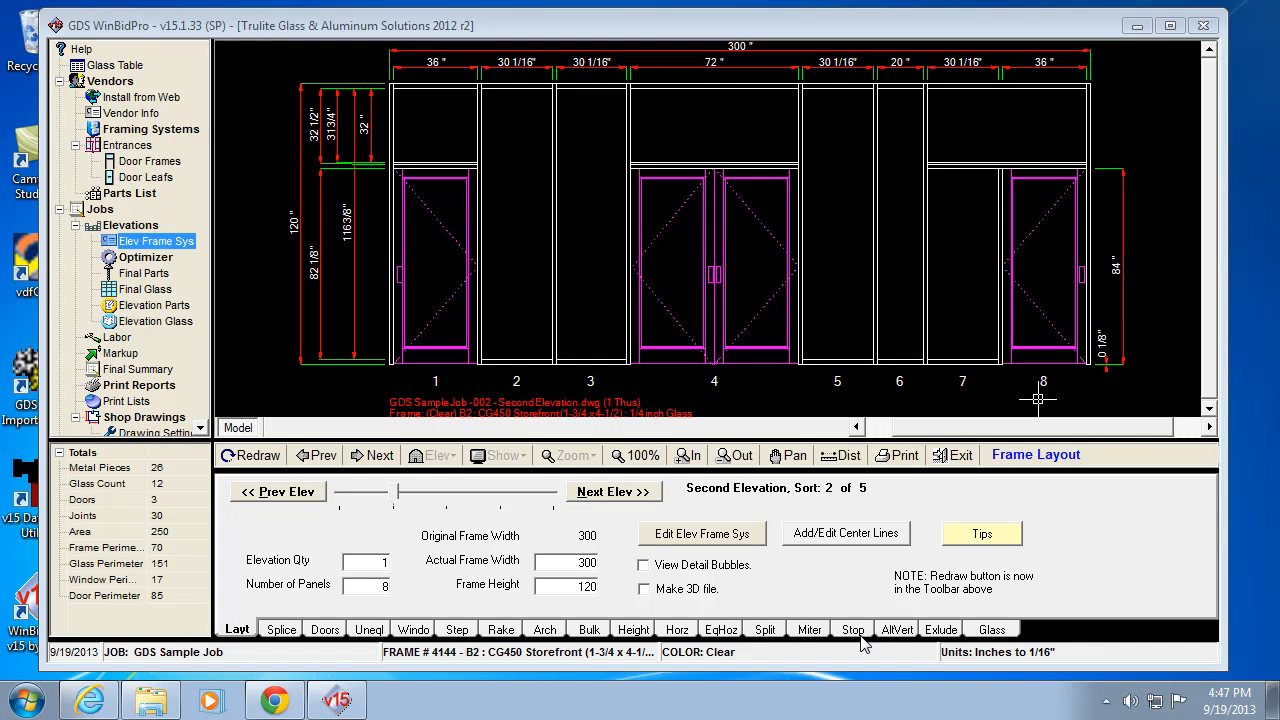
pyautogui.moveTo(760, 640)
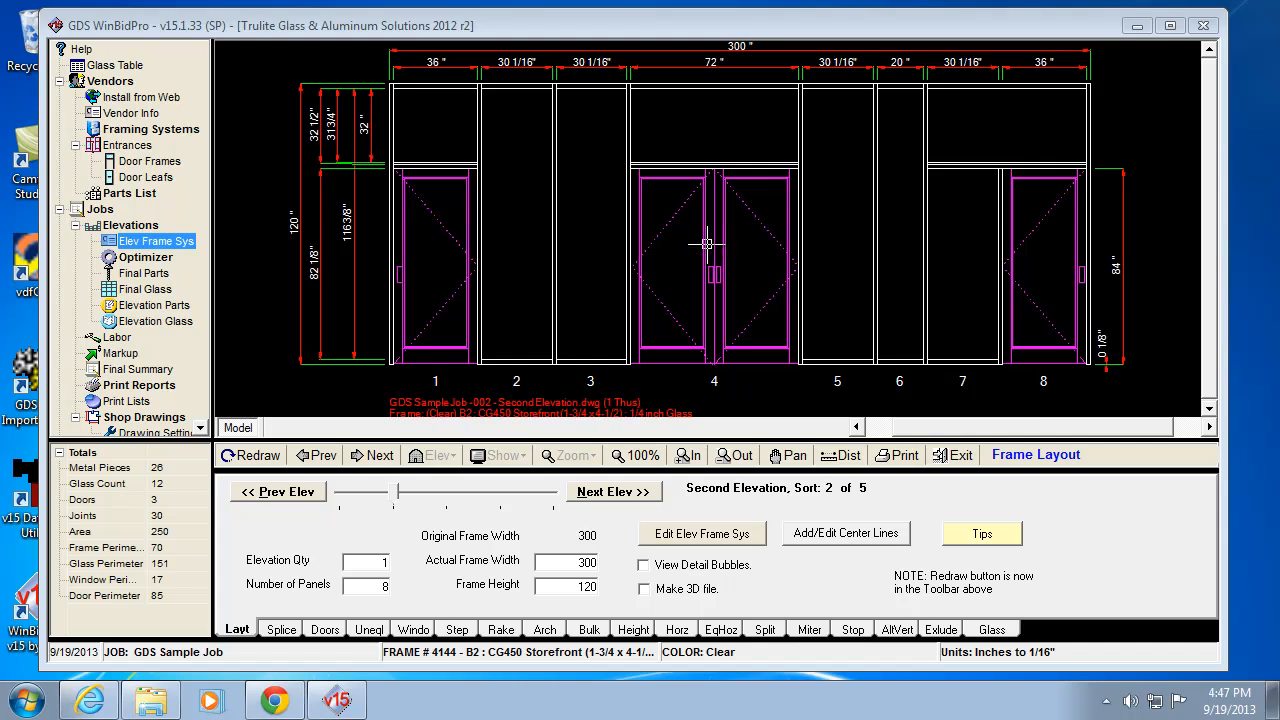
pyautogui.moveTo(716, 96)
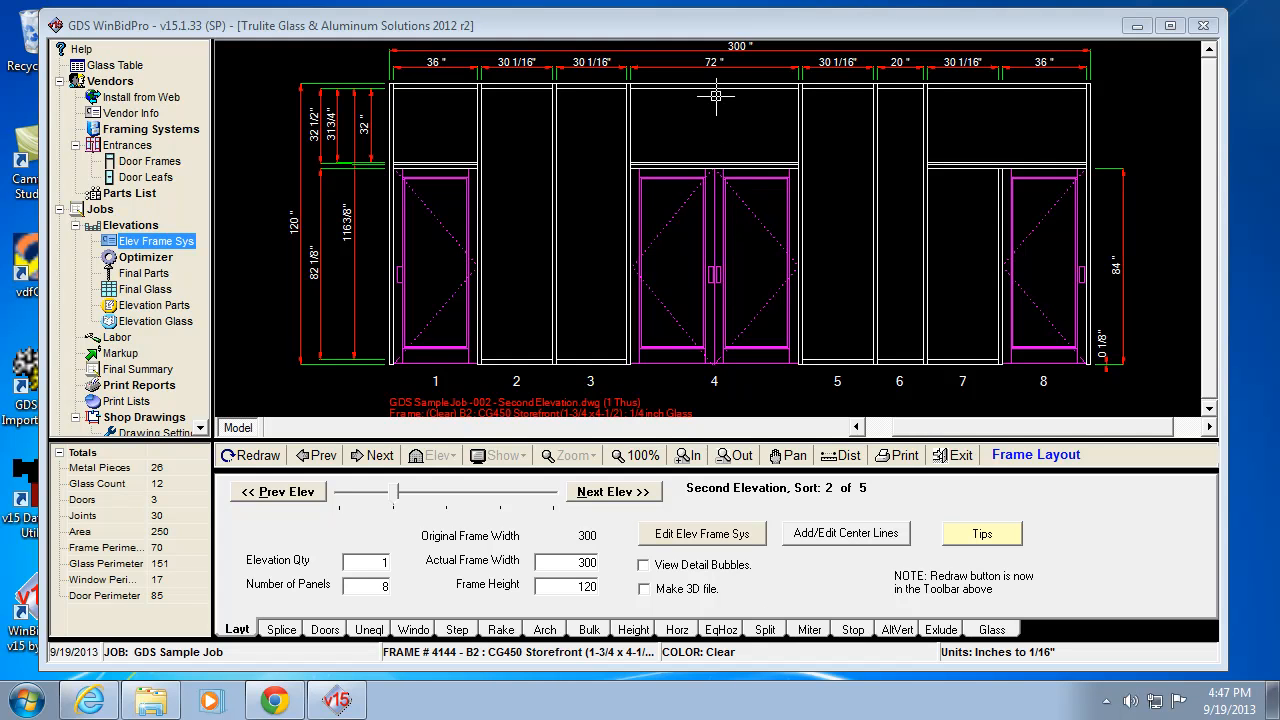
pyautogui.moveTo(712, 112)
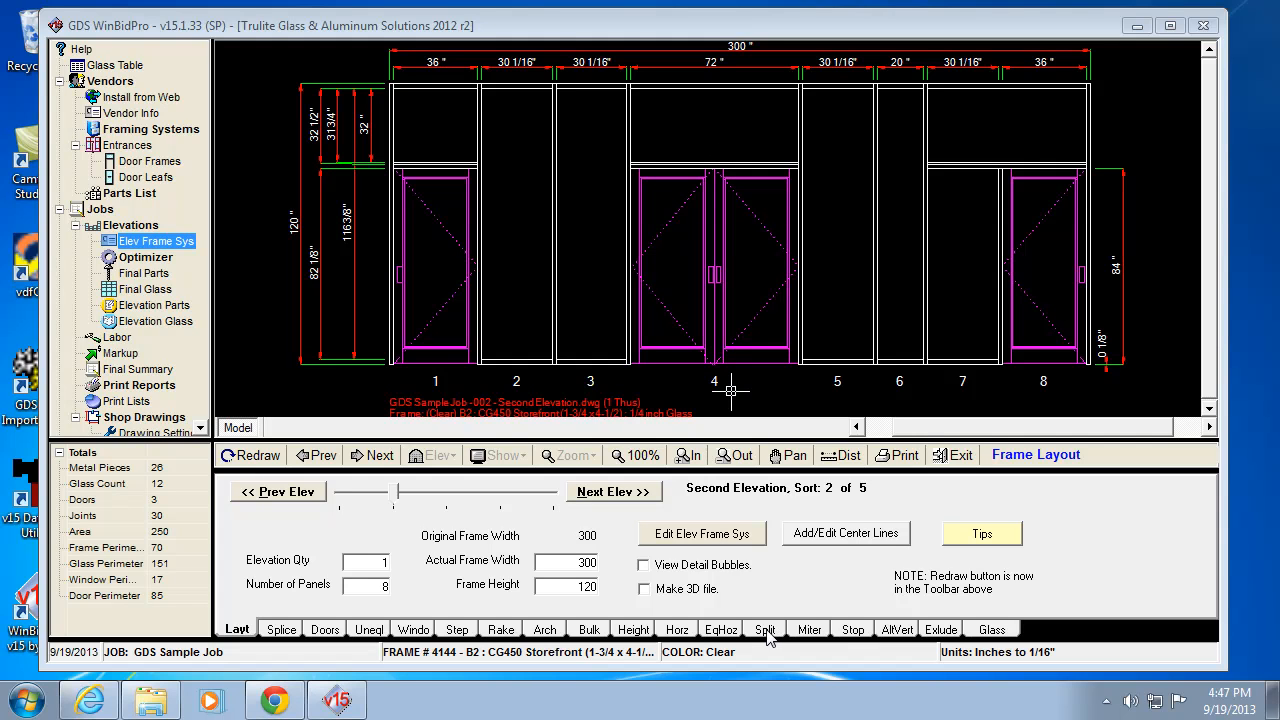
pyautogui.moveTo(768, 636)
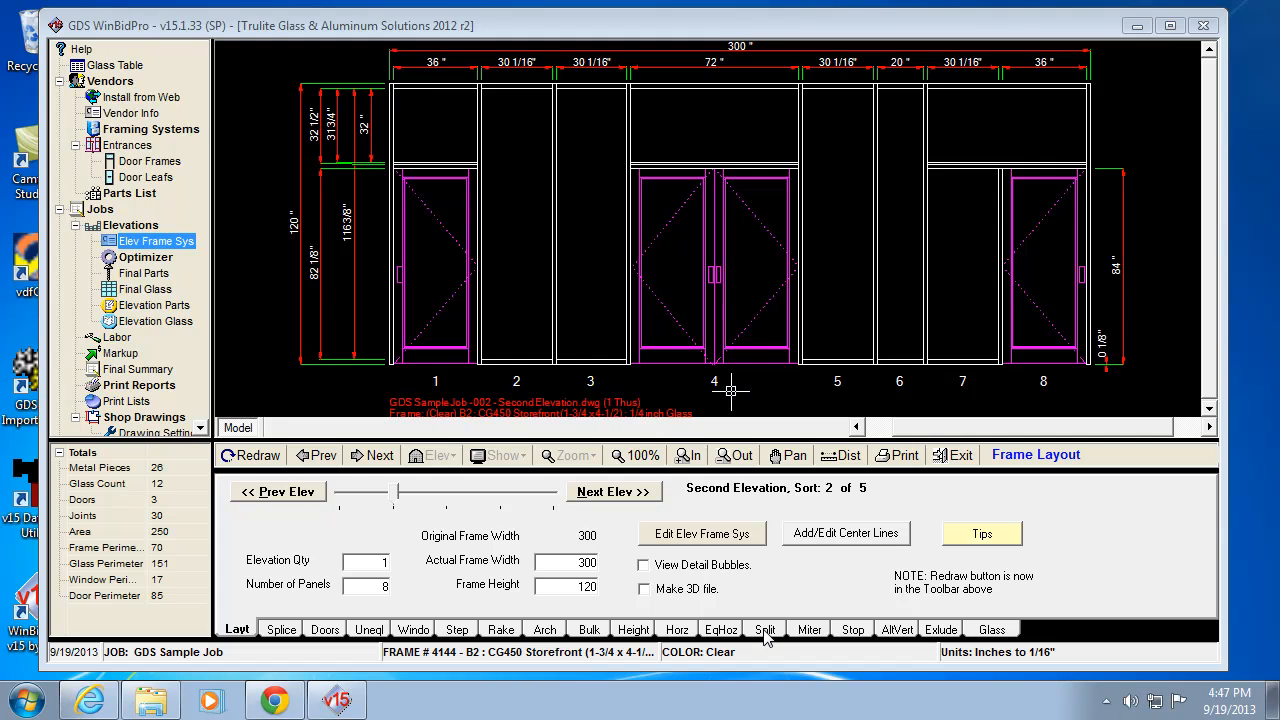
# - On the Split tab, add 2 splits to panel 4 spanning heights 84 to 120 and add them to the drawing
pyautogui.click(764, 628)
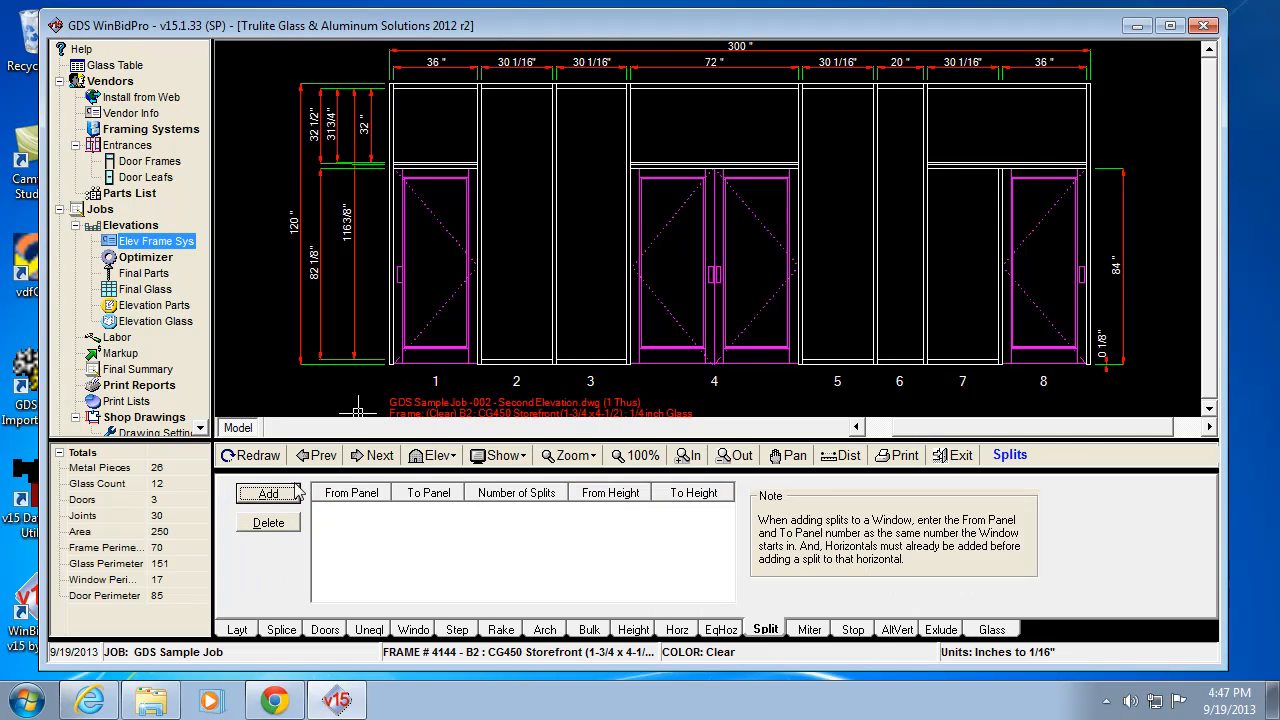
pyautogui.click(268, 492)
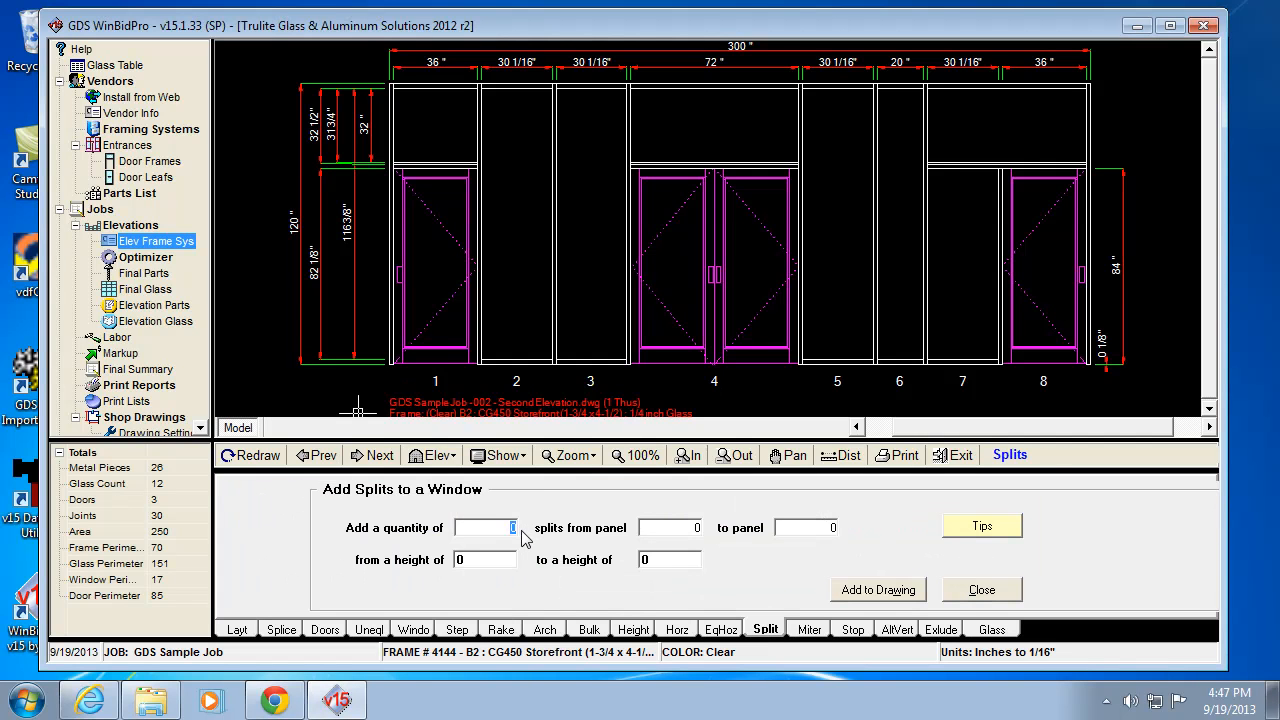
pyautogui.write('2')
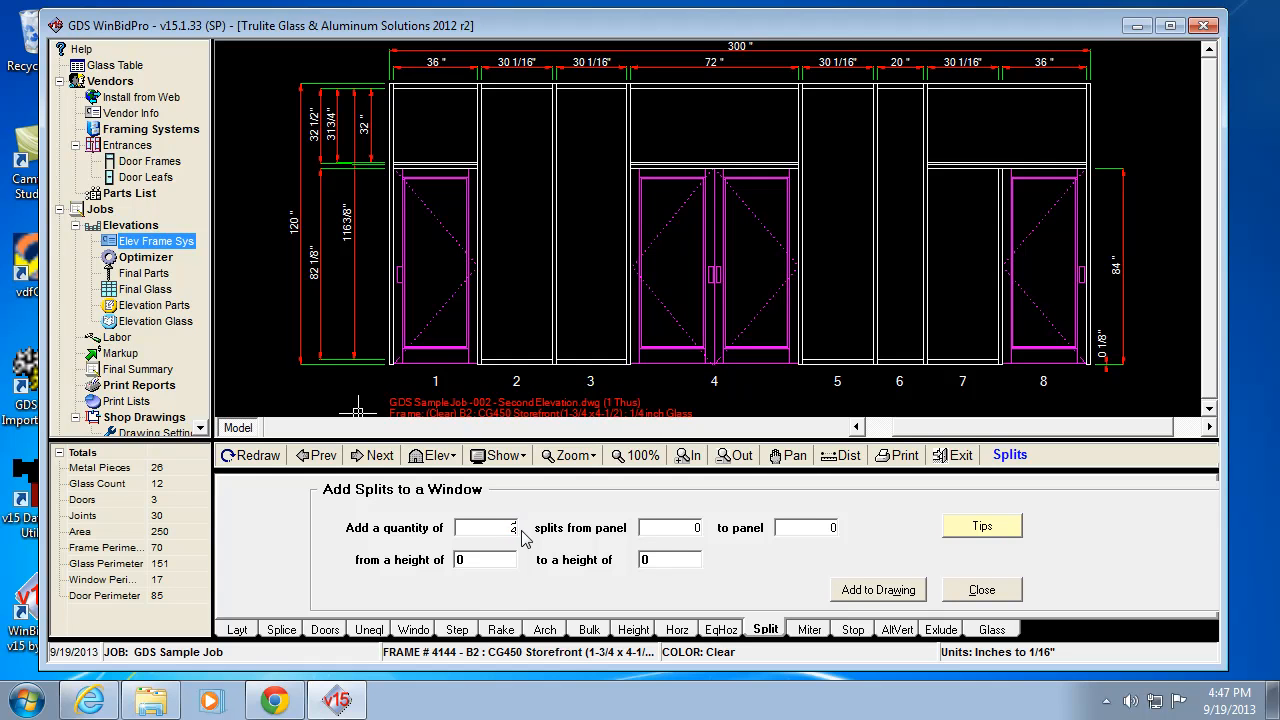
pyautogui.click(670, 528)
pyautogui.write('4')
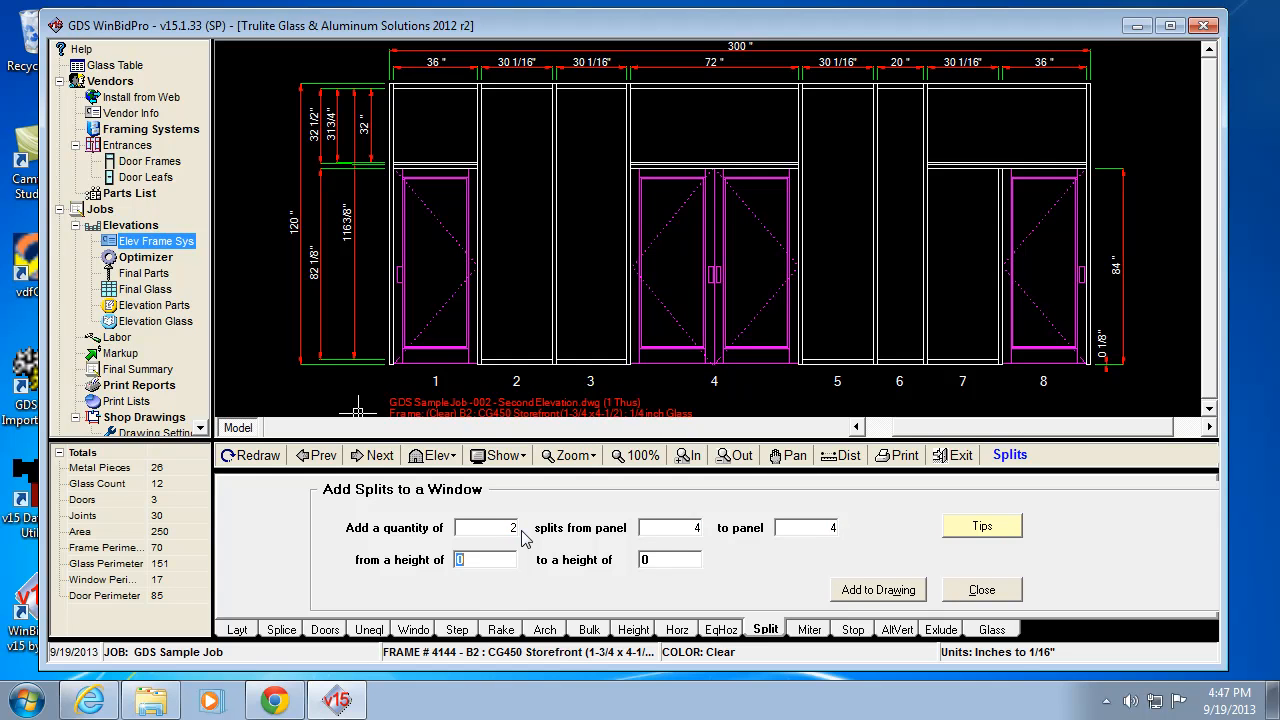
pyautogui.write('84')
pyautogui.click(668, 558)
pyautogui.write('120')
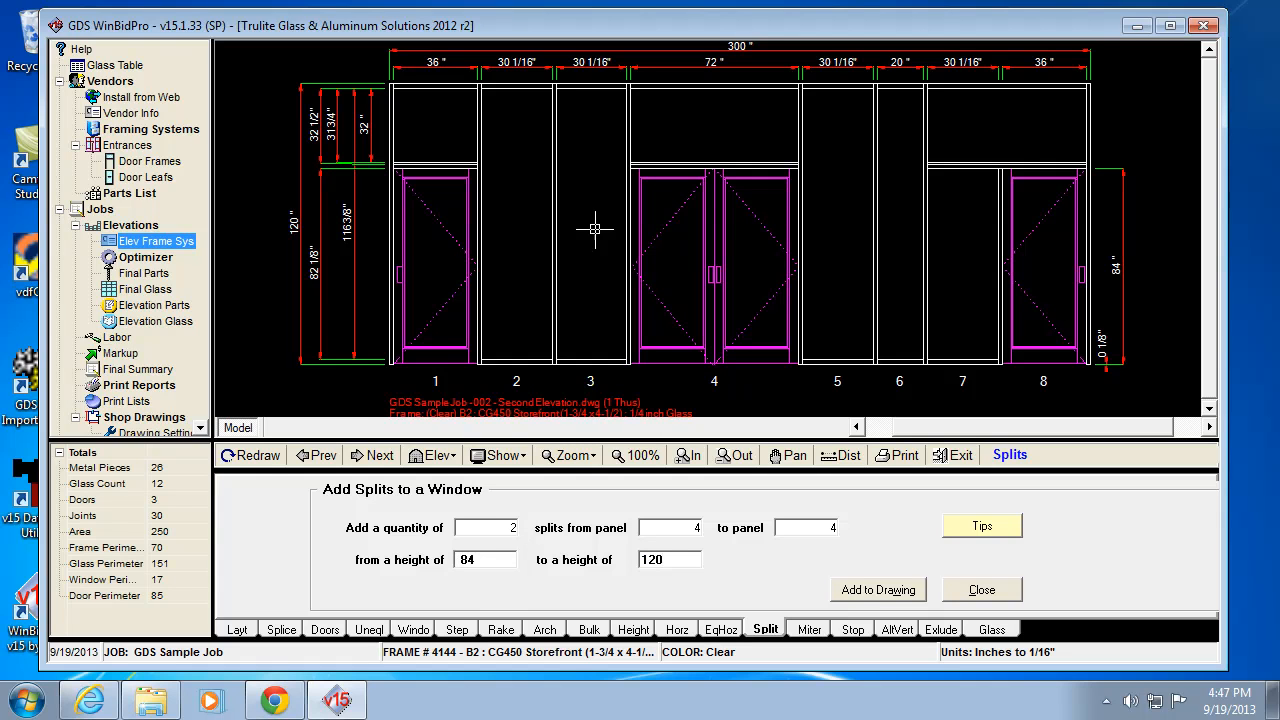
pyautogui.moveTo(730, 164)
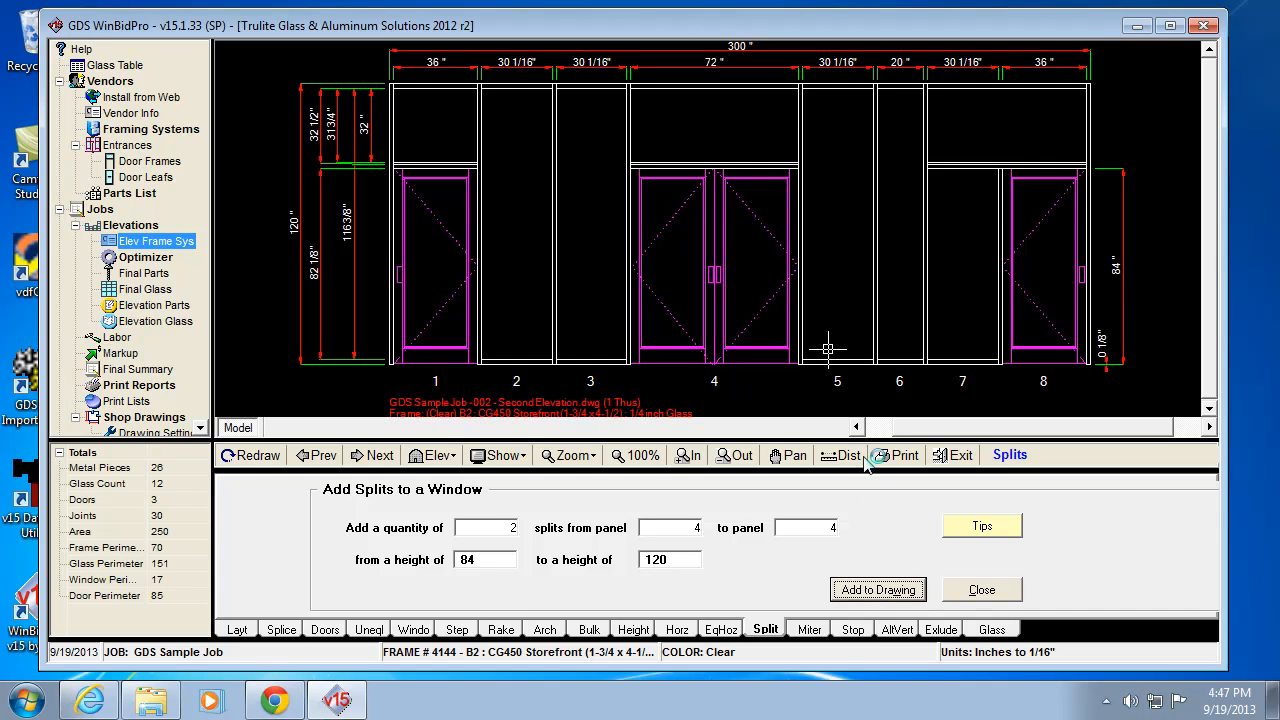
pyautogui.click(876, 588)
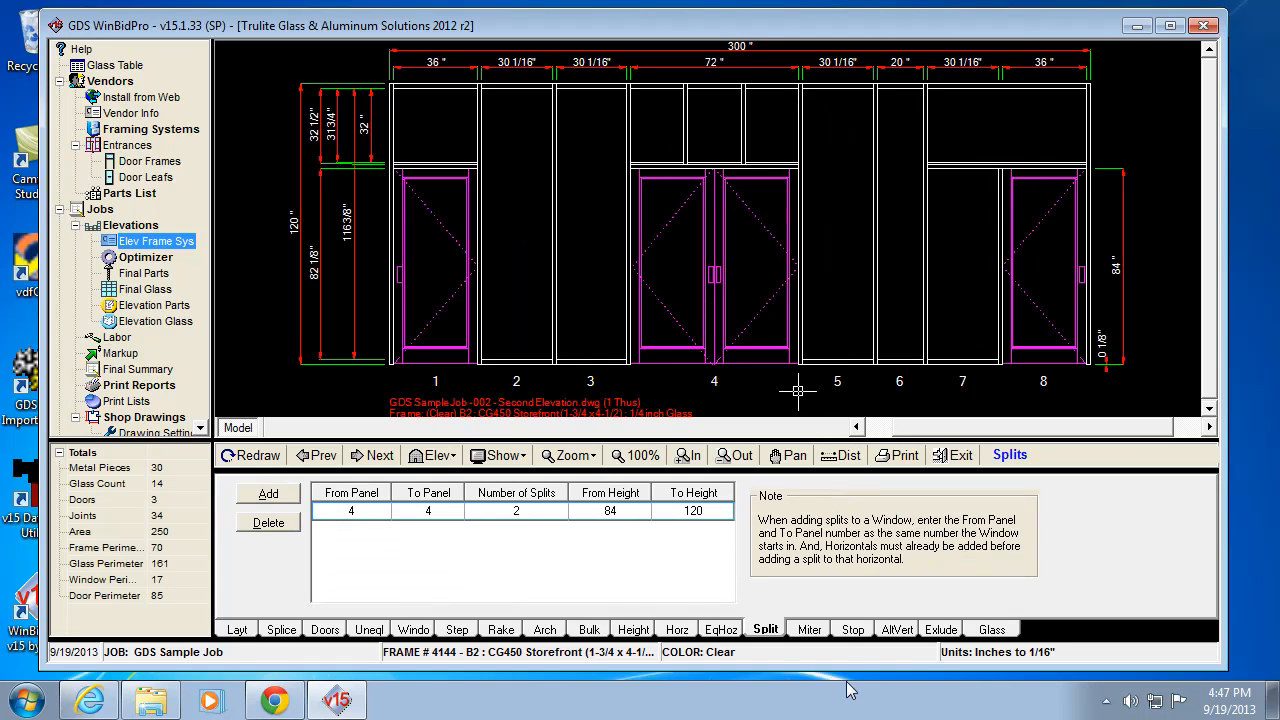
pyautogui.moveTo(948, 172)
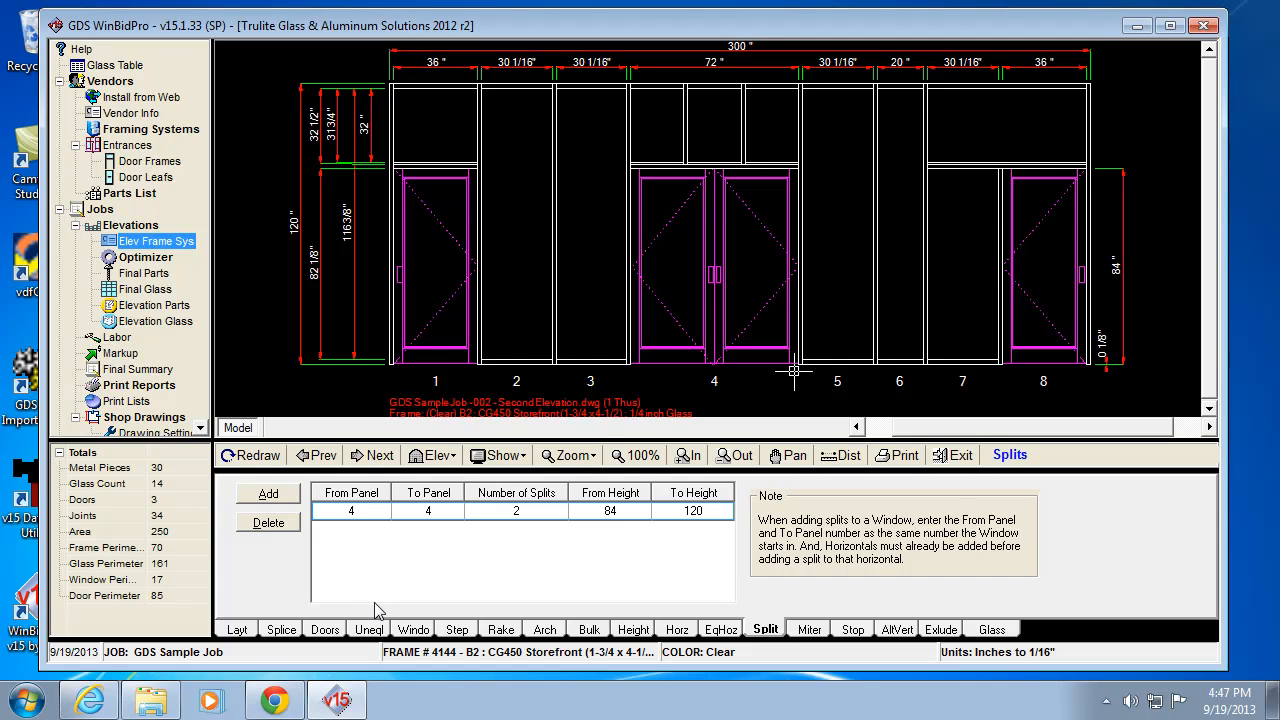
# - Move two elevations ahead, then add 1 split across panels 1 to 2 between heights 80 and 120
pyautogui.click(372, 456)
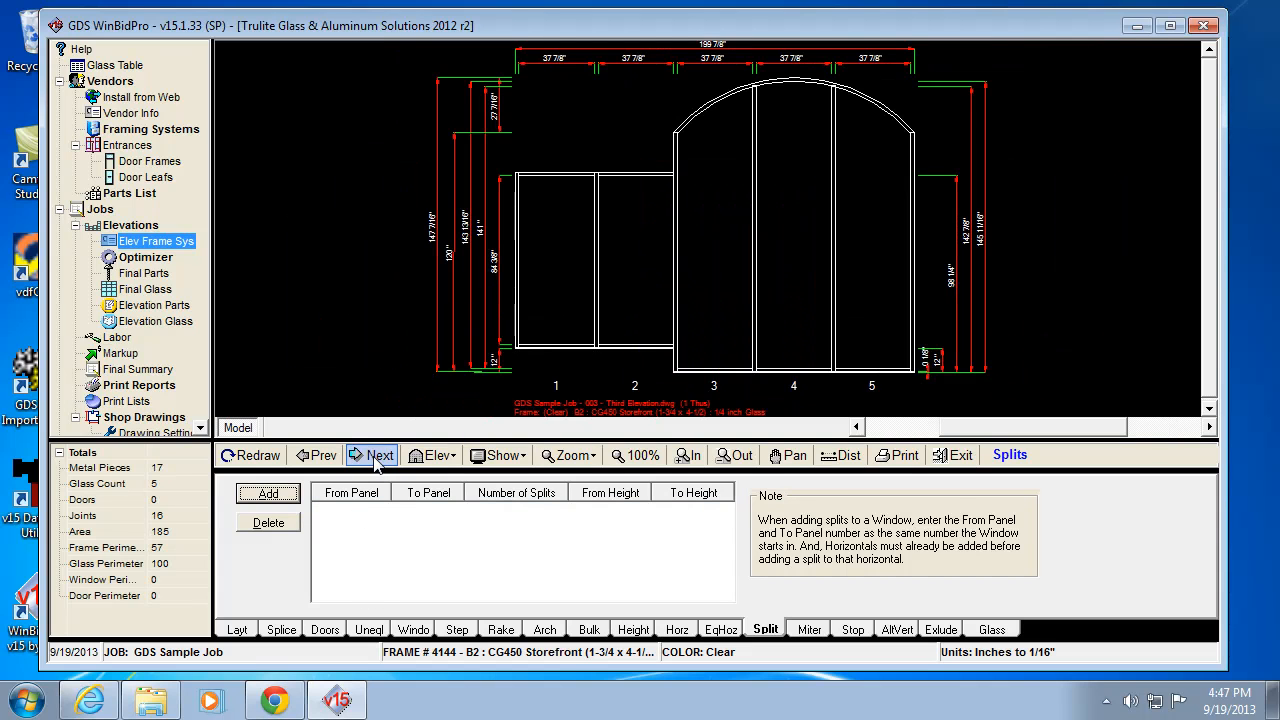
pyautogui.click(380, 456)
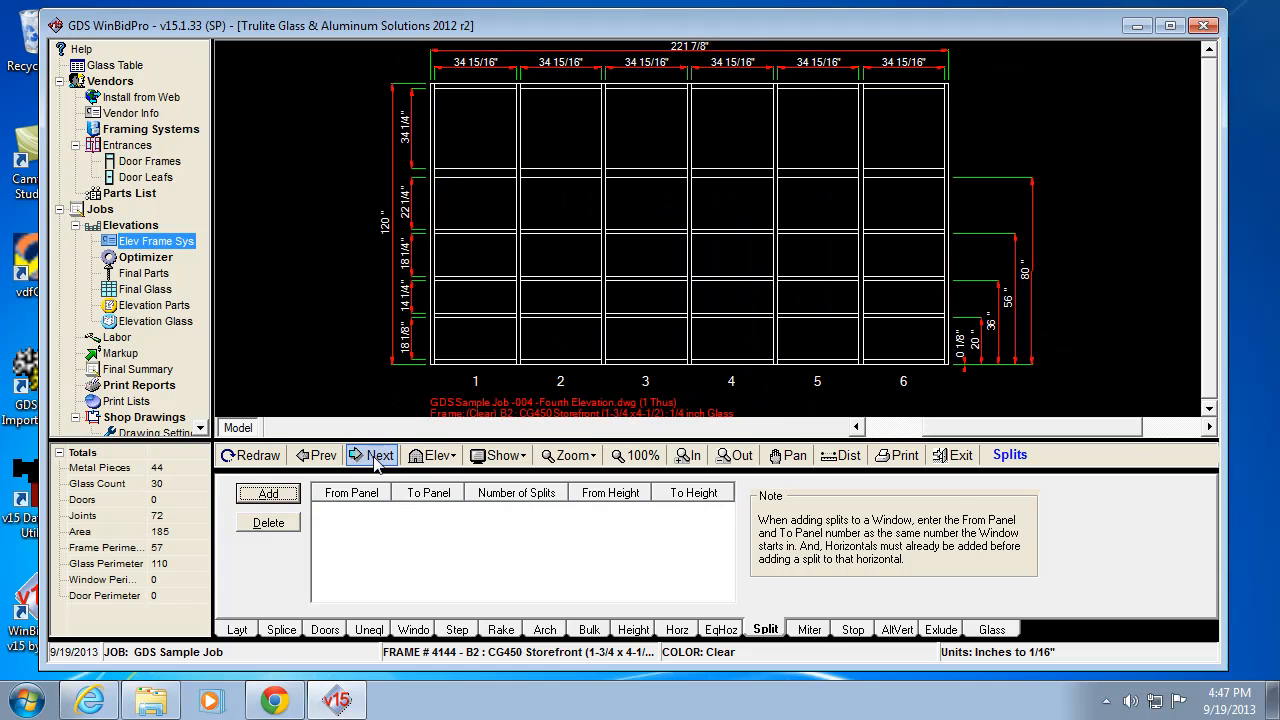
pyautogui.click(372, 456)
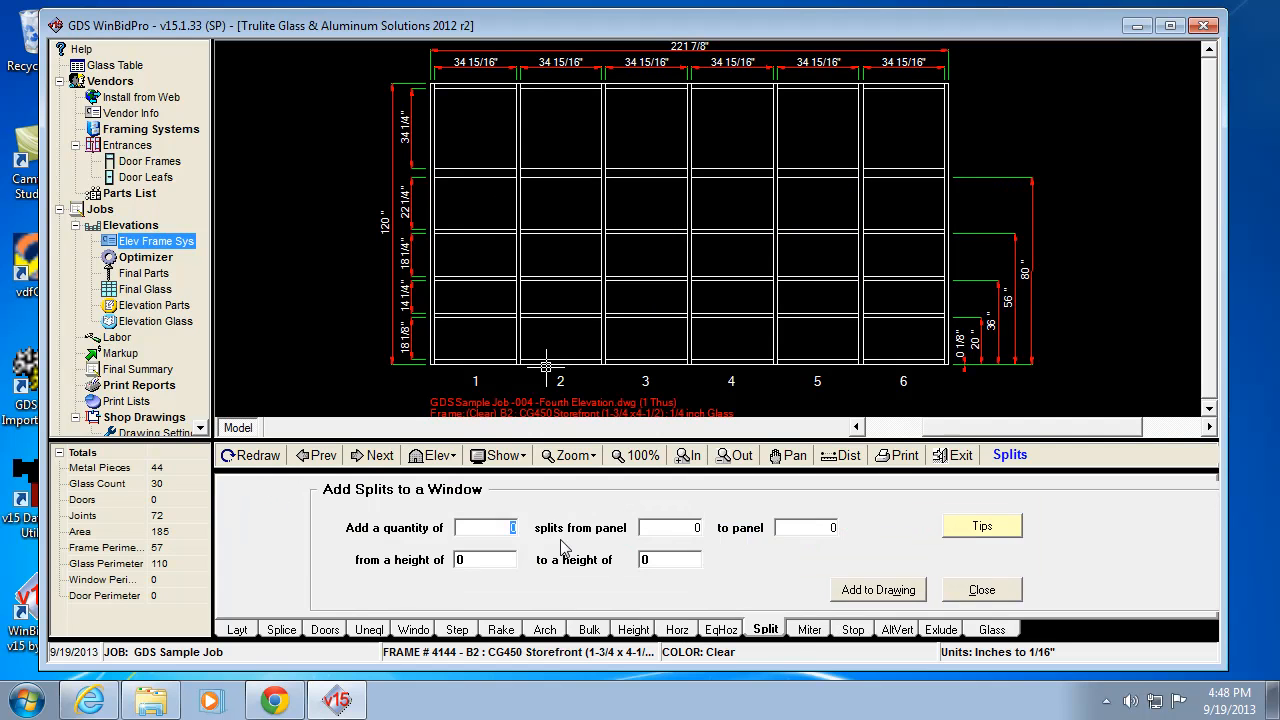
pyautogui.moveTo(744, 580)
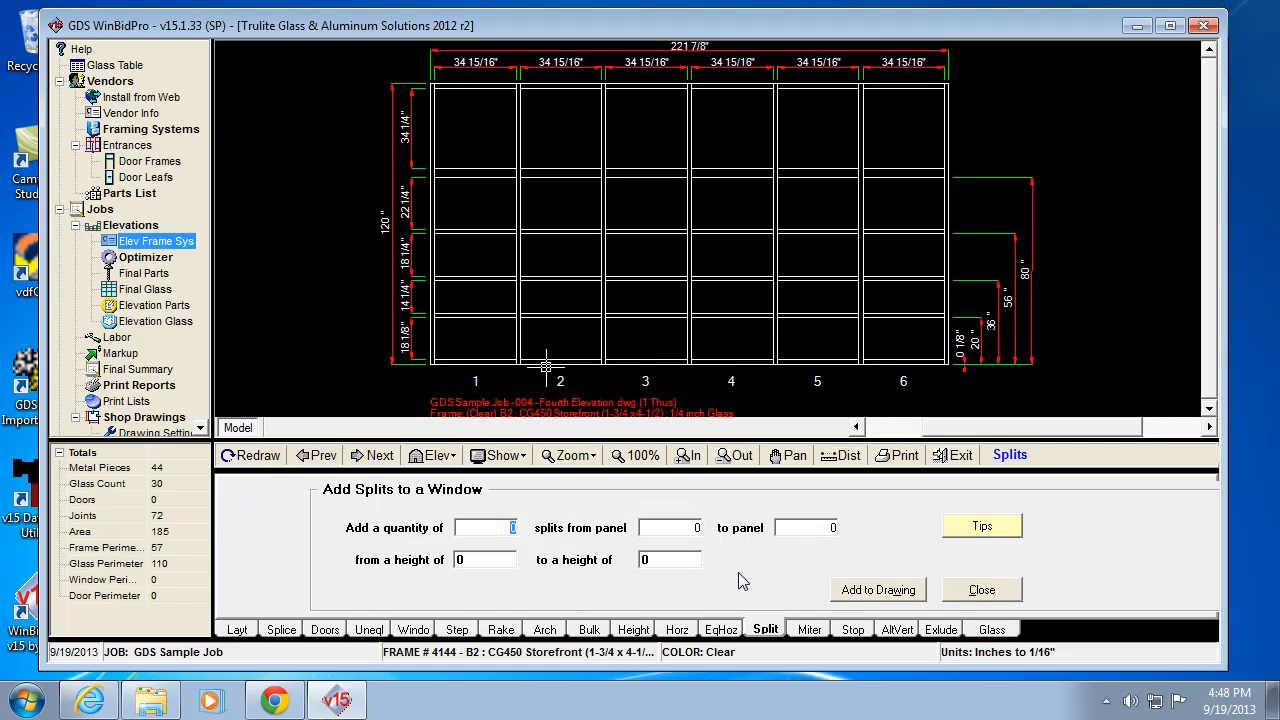
pyautogui.write('1')
pyautogui.click(806, 528)
pyautogui.write('2')
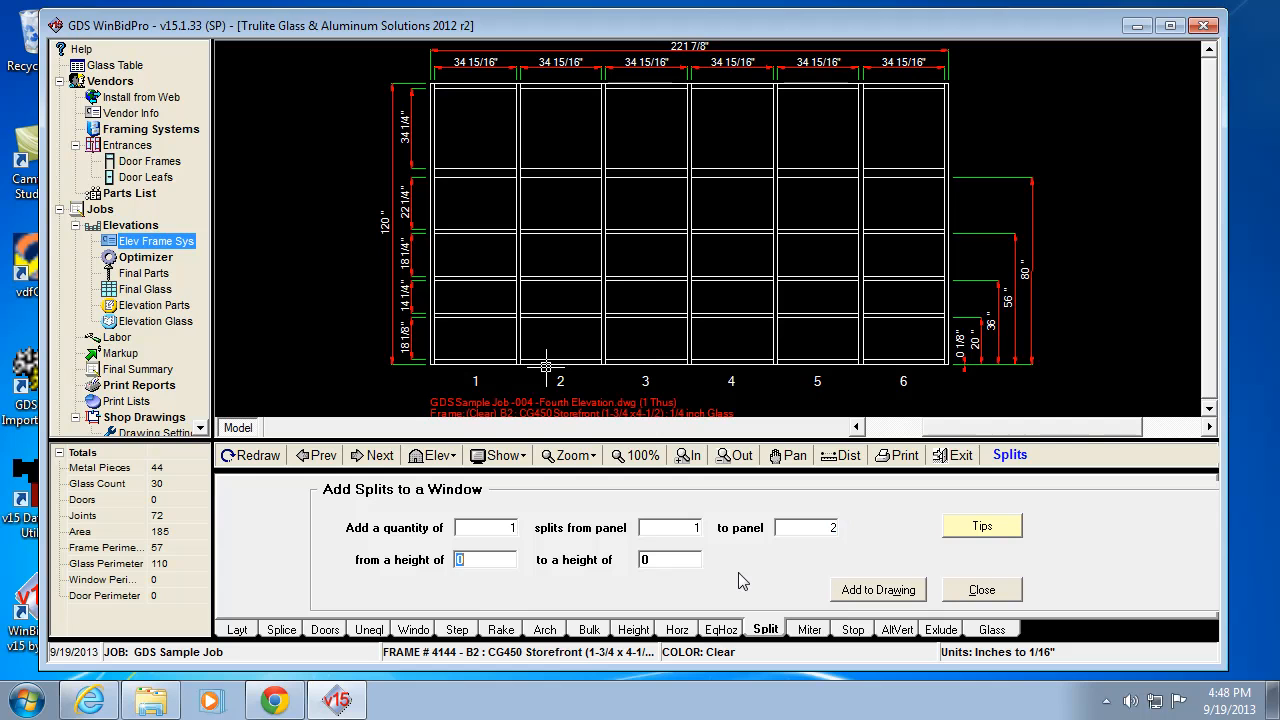
pyautogui.write('80')
pyautogui.click(670, 558)
pyautogui.write('120')
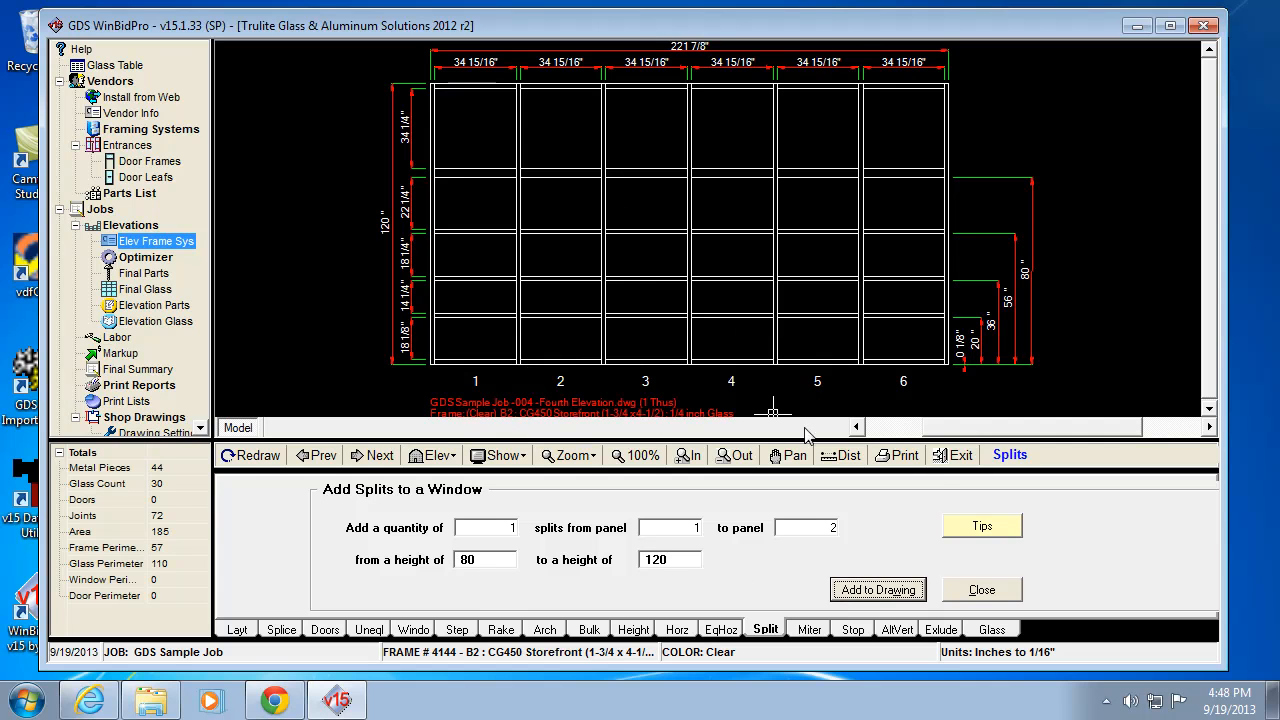
pyautogui.click(876, 588)
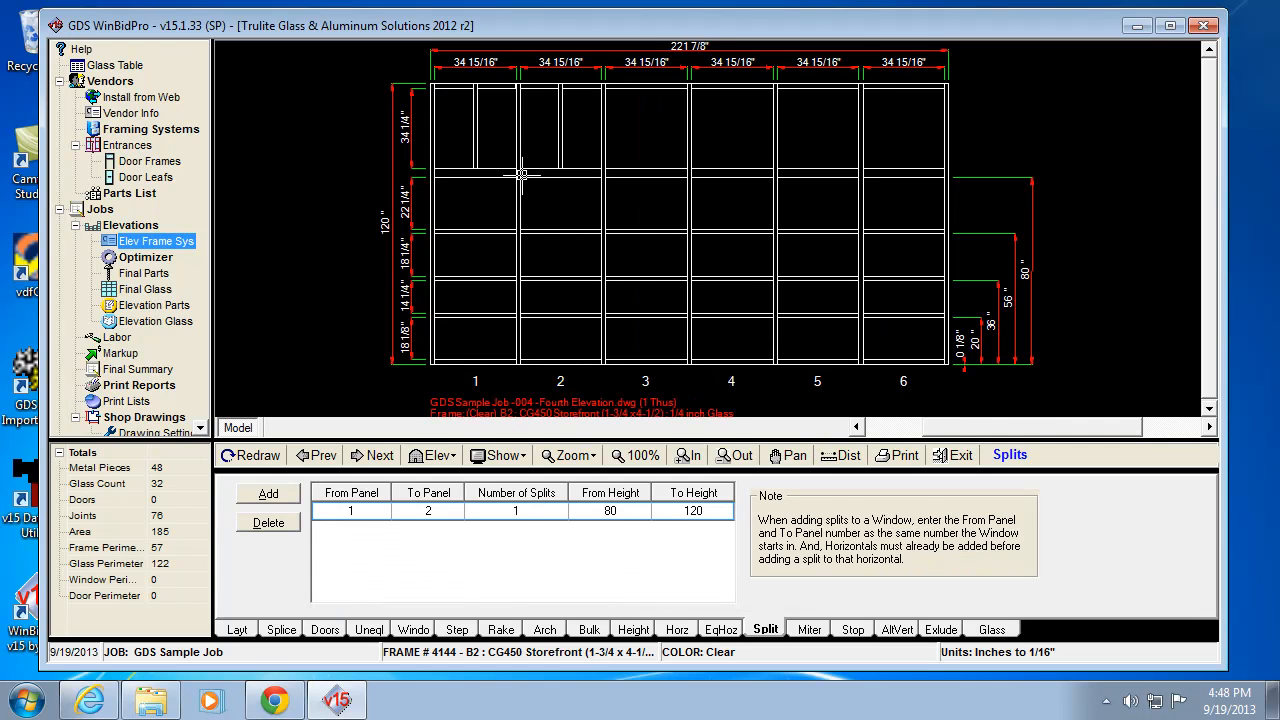
pyautogui.moveTo(610, 316)
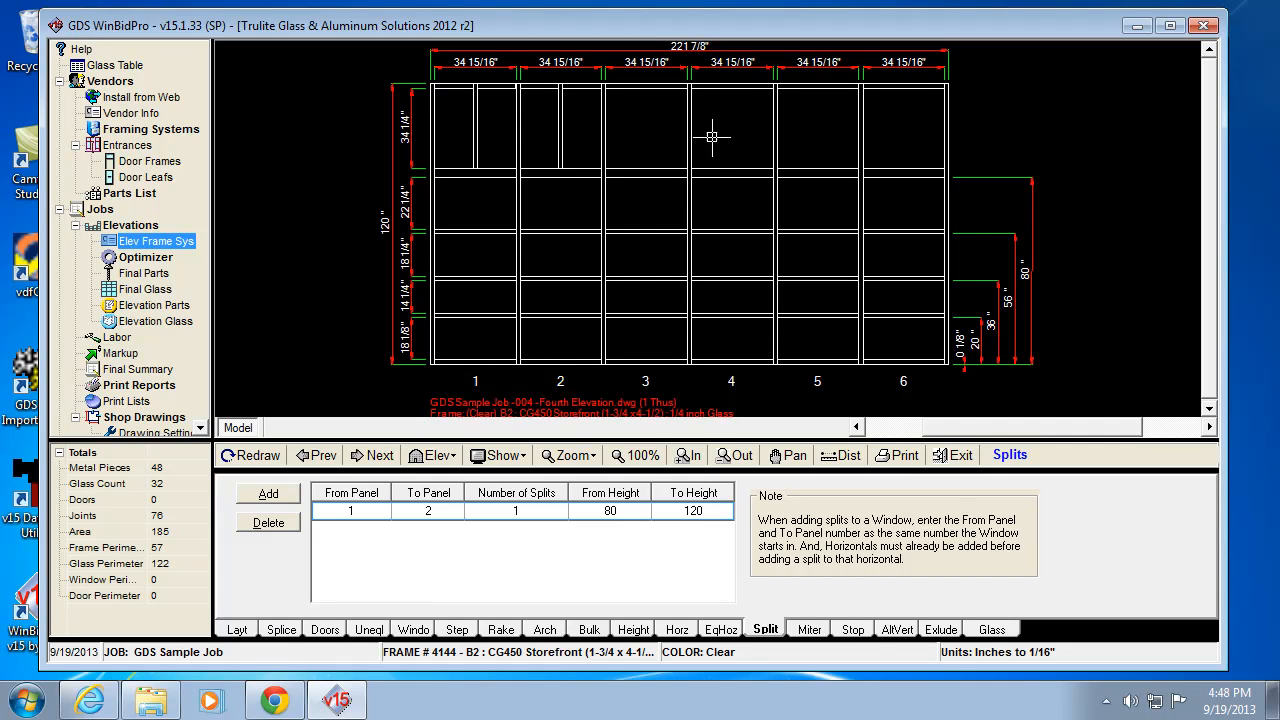
pyautogui.moveTo(664, 156)
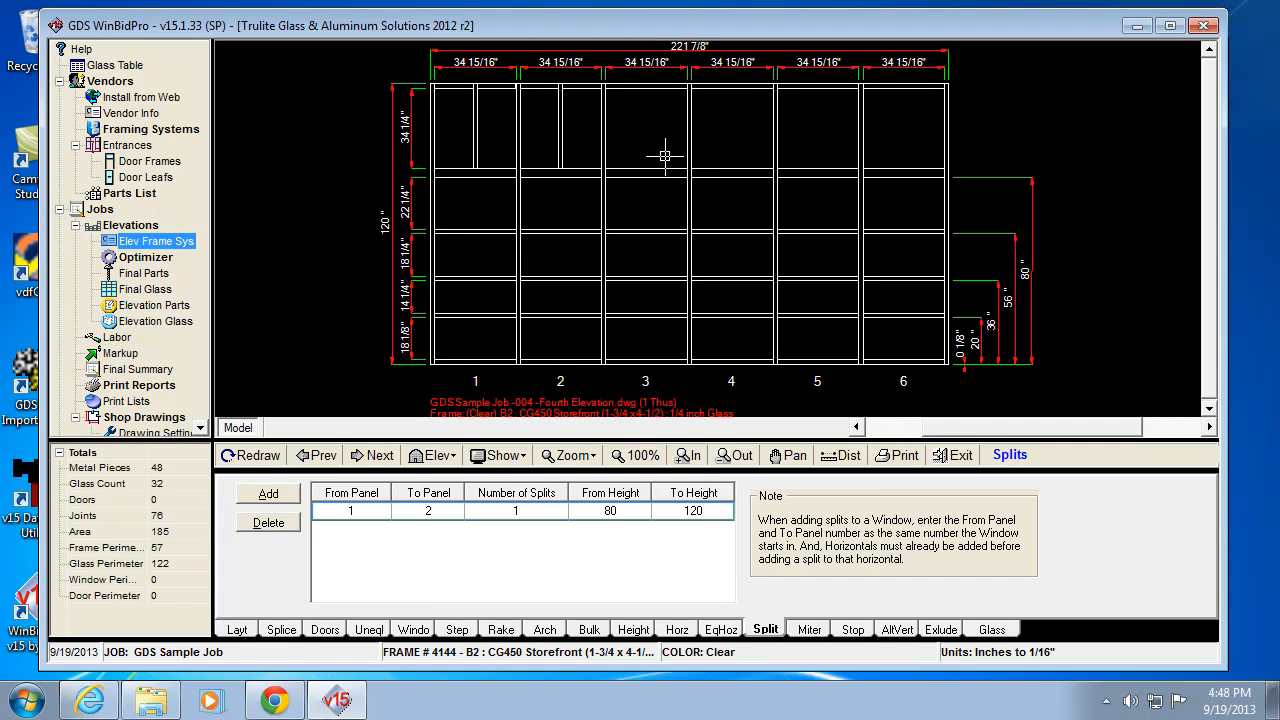
pyautogui.moveTo(688, 456)
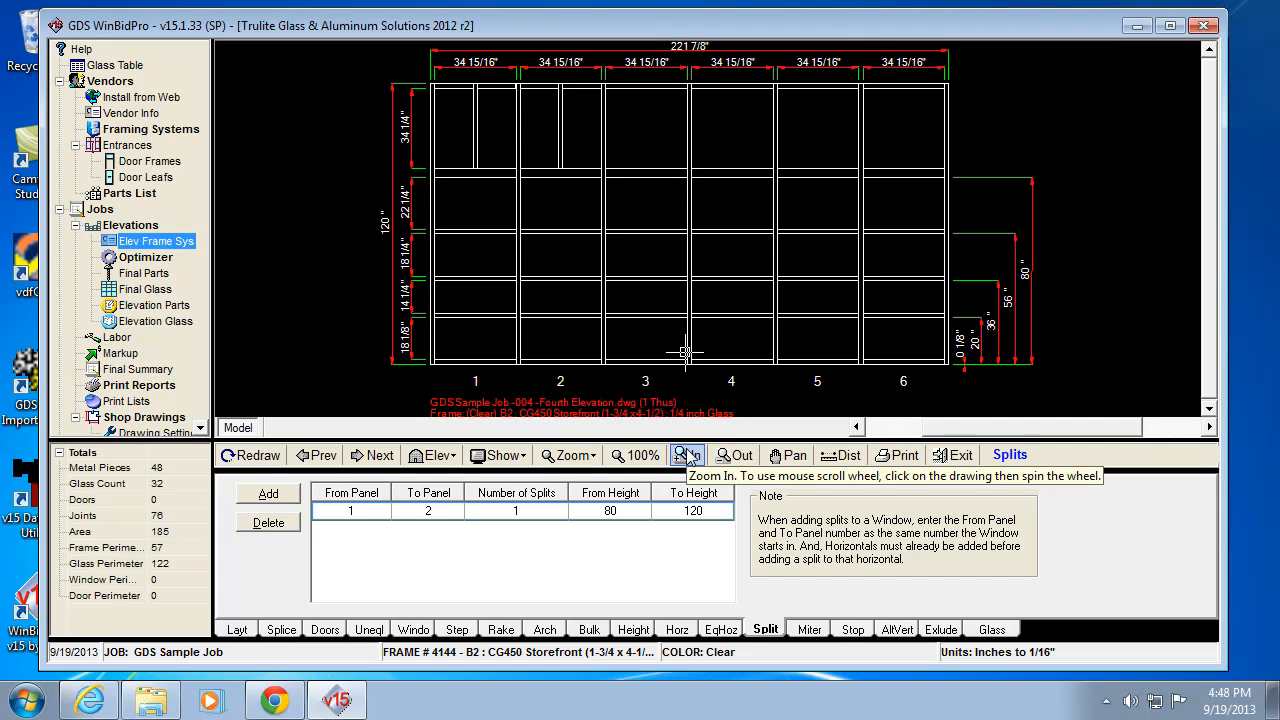
pyautogui.moveTo(668, 428)
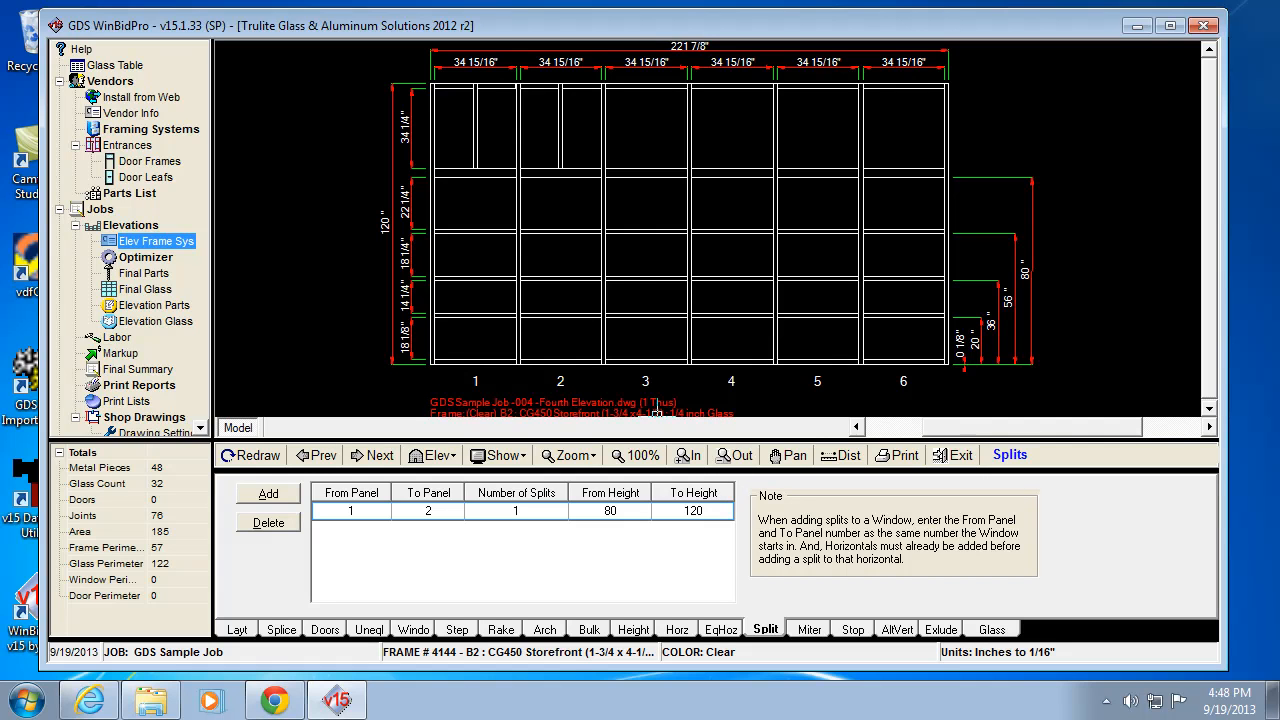
pyautogui.moveTo(688, 408)
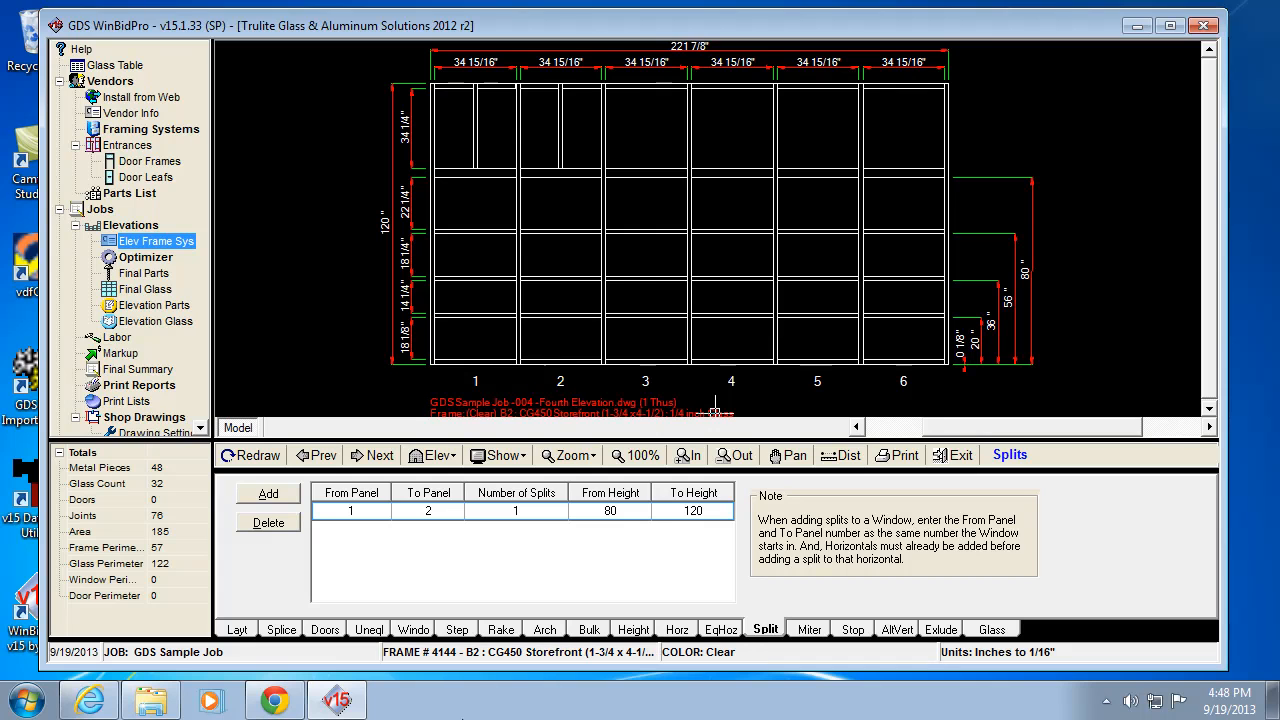
pyautogui.moveTo(912, 324)
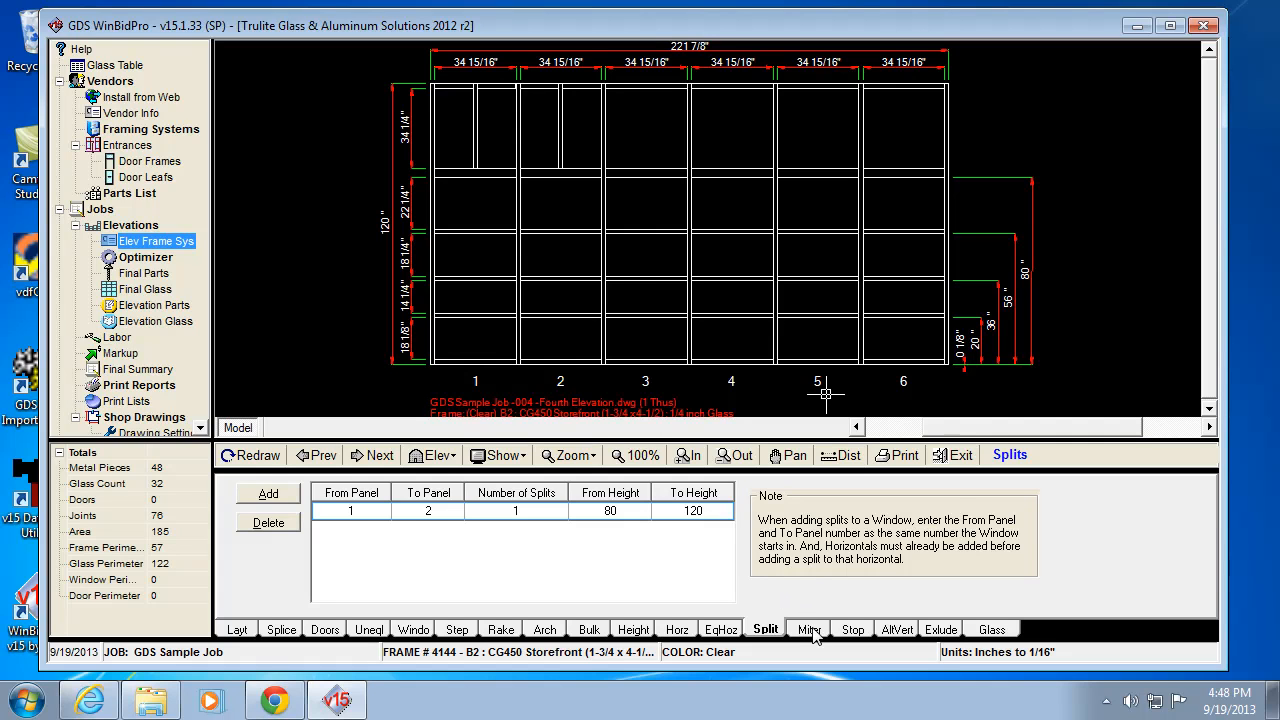
pyautogui.moveTo(420, 560)
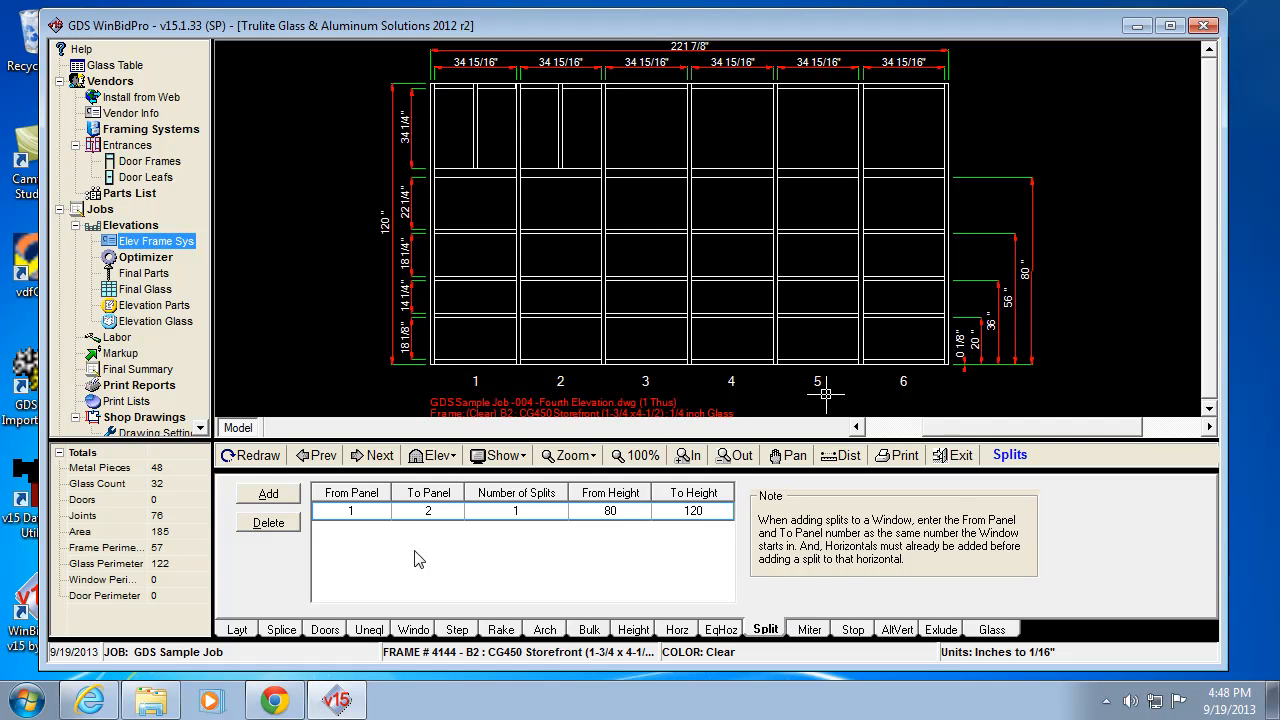
pyautogui.moveTo(248, 624)
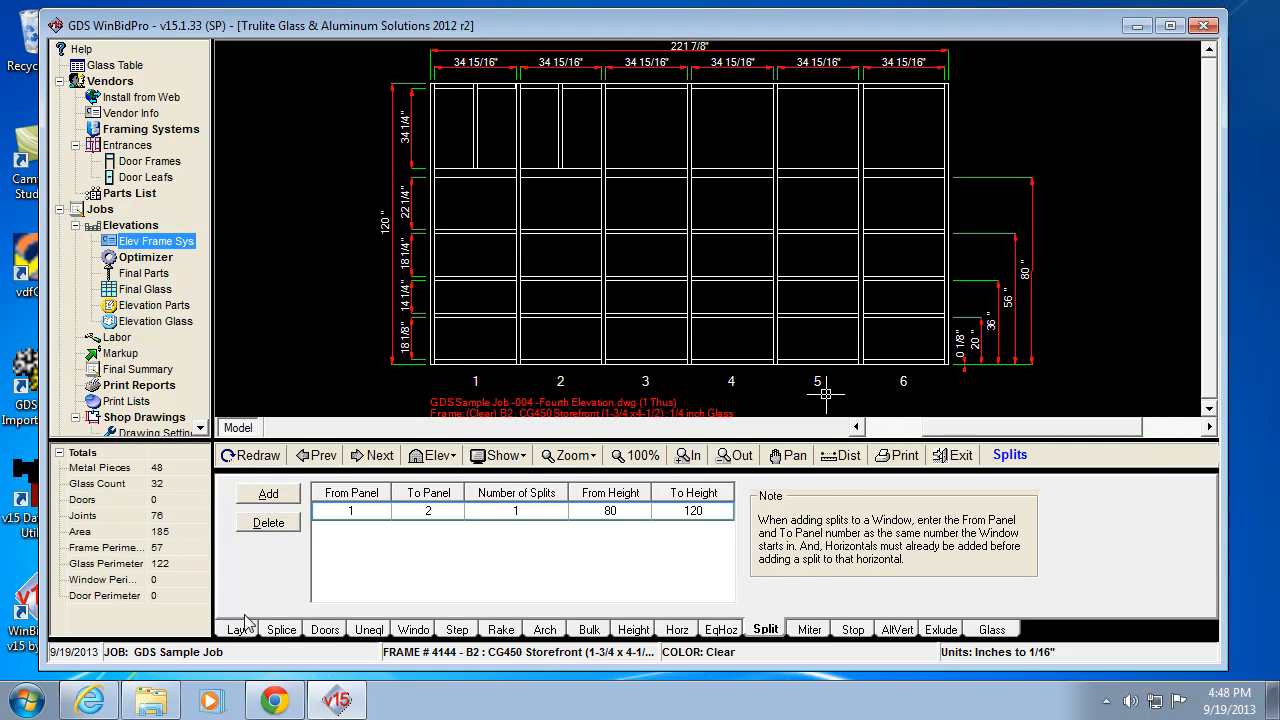
# - On the Miter tab, give vertical 0 top and bottom miter cuts, add to drawing, and begin the next miter for vertical 5
pyautogui.click(236, 628)
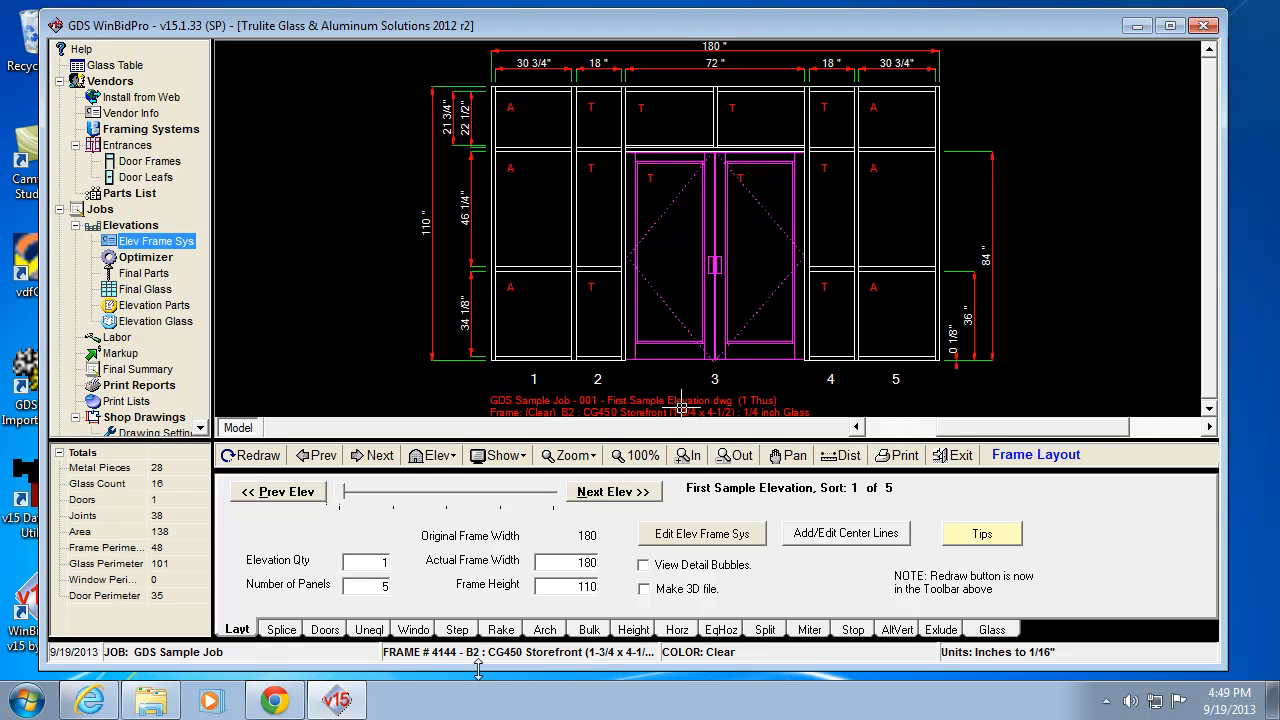
pyautogui.click(808, 628)
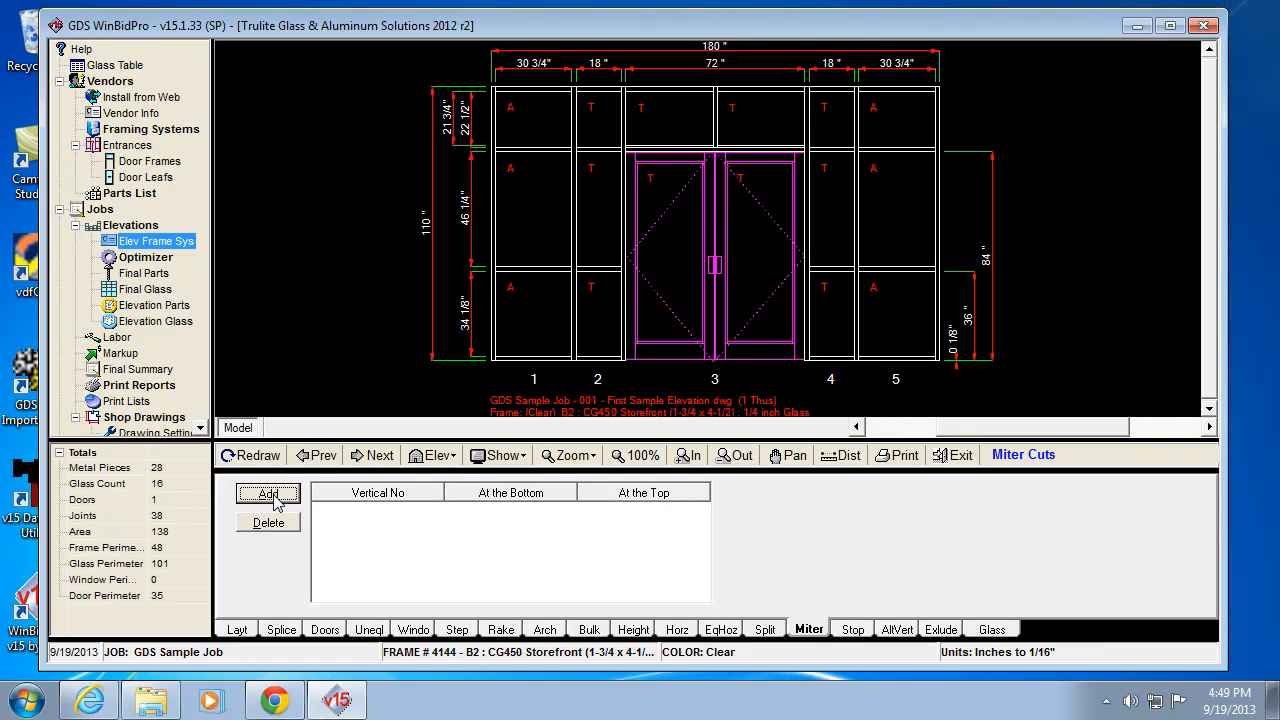
pyautogui.click(268, 494)
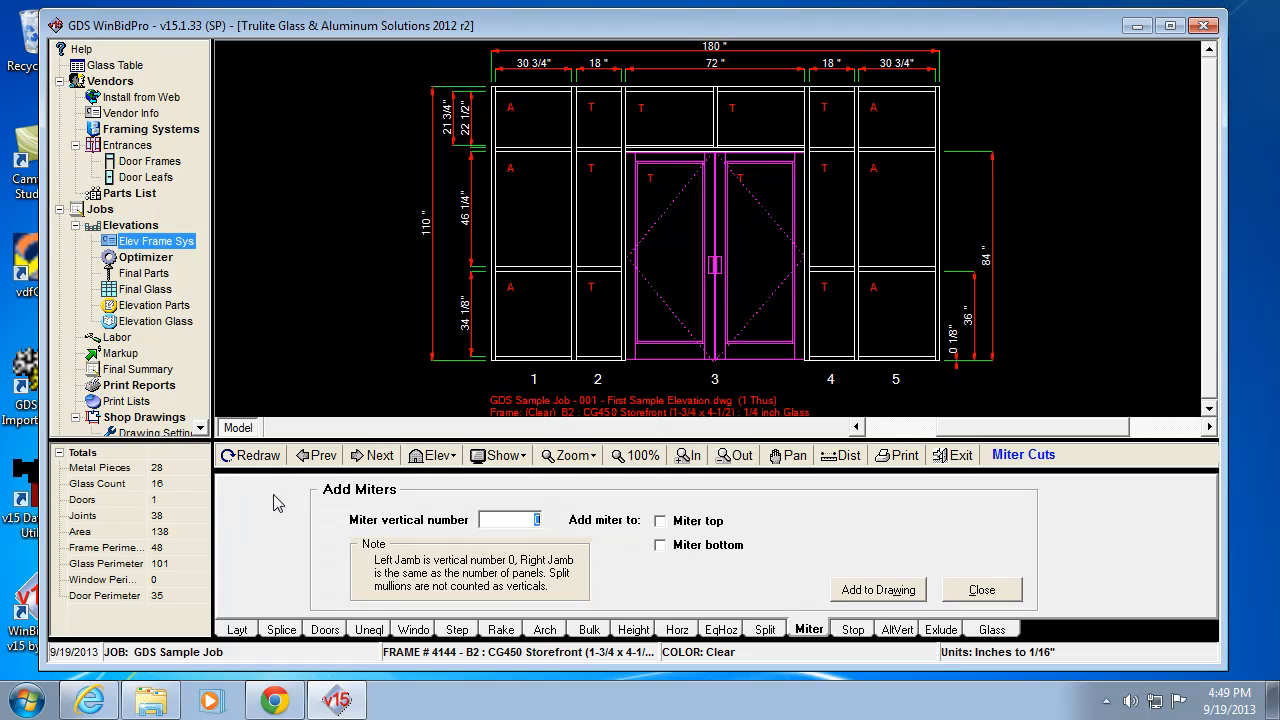
pyautogui.moveTo(592, 546)
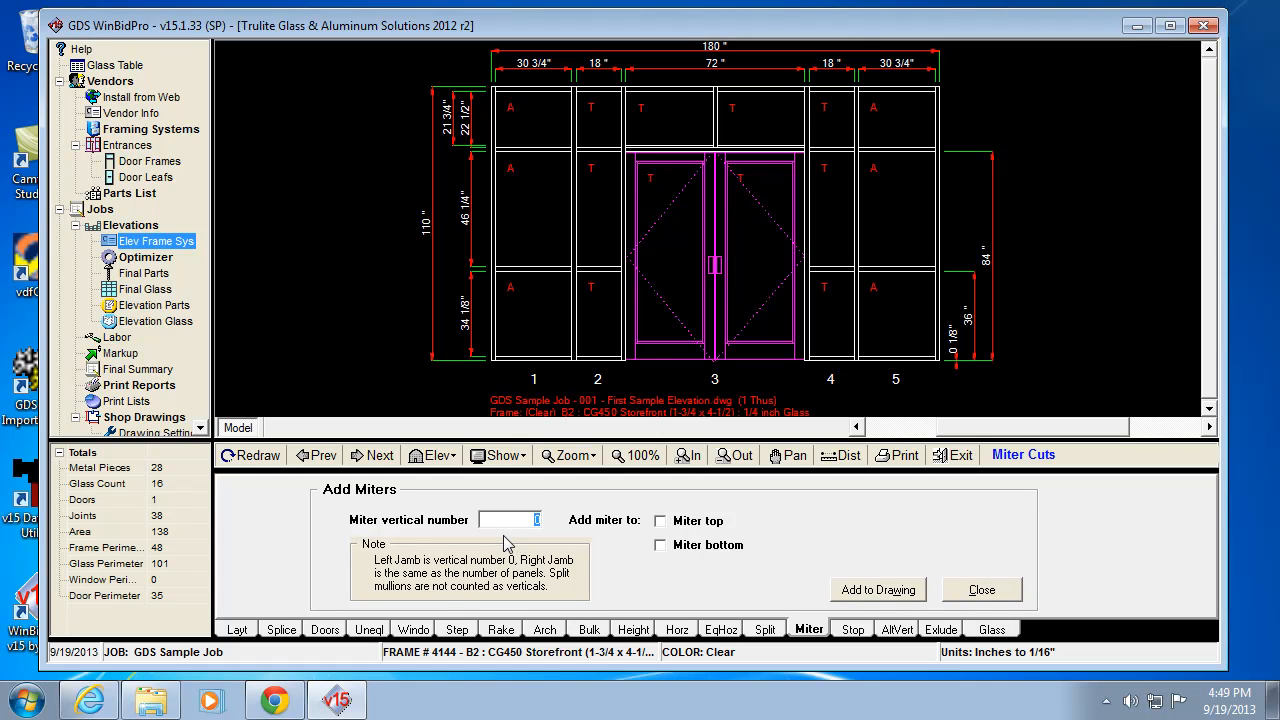
pyautogui.click(660, 520)
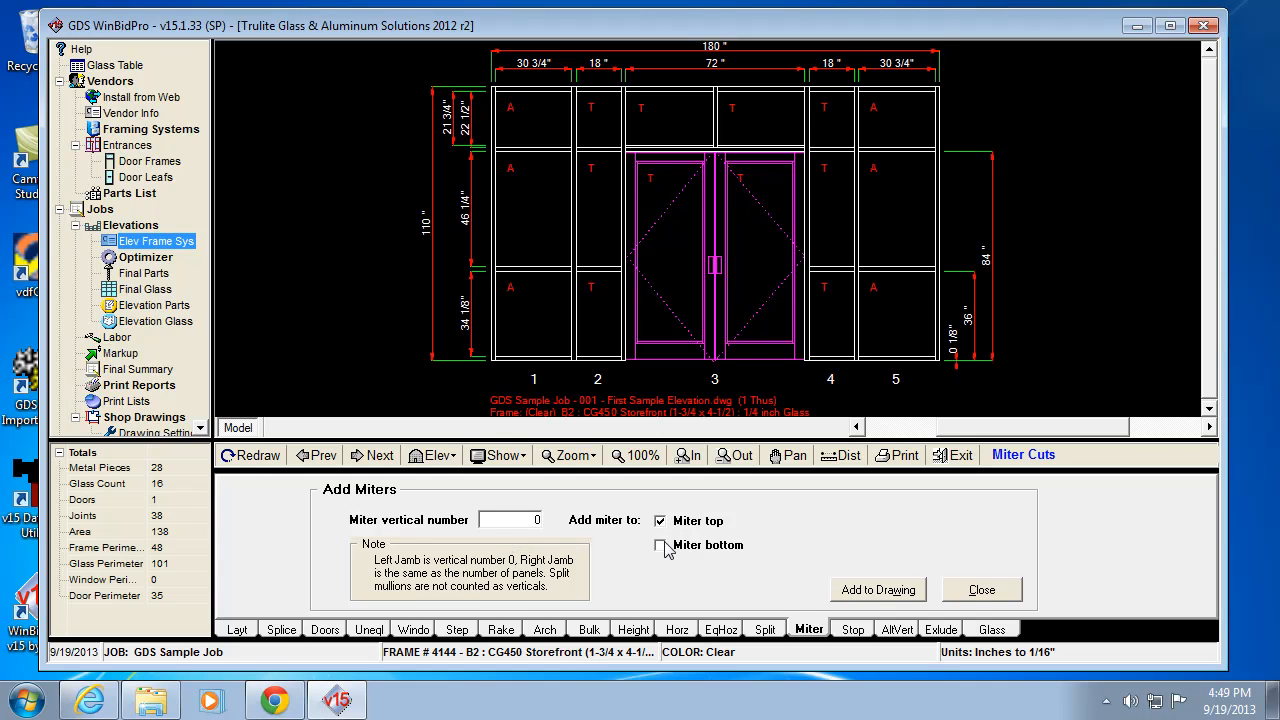
pyautogui.click(660, 544)
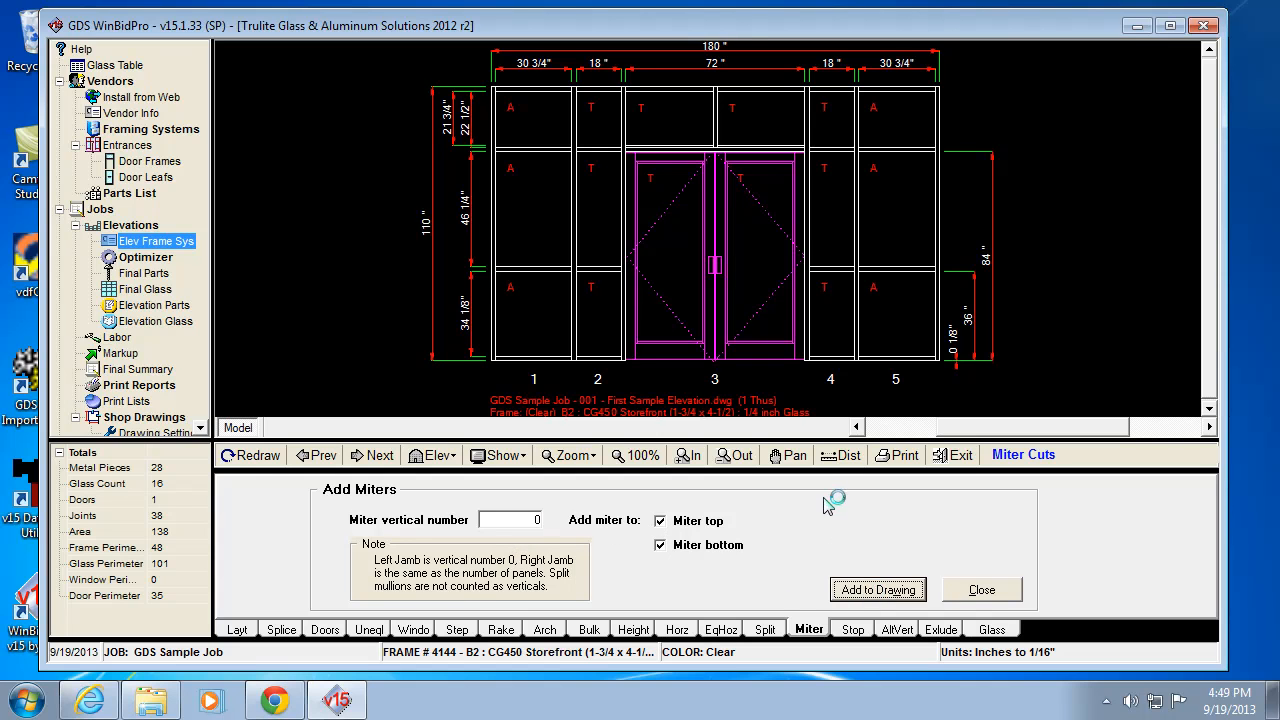
pyautogui.click(876, 588)
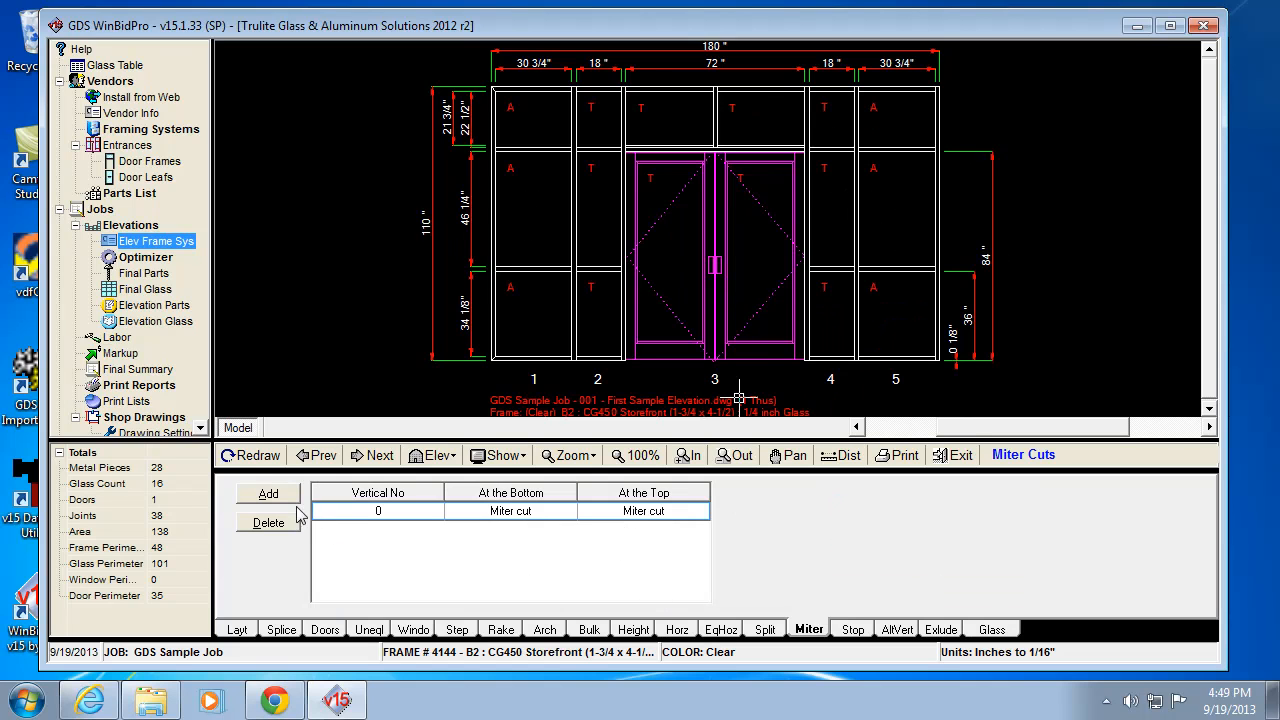
pyautogui.click(268, 492)
pyautogui.write('5')
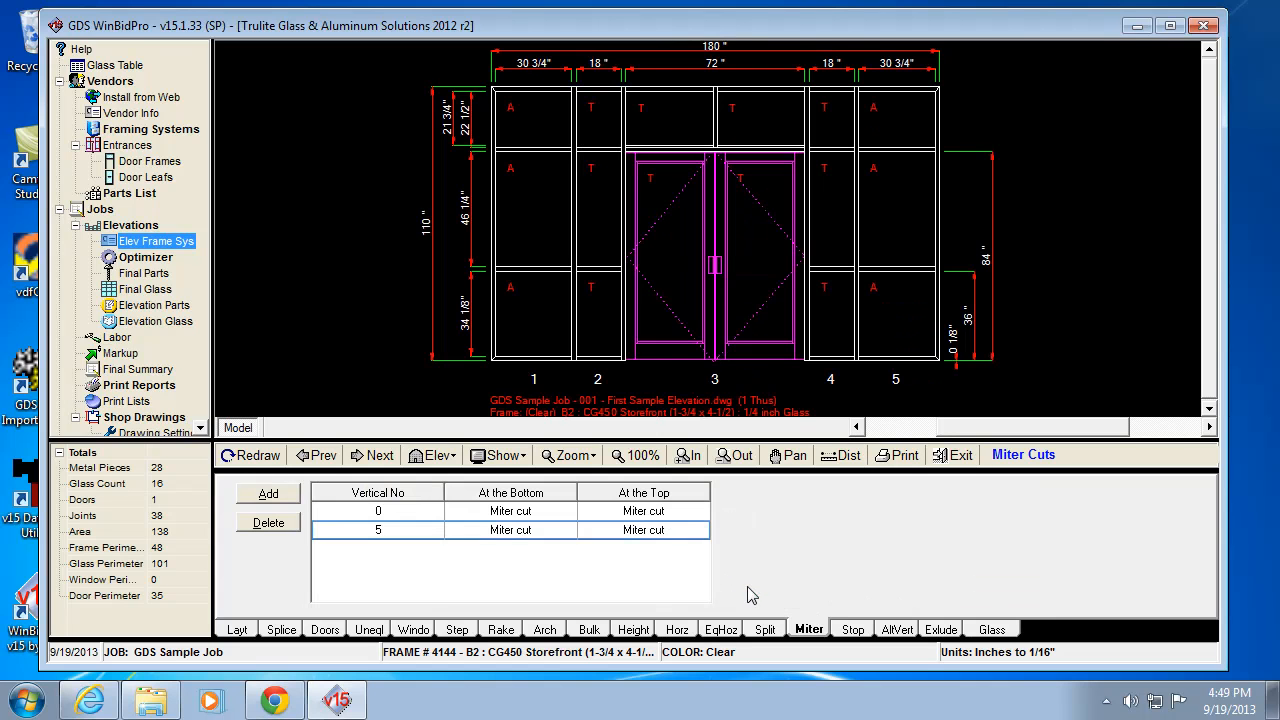
pyautogui.moveTo(528, 128)
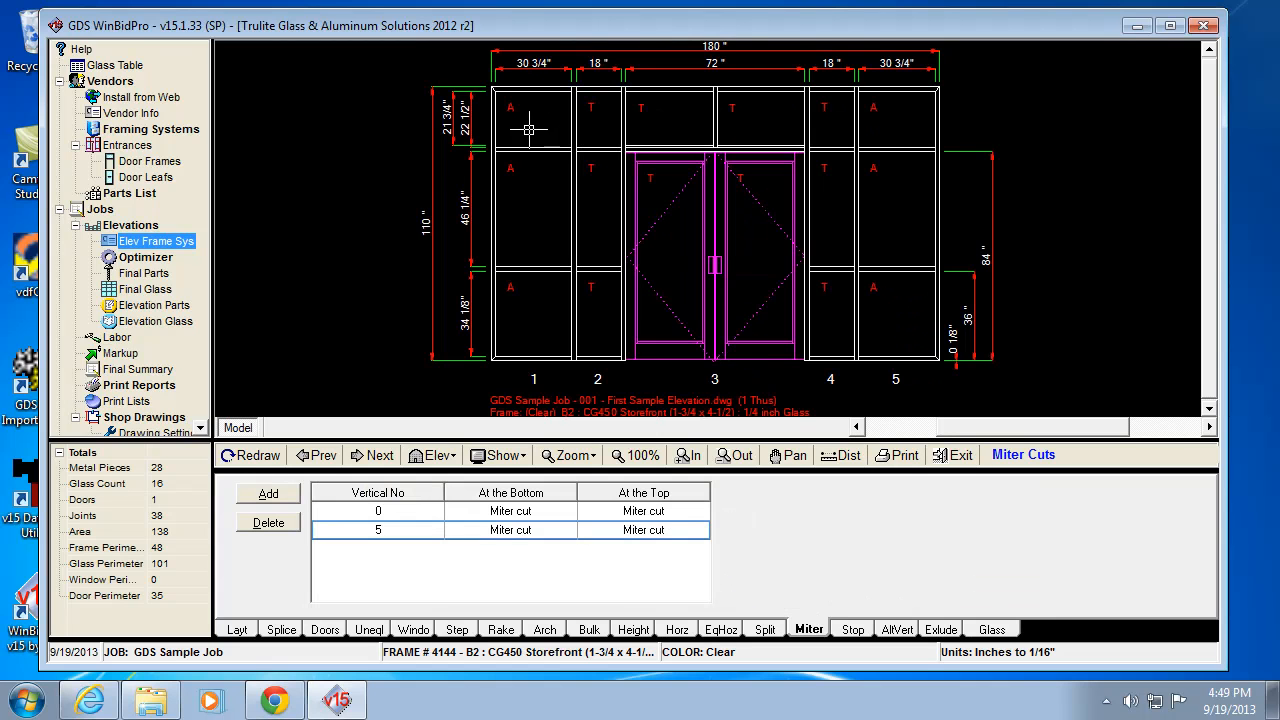
pyautogui.moveTo(796, 192)
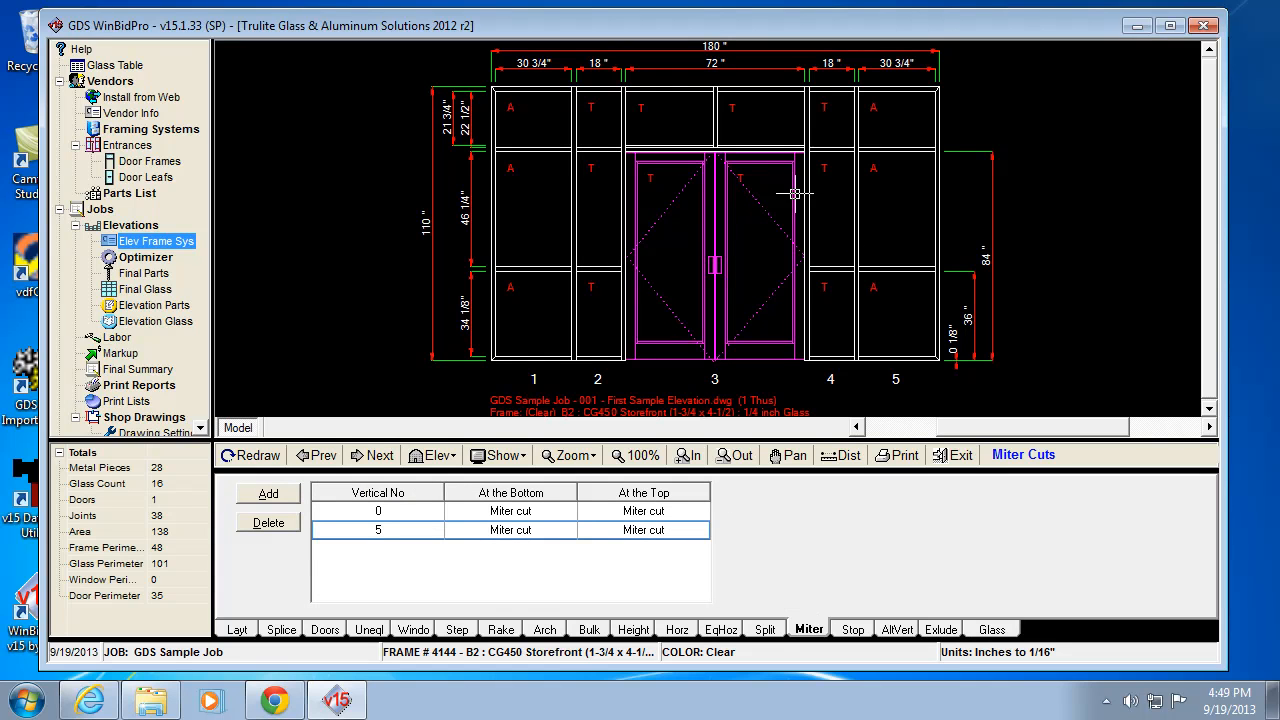
pyautogui.moveTo(820, 644)
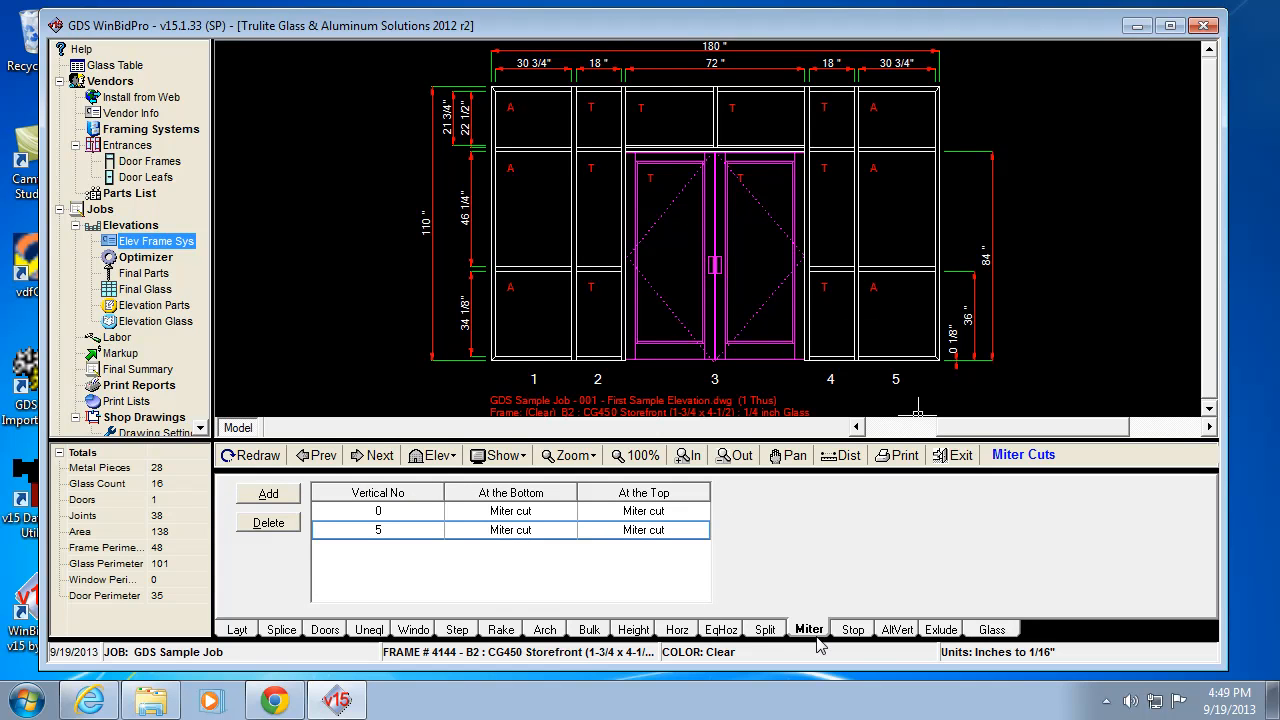
pyautogui.moveTo(1024, 680)
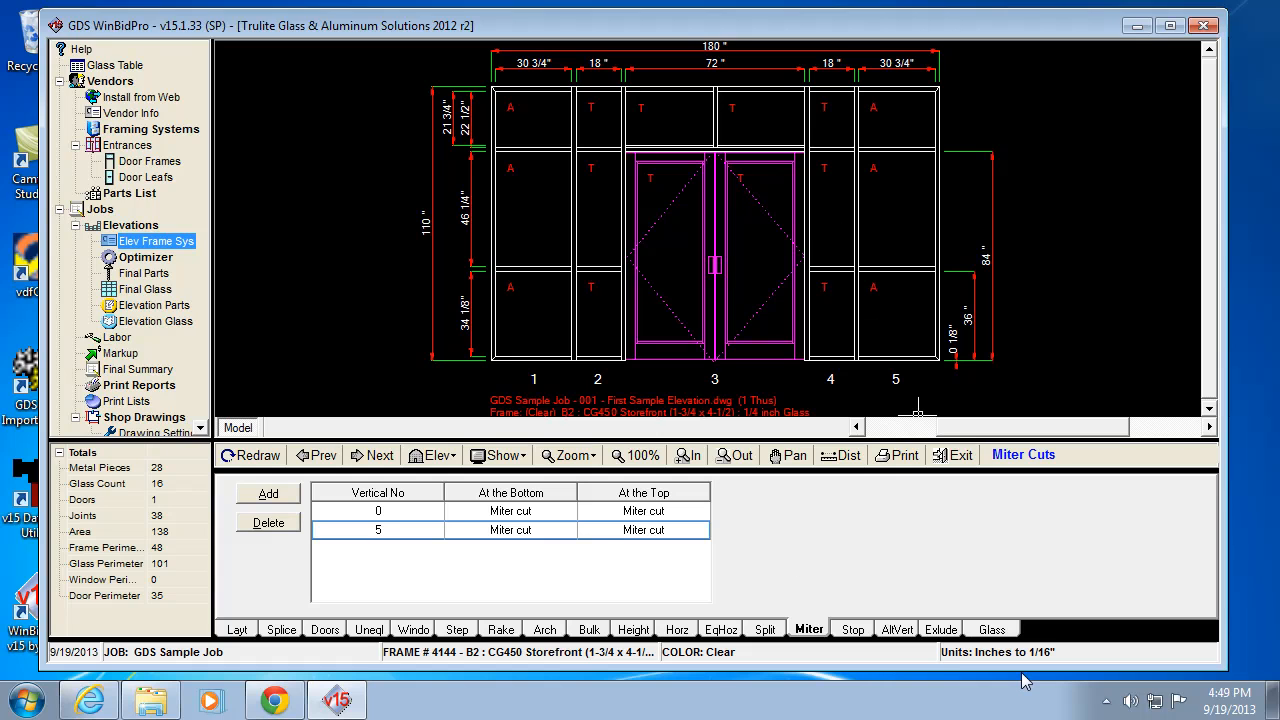
pyautogui.moveTo(1022, 660)
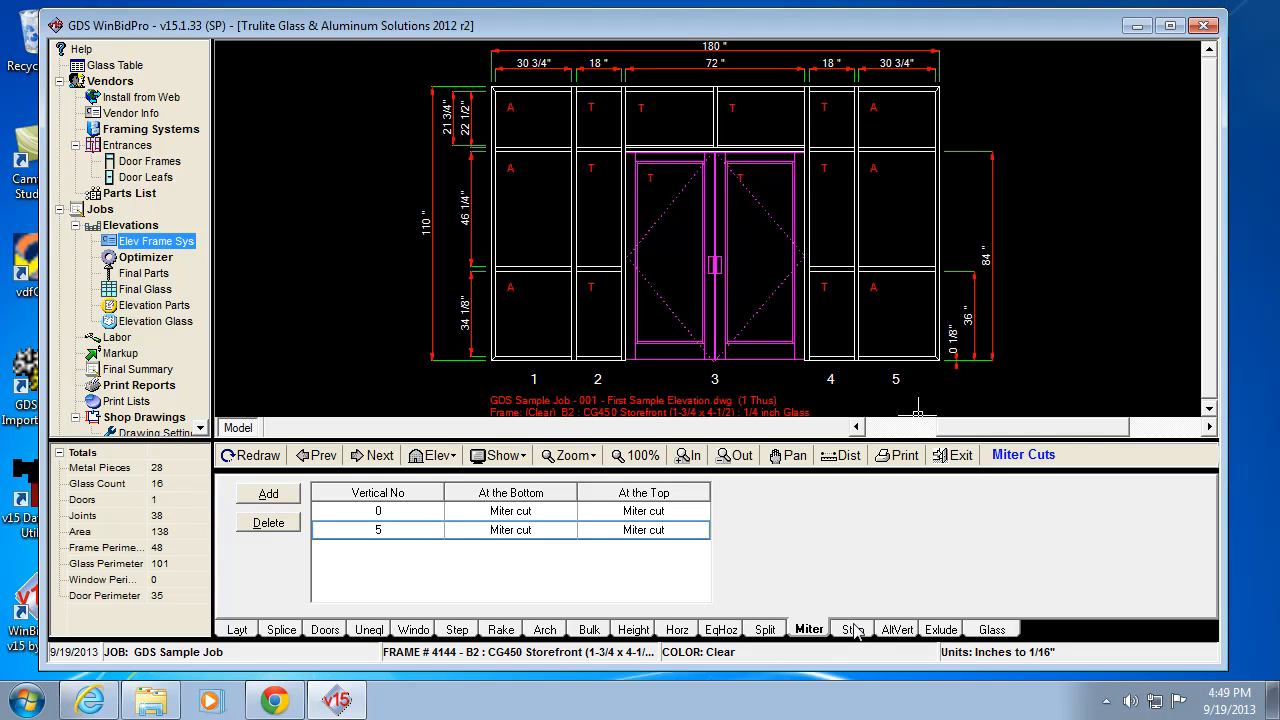
# - Show the Glass Stops/Adapters list and move to the eight-panel second elevation, whose list is empty
pyautogui.click(852, 628)
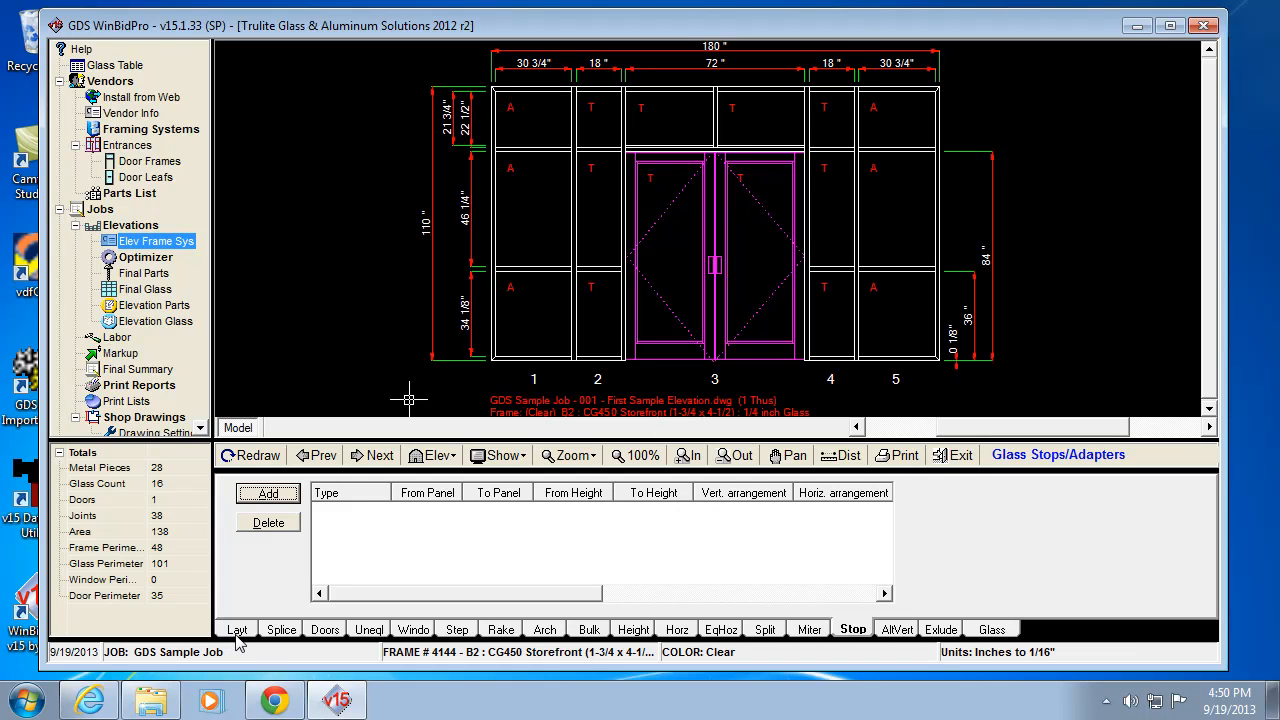
pyautogui.moveTo(298, 592)
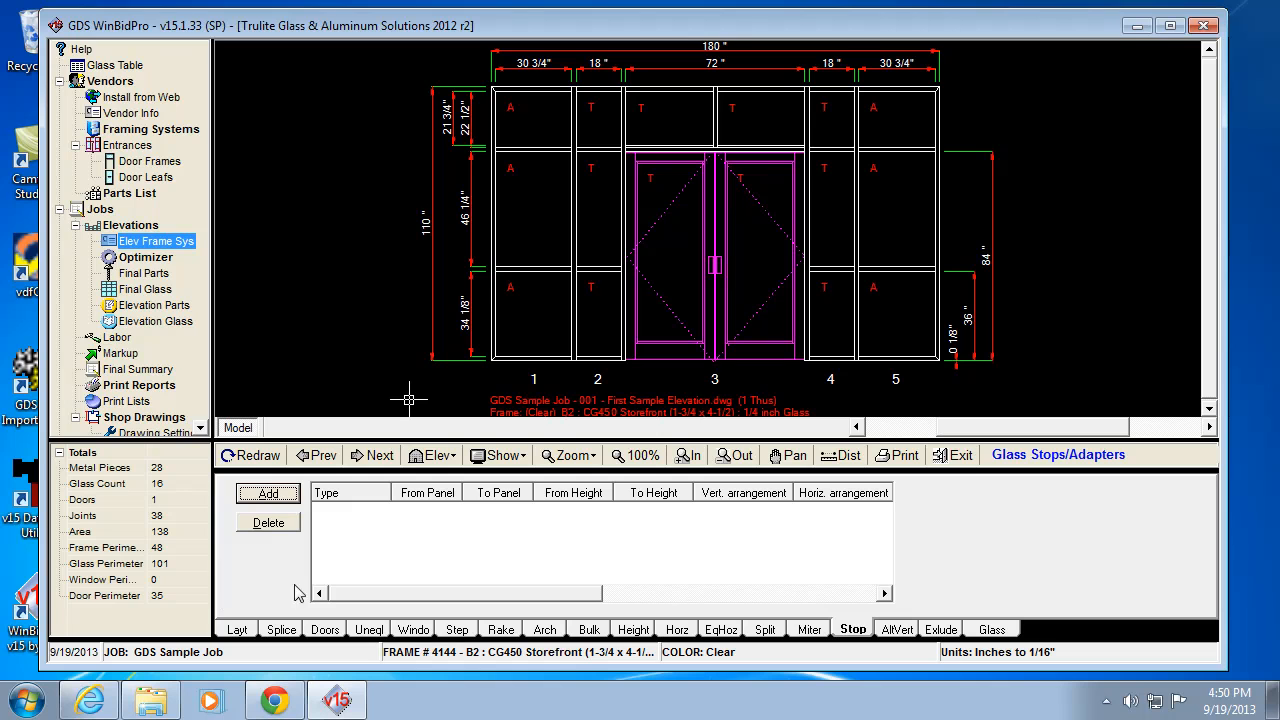
pyautogui.moveTo(372, 456)
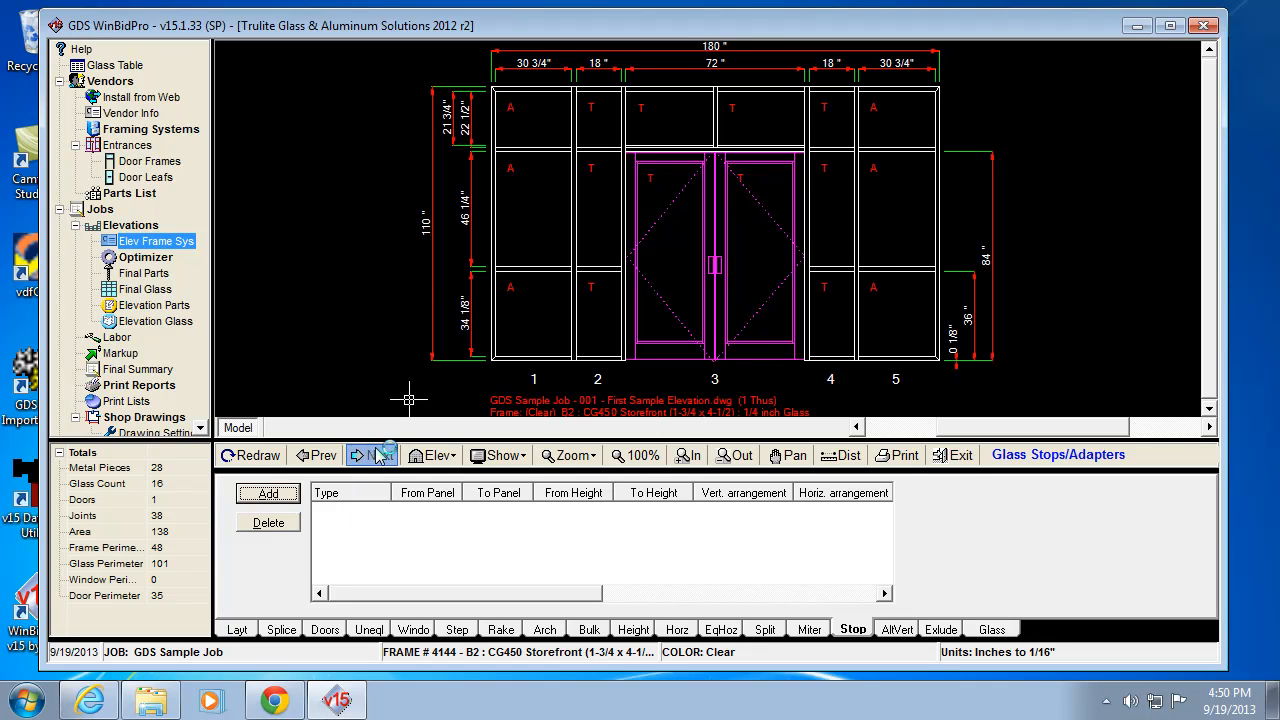
pyautogui.click(372, 456)
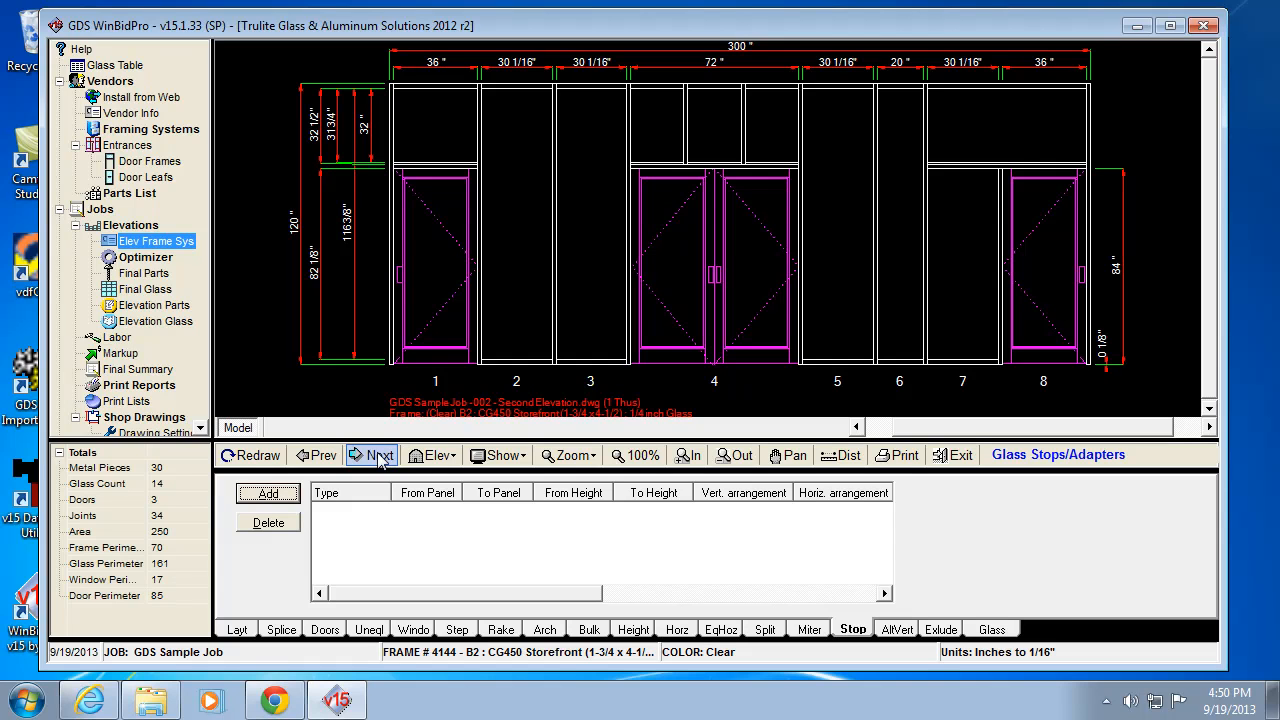
pyautogui.click(372, 456)
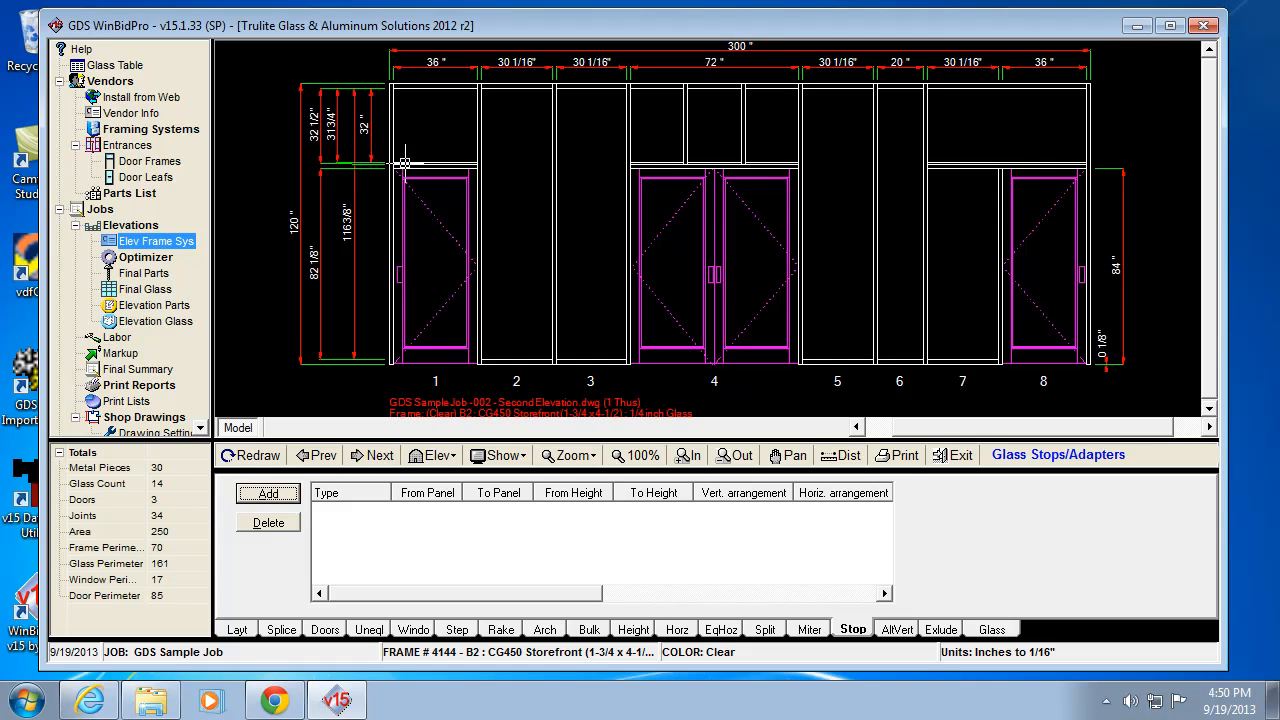
pyautogui.moveTo(460, 152)
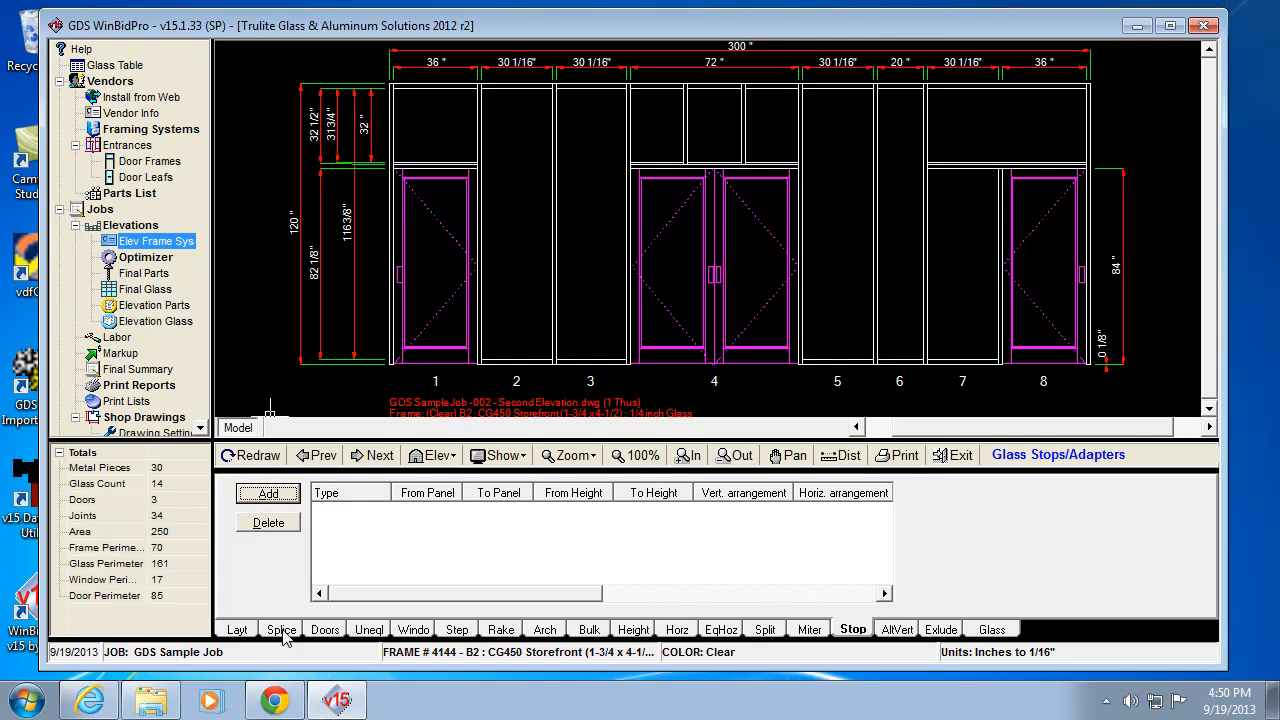
pyautogui.moveTo(228, 638)
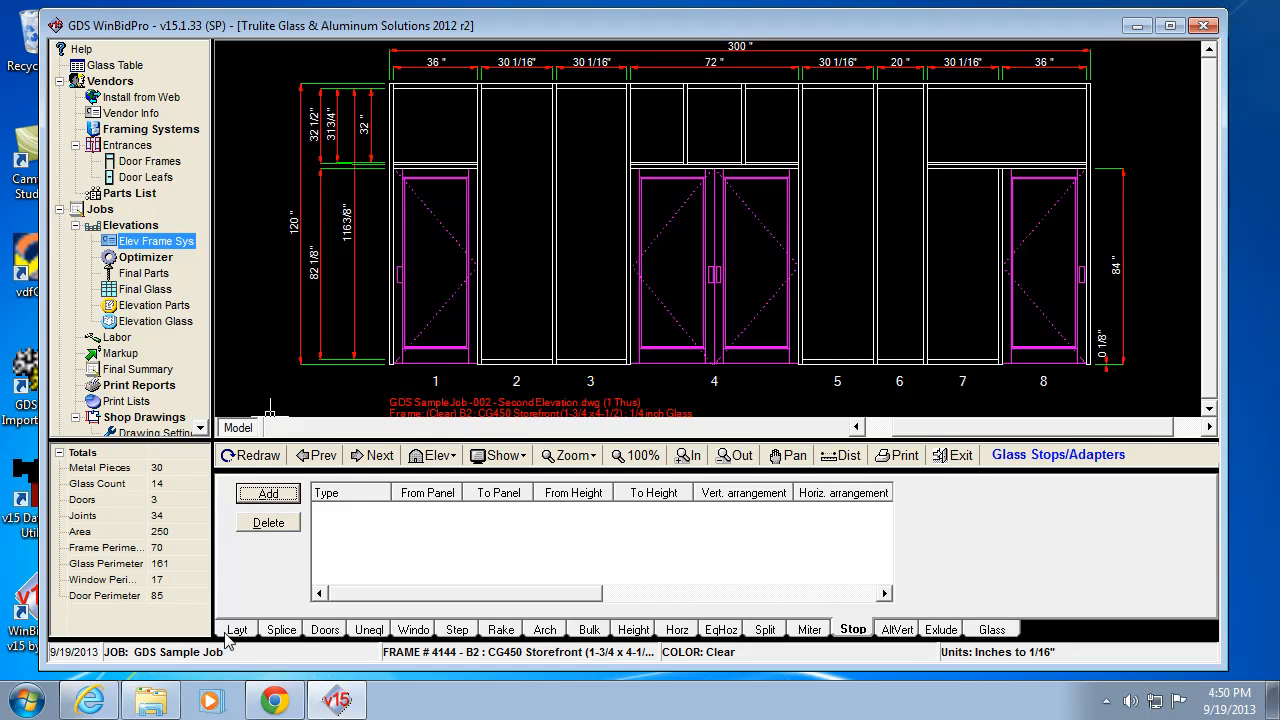
# - From the entrances list, review the door frame's stock length jamb filler parts, then close Door Frame Parts
pyautogui.click(324, 628)
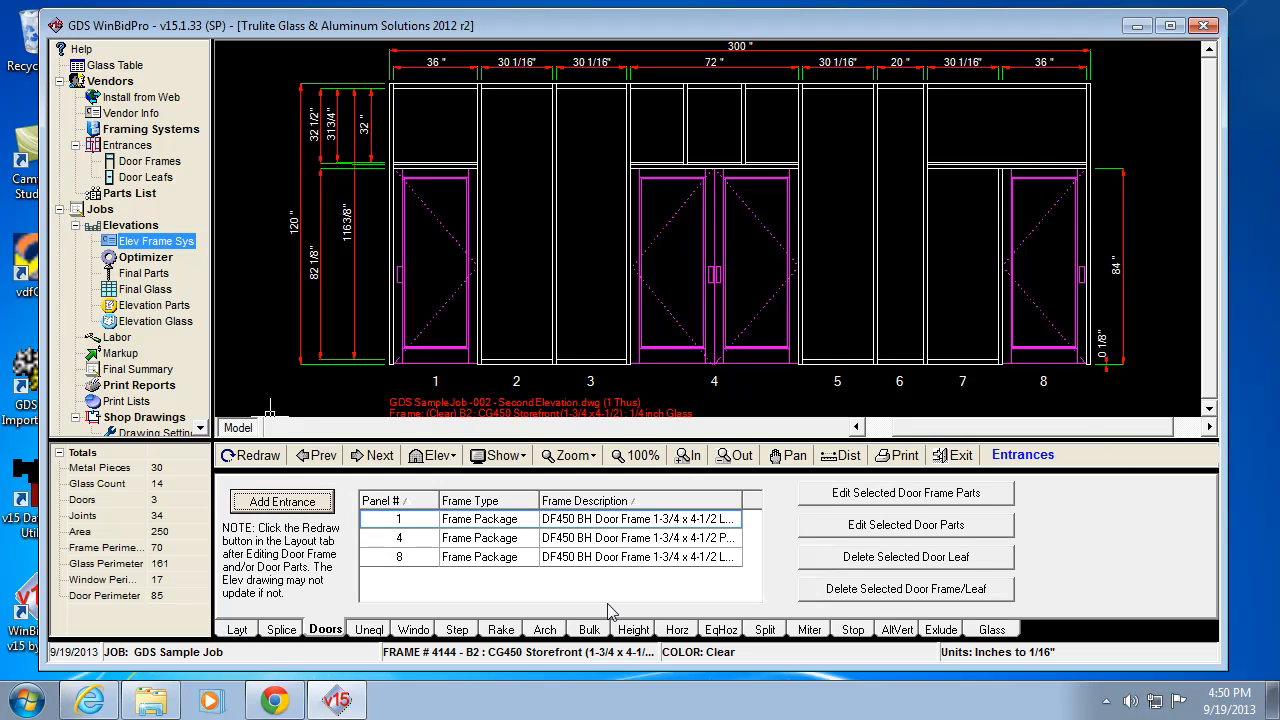
pyautogui.click(904, 492)
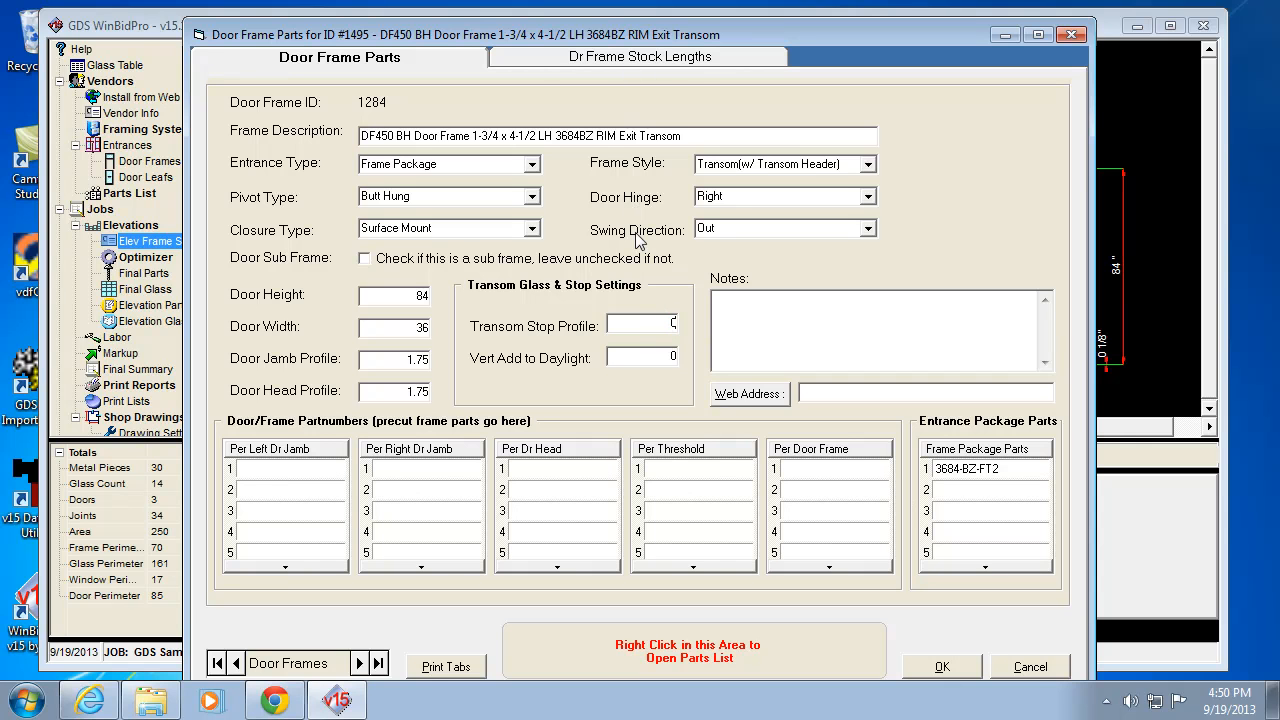
pyautogui.click(636, 56)
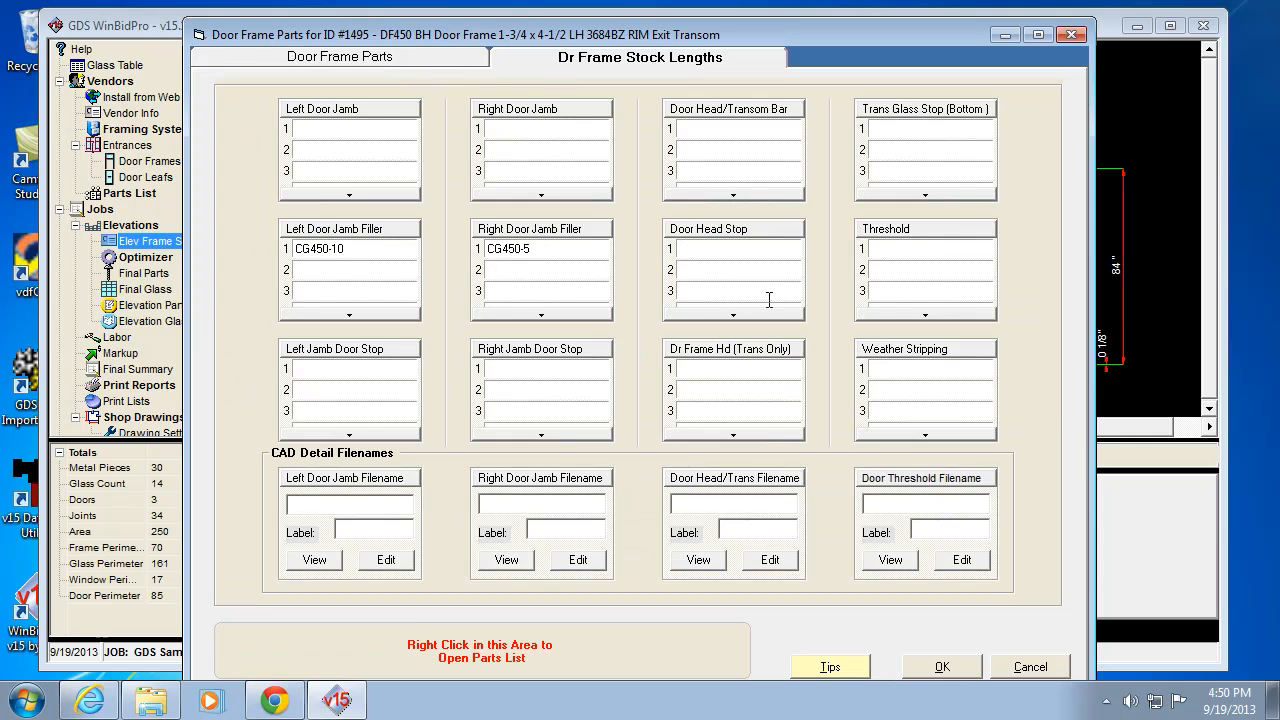
pyautogui.moveTo(704, 254)
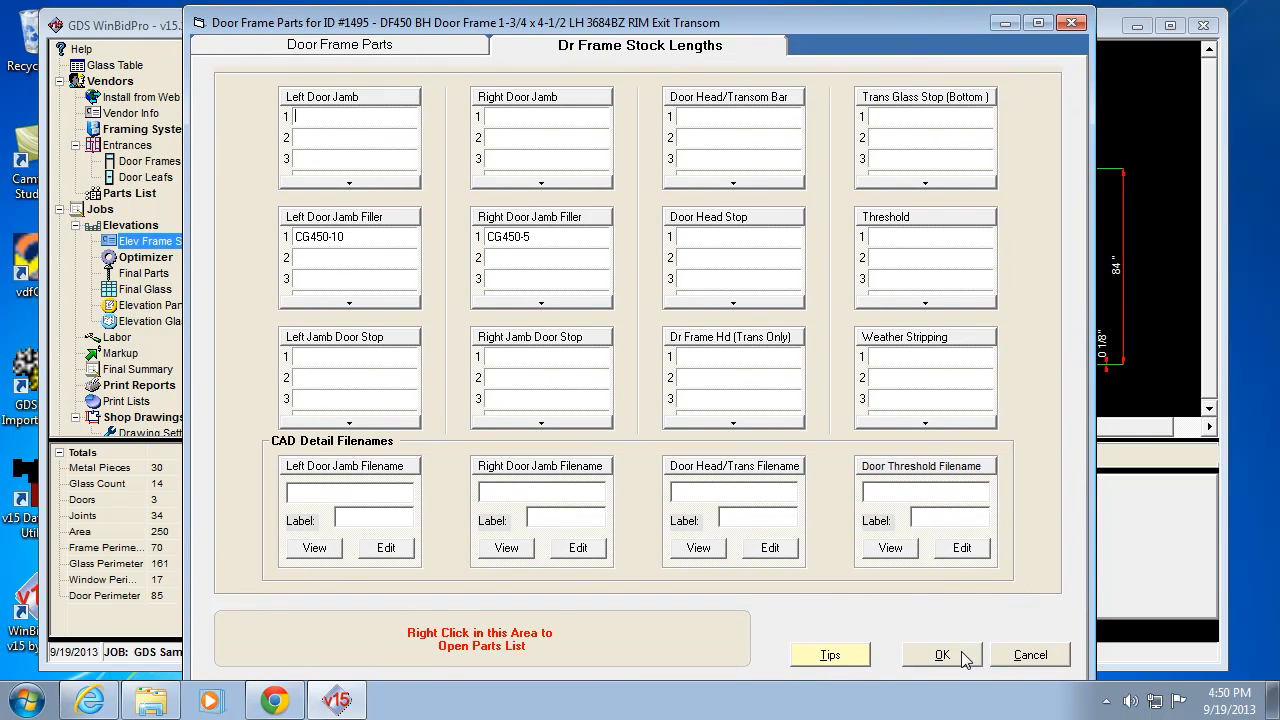
pyautogui.click(940, 656)
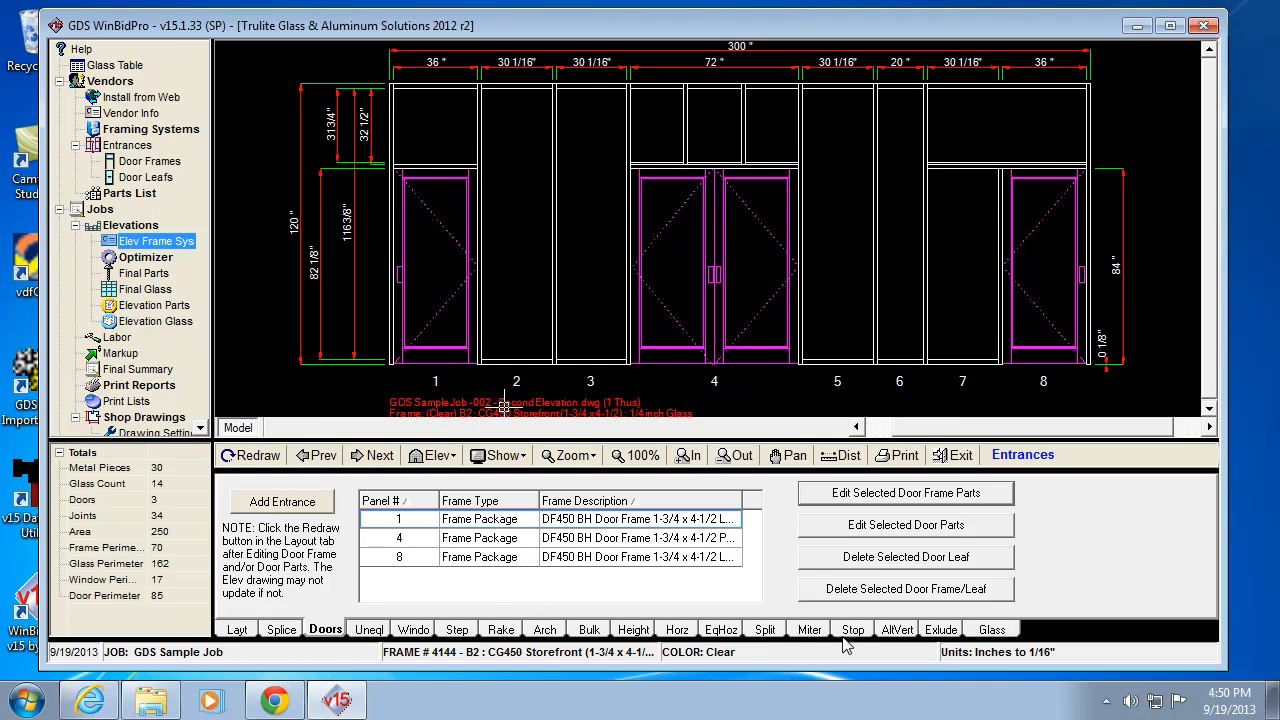
# - Glance at the glass stops list, then return to the second elevation's 8-panel frame layout
pyautogui.click(852, 628)
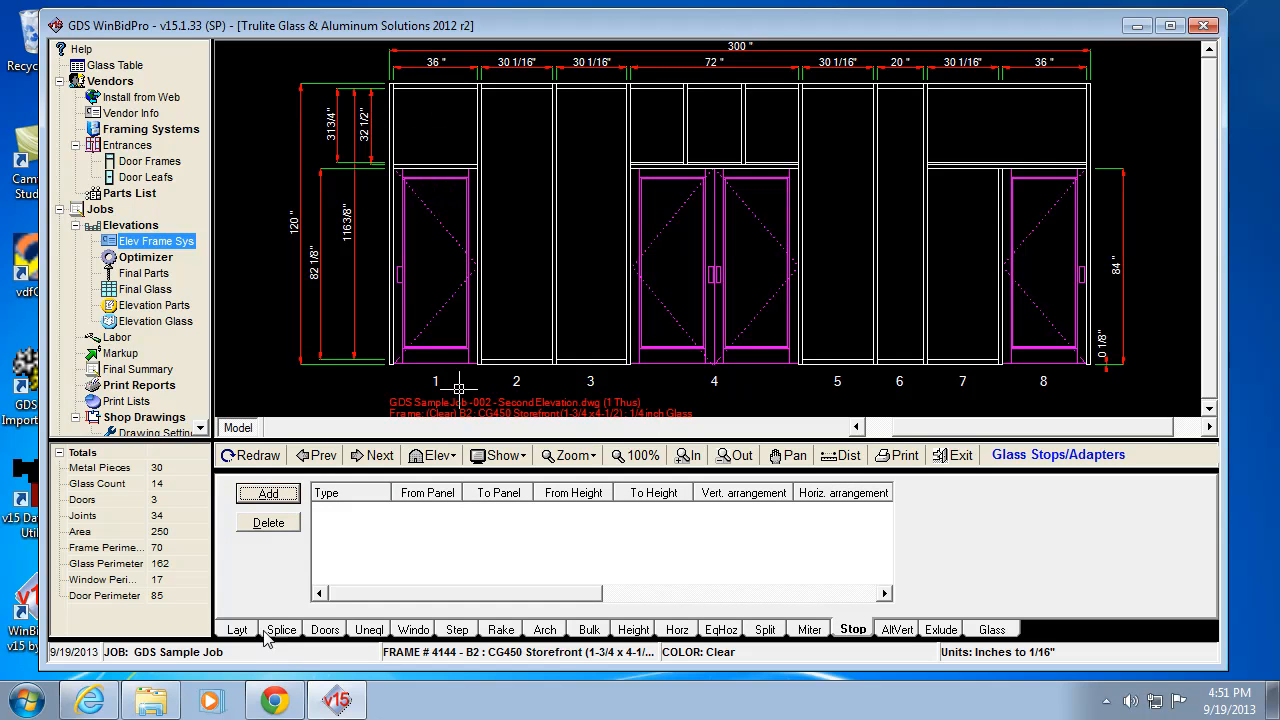
pyautogui.moveTo(238, 638)
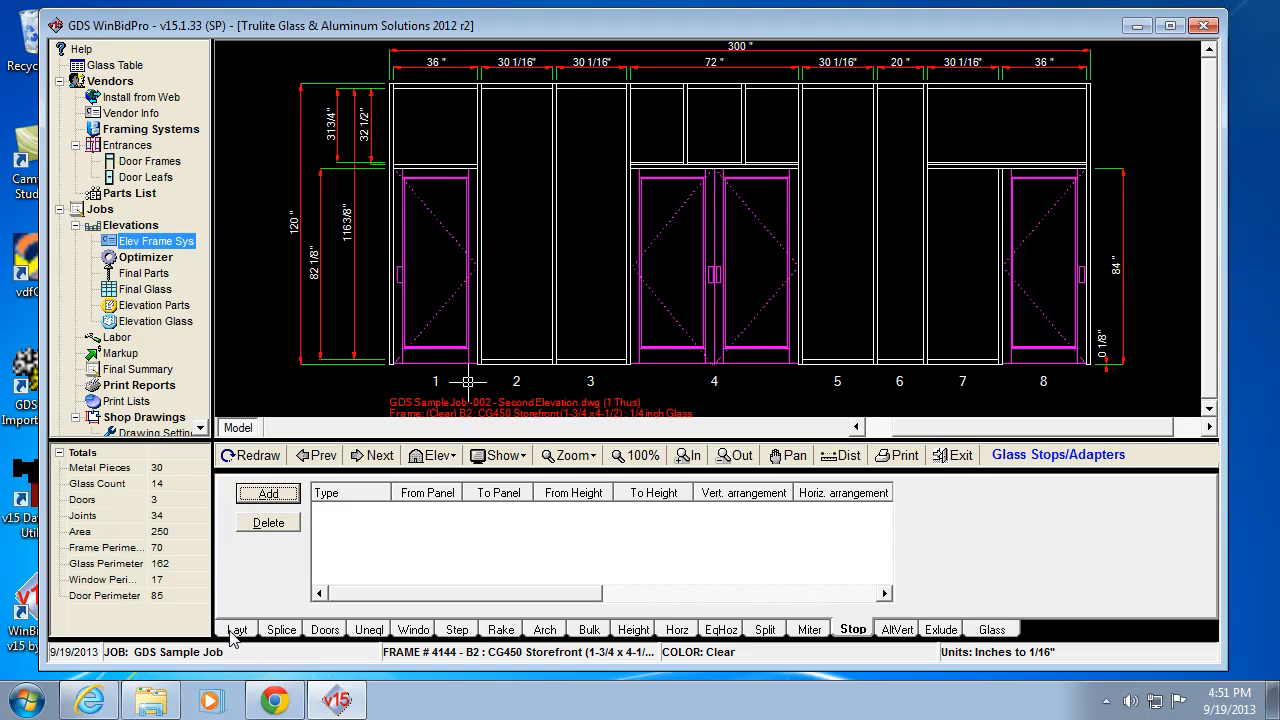
pyautogui.click(236, 628)
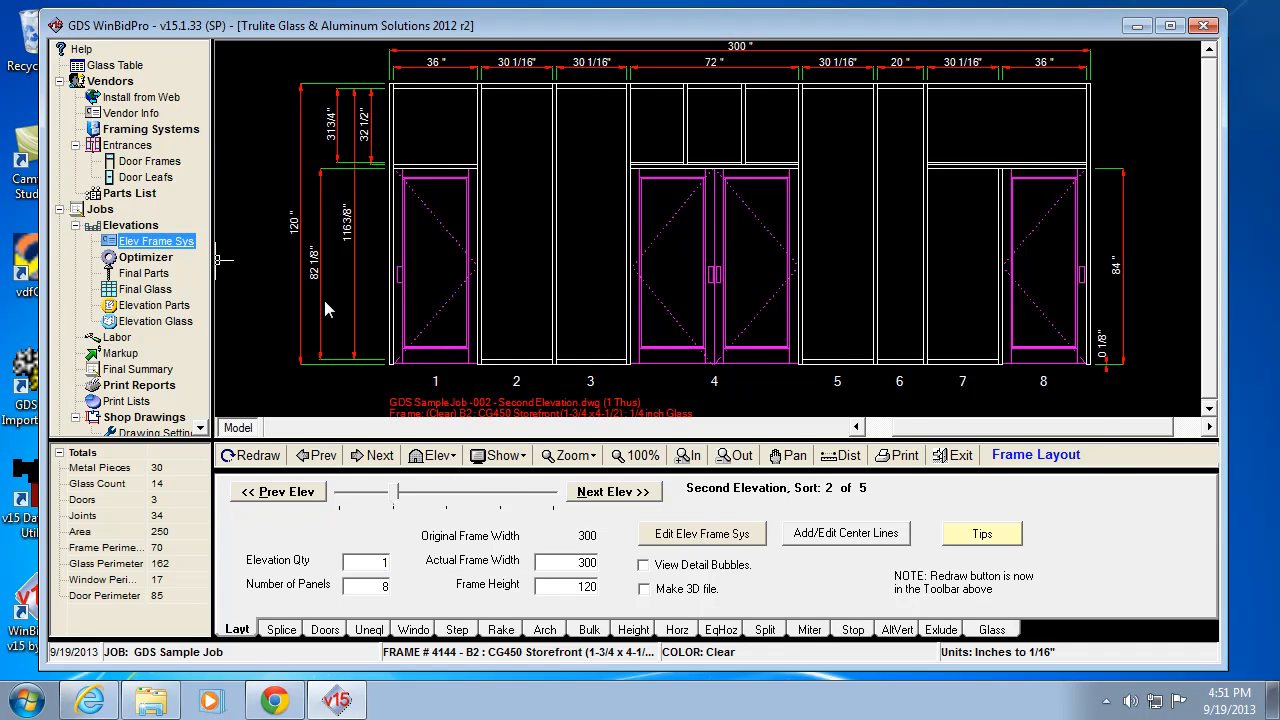
# - Edit the CG450 elevation framing system and view its optimized stock length materials
pyautogui.click(700, 532)
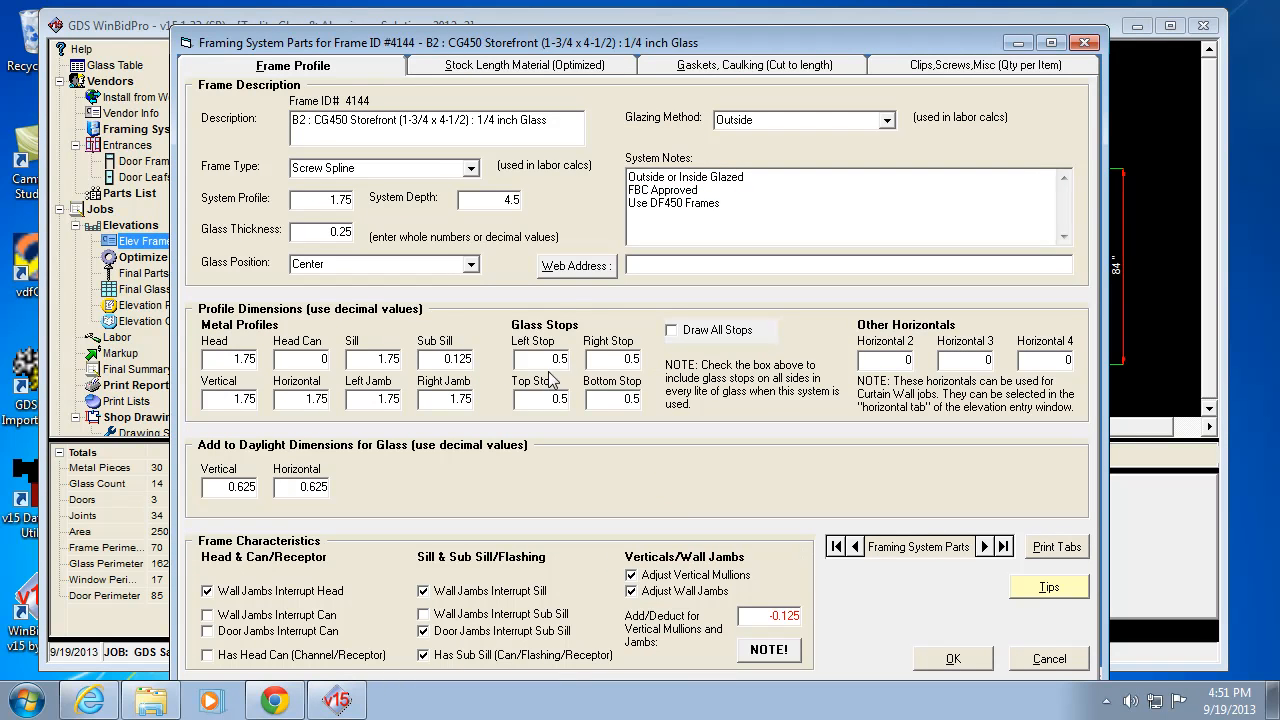
pyautogui.moveTo(548, 356)
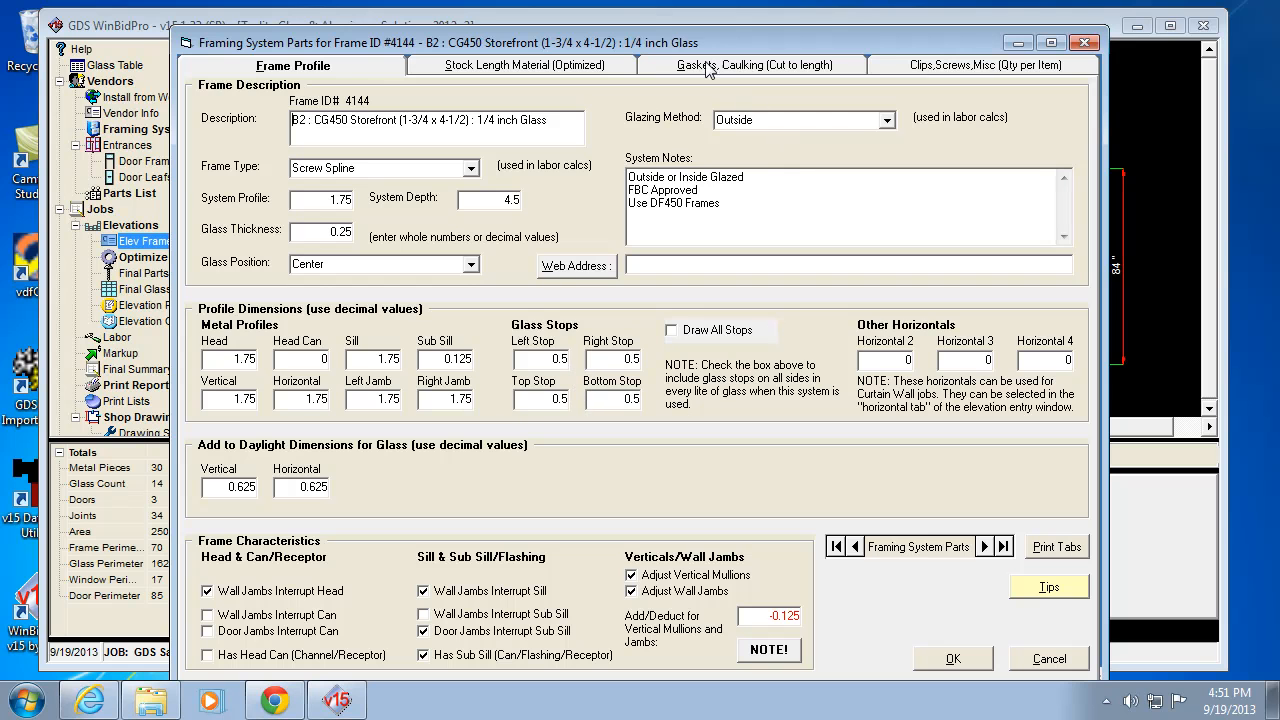
pyautogui.click(520, 64)
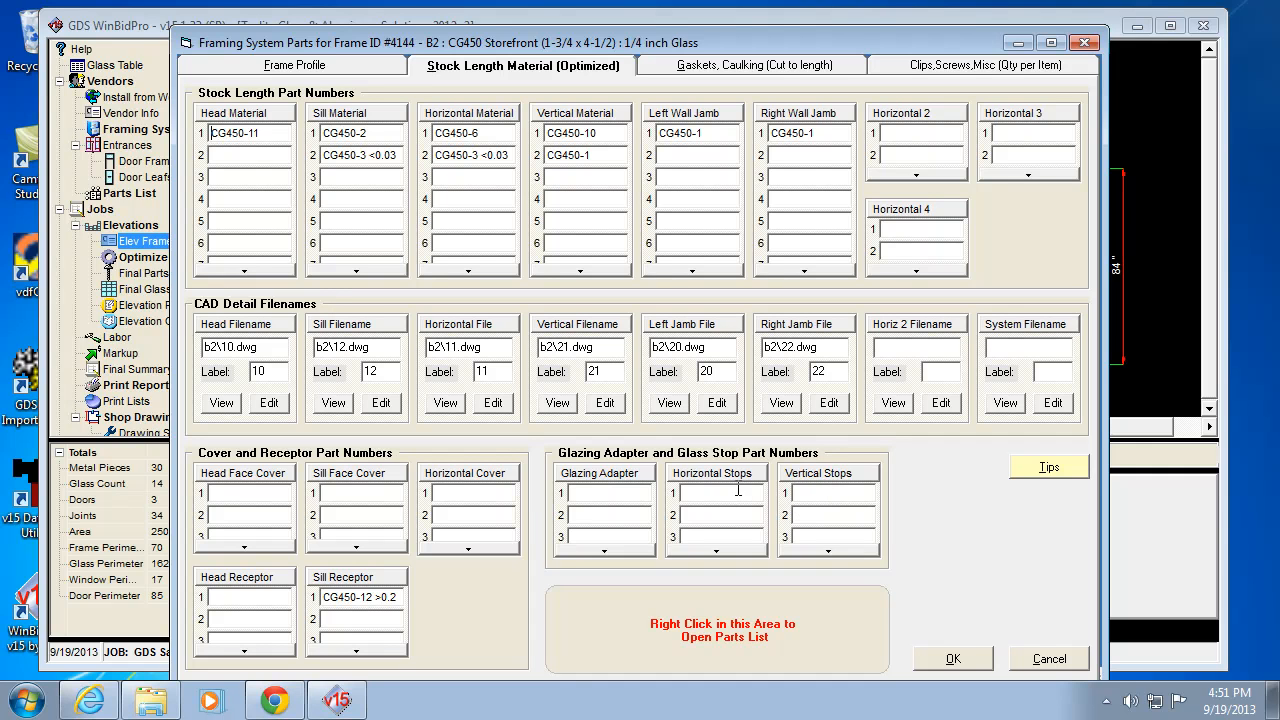
pyautogui.moveTo(764, 612)
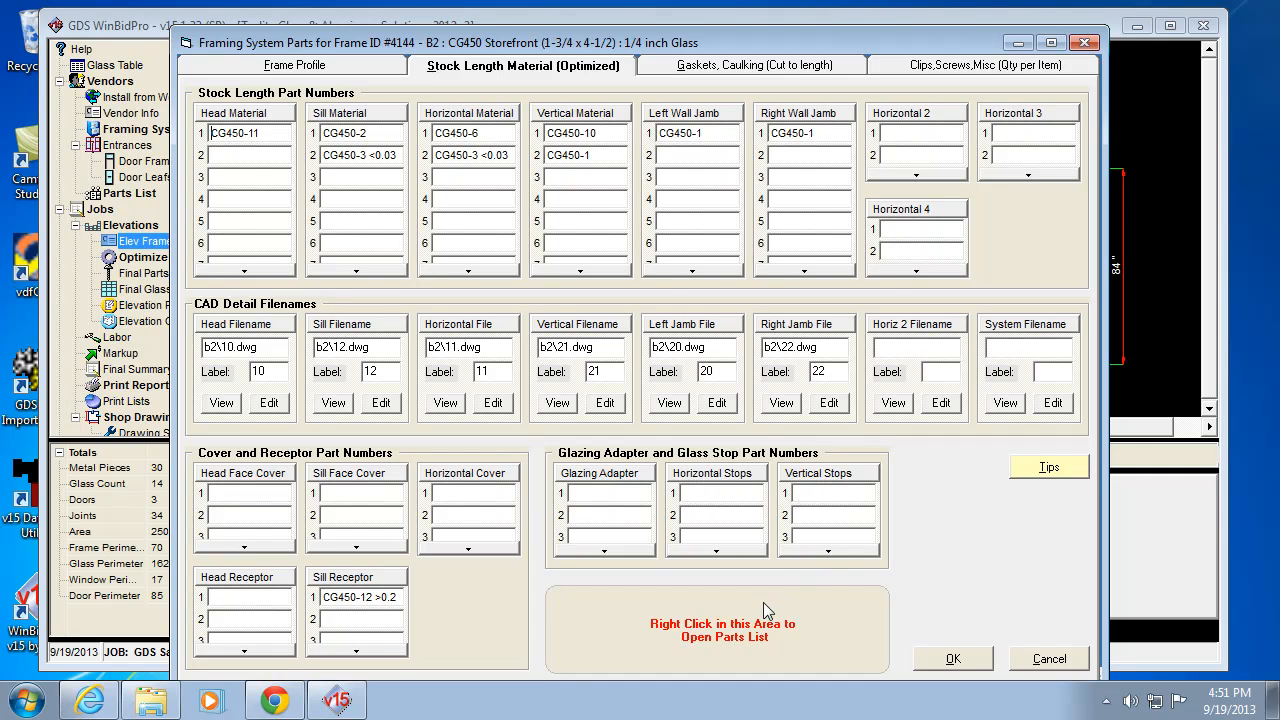
pyautogui.moveTo(676, 588)
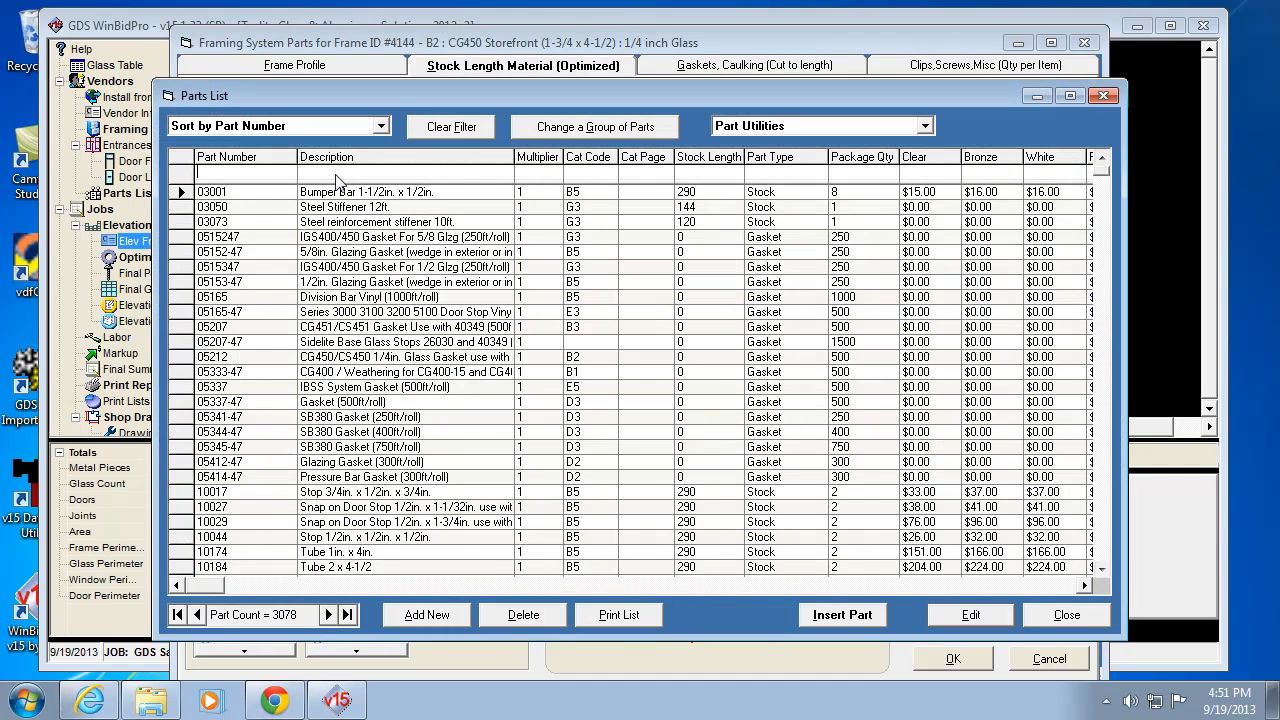
# - Filter parts by 'stop' and set 10044 as the horizontal and vertical glass stop, then save
pyautogui.write('stop')
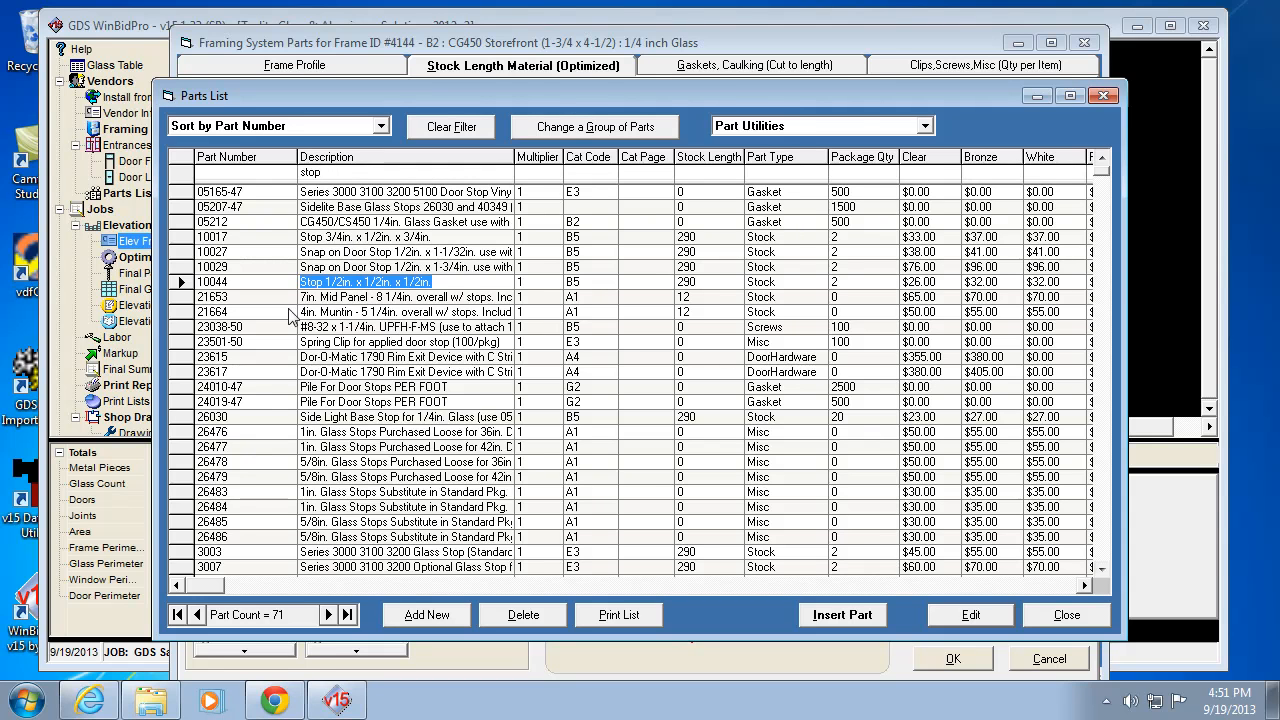
pyautogui.click(1066, 614)
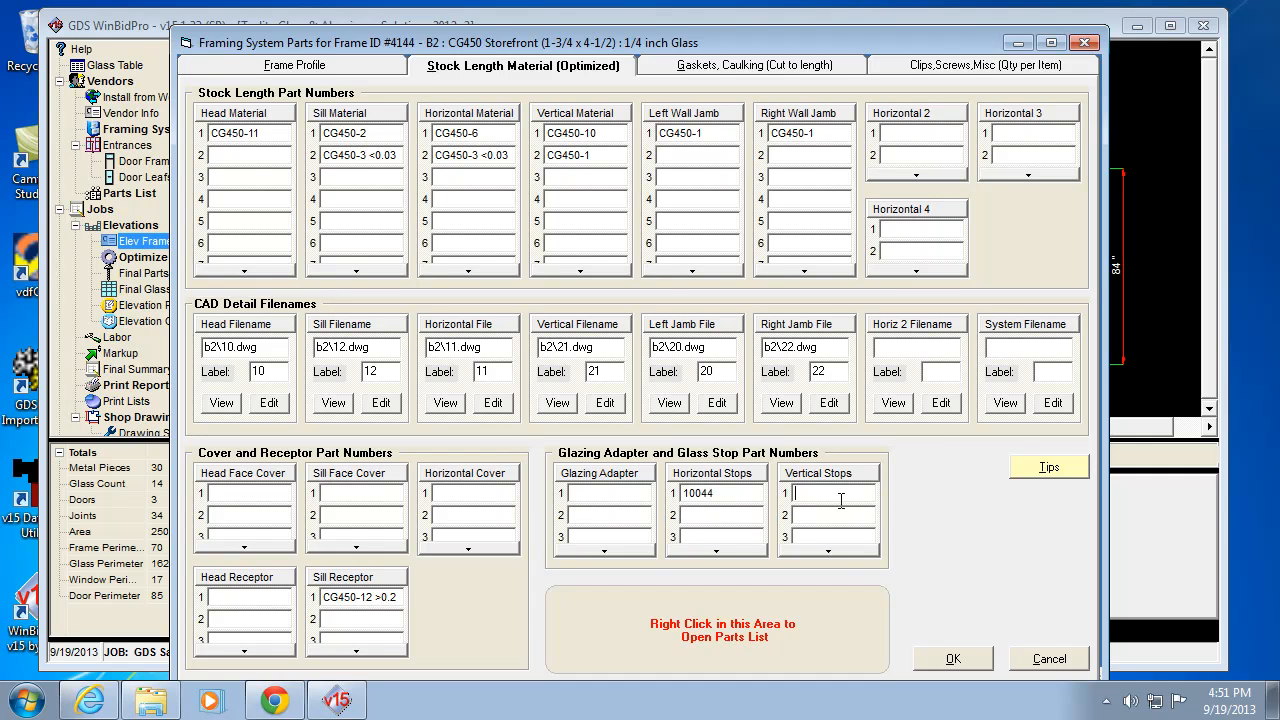
pyautogui.write('10044')
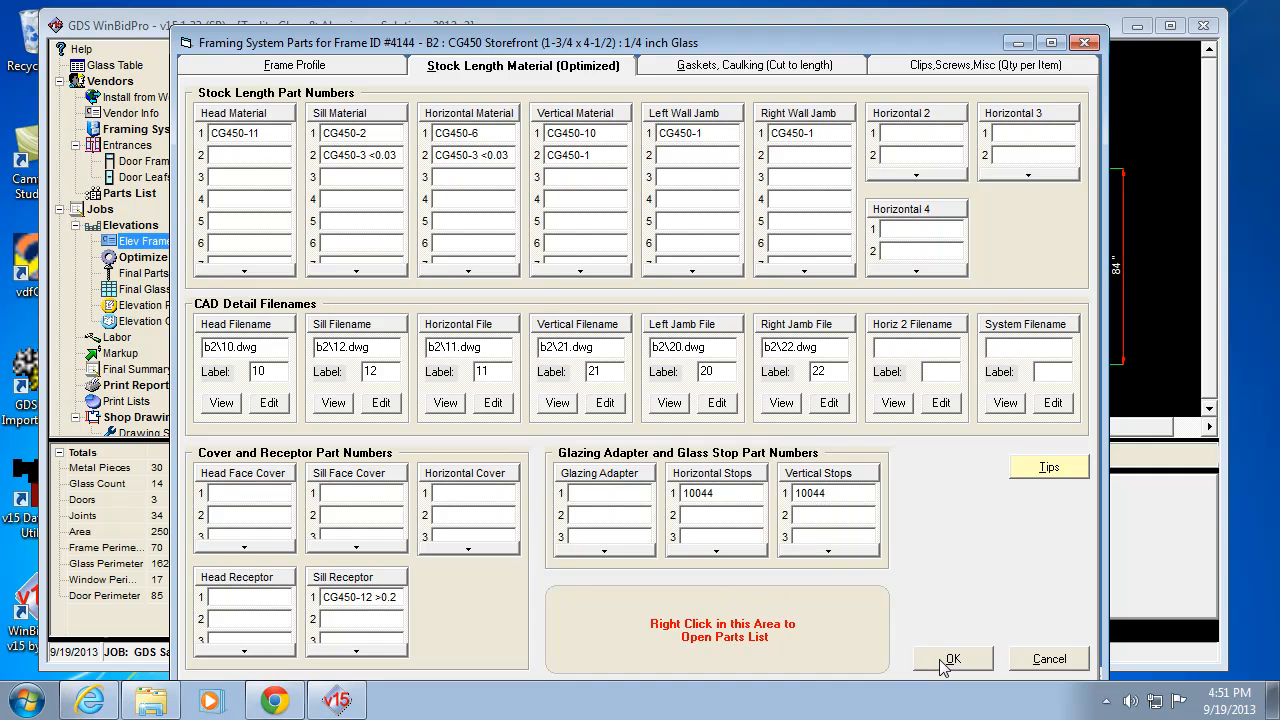
pyautogui.click(952, 660)
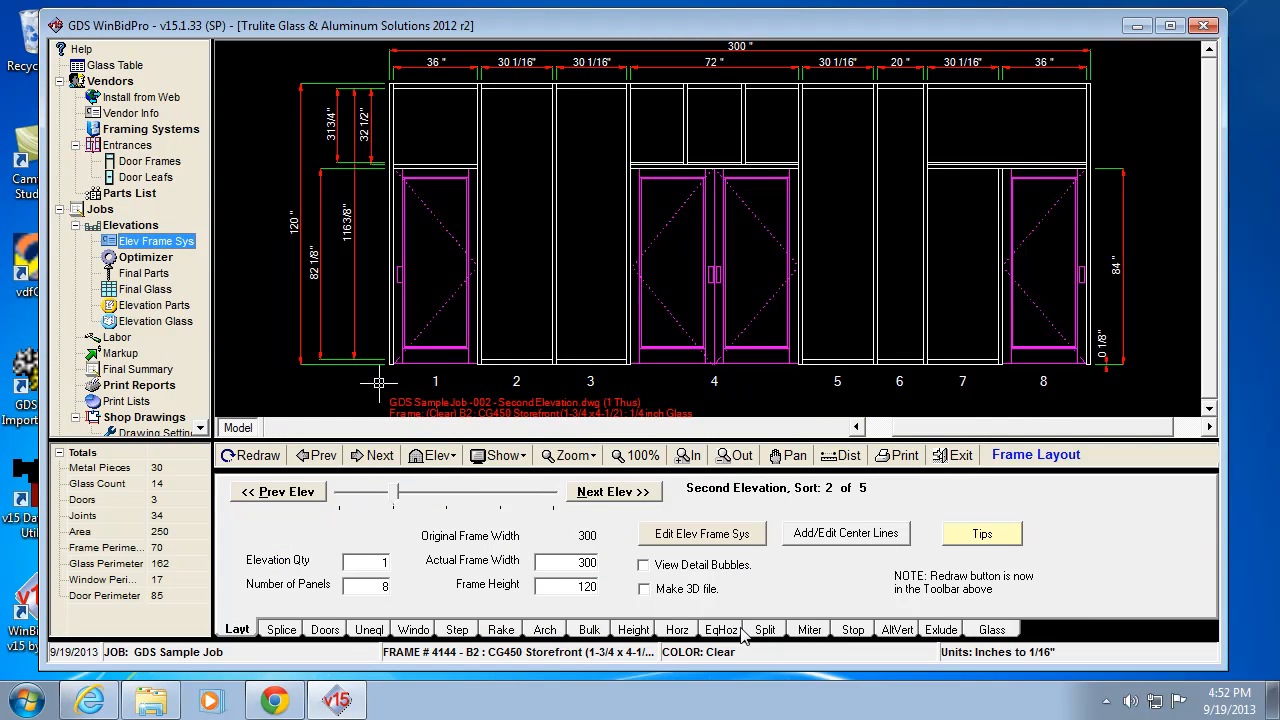
# - Add glass stops on all sides of panel 1 from 84 to 120 high and add them to the drawing
pyautogui.click(852, 628)
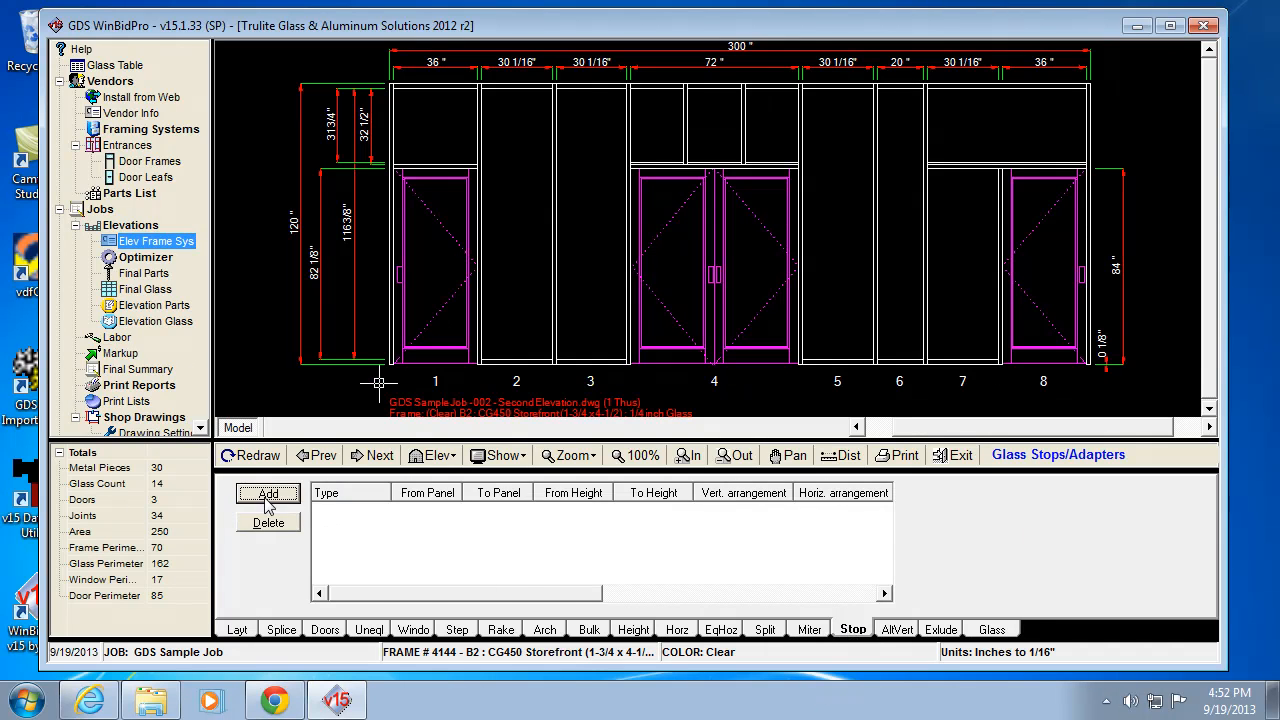
pyautogui.click(268, 494)
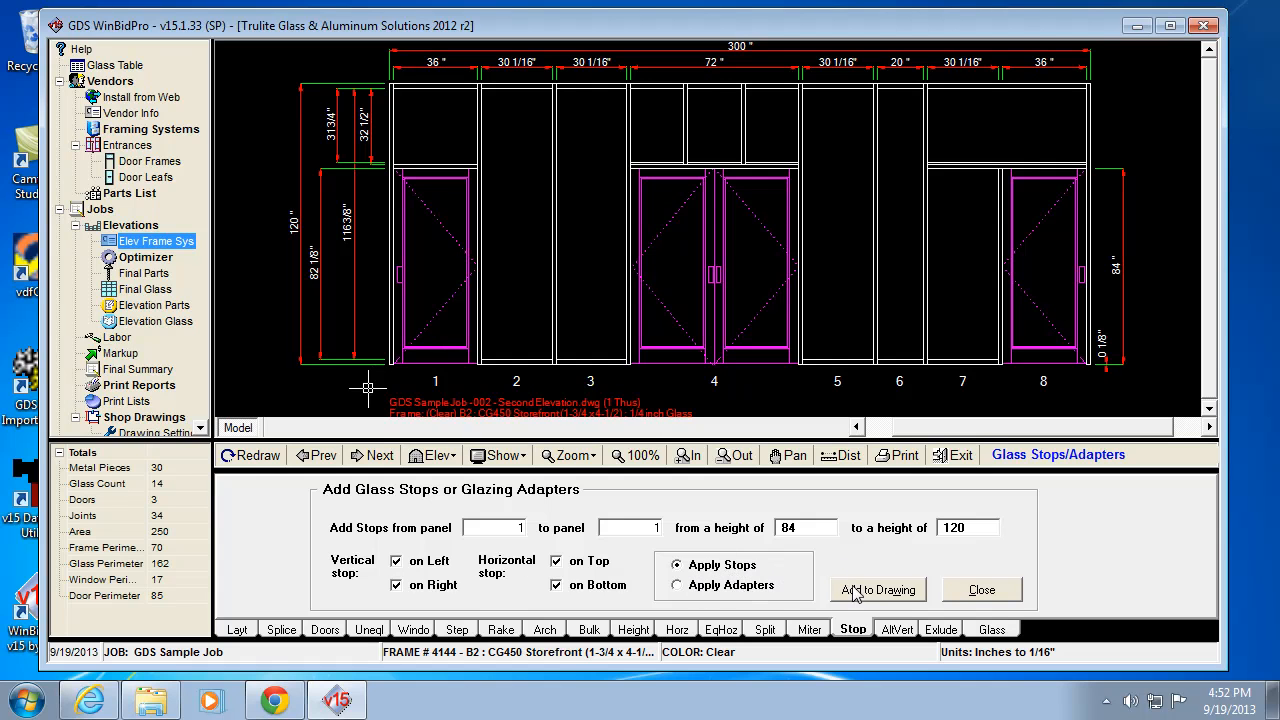
pyautogui.click(878, 588)
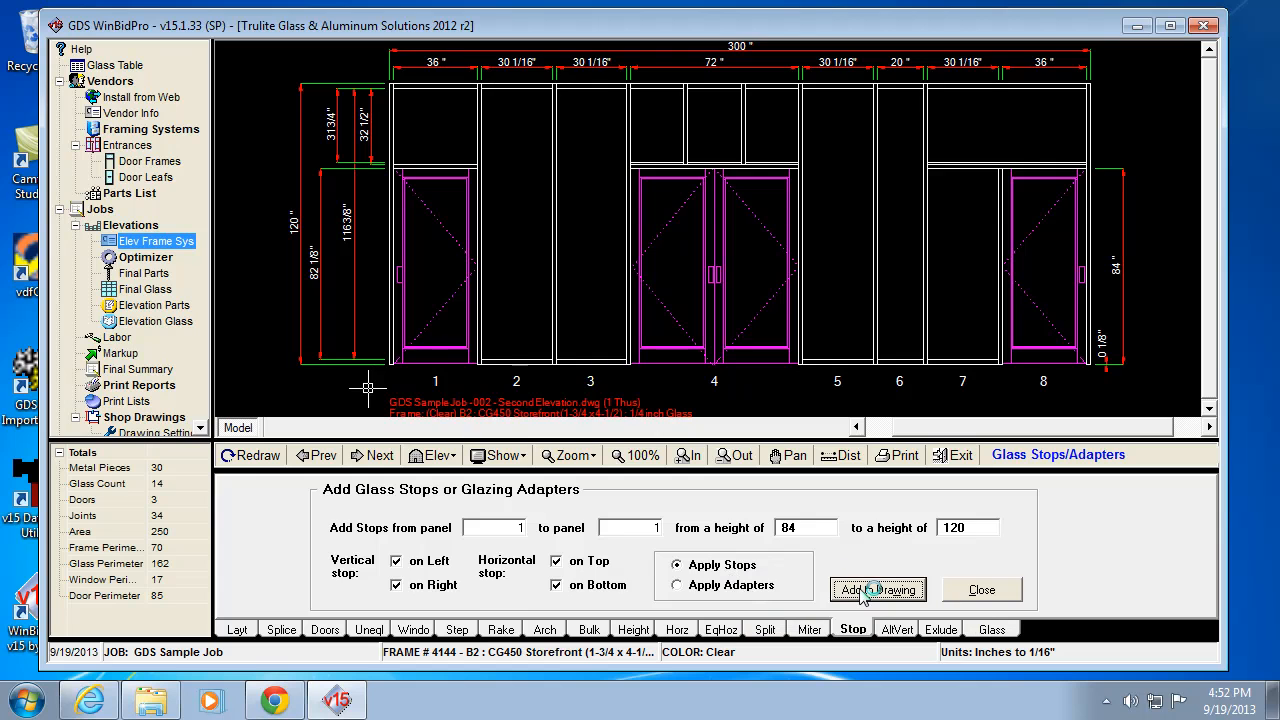
pyautogui.click(878, 588)
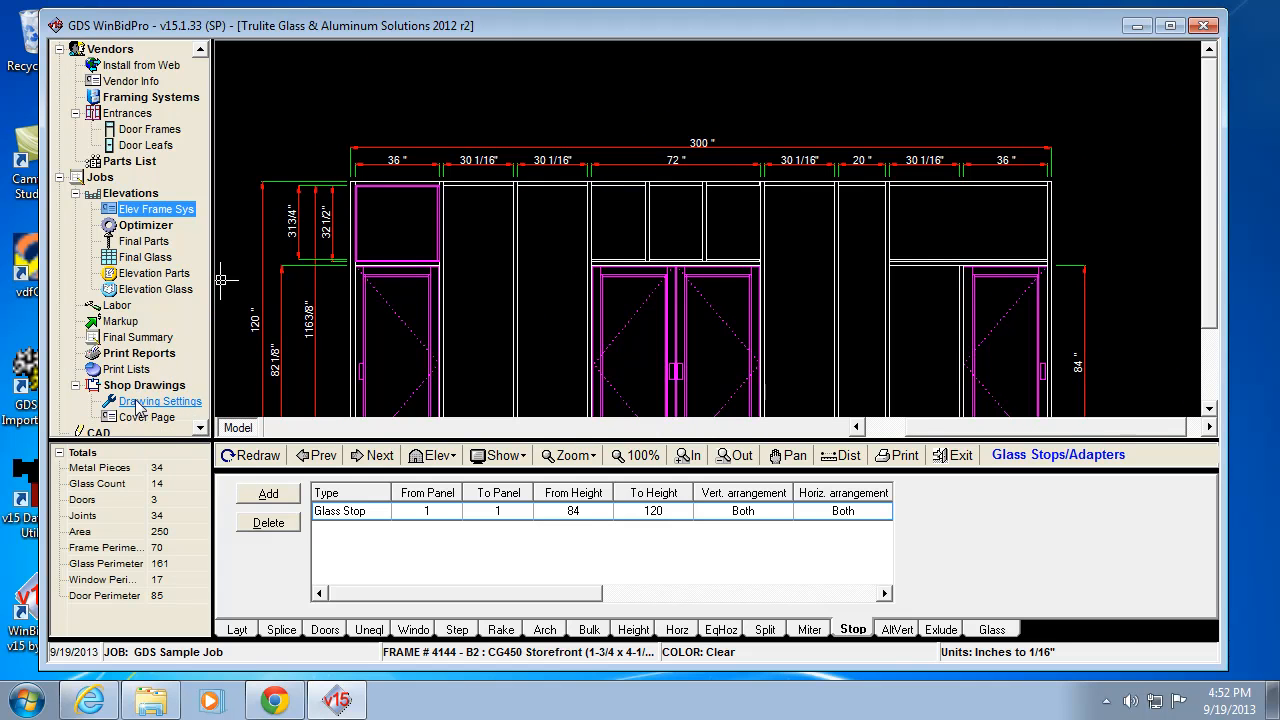
# - Open Drawing Settings under Shop Drawings, showing letter-size landscape sheet options
pyautogui.click(160, 400)
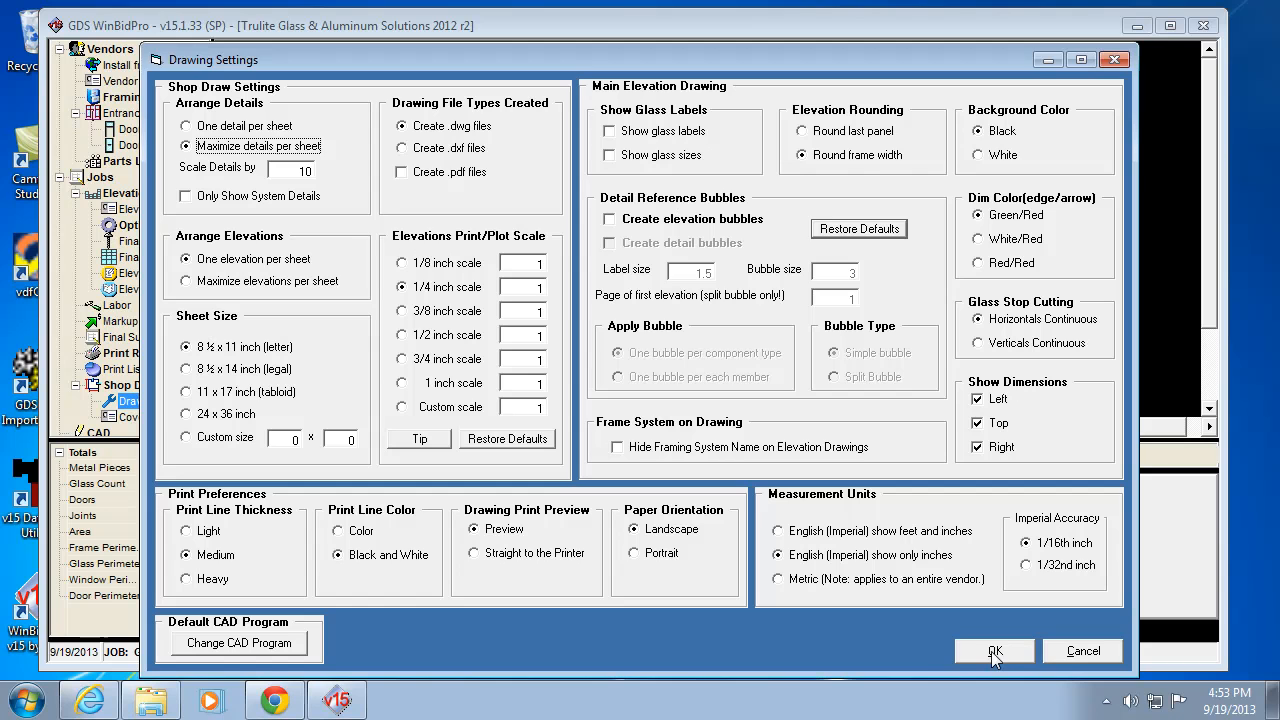
# - Confirm the Drawing Settings dialog to return to the elevation's glass stops list
pyautogui.click(994, 652)
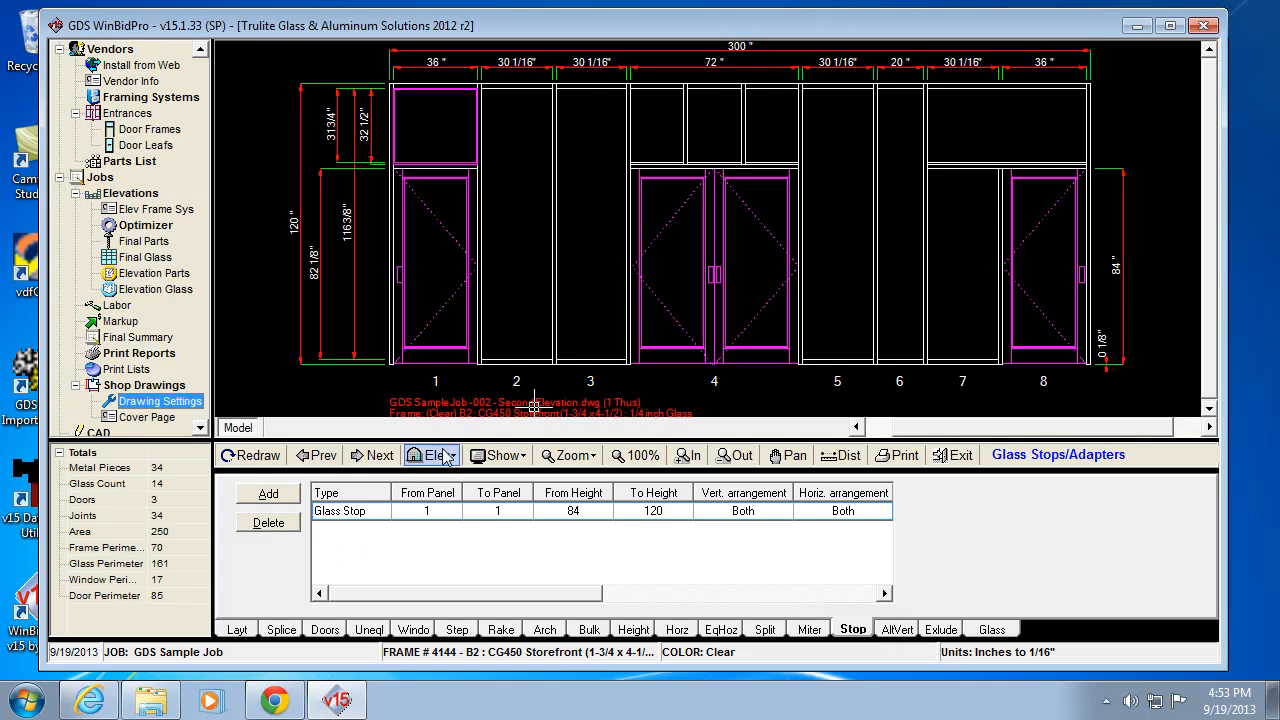
# - Advance through the elevations to reach the fourth elevation
pyautogui.click(432, 456)
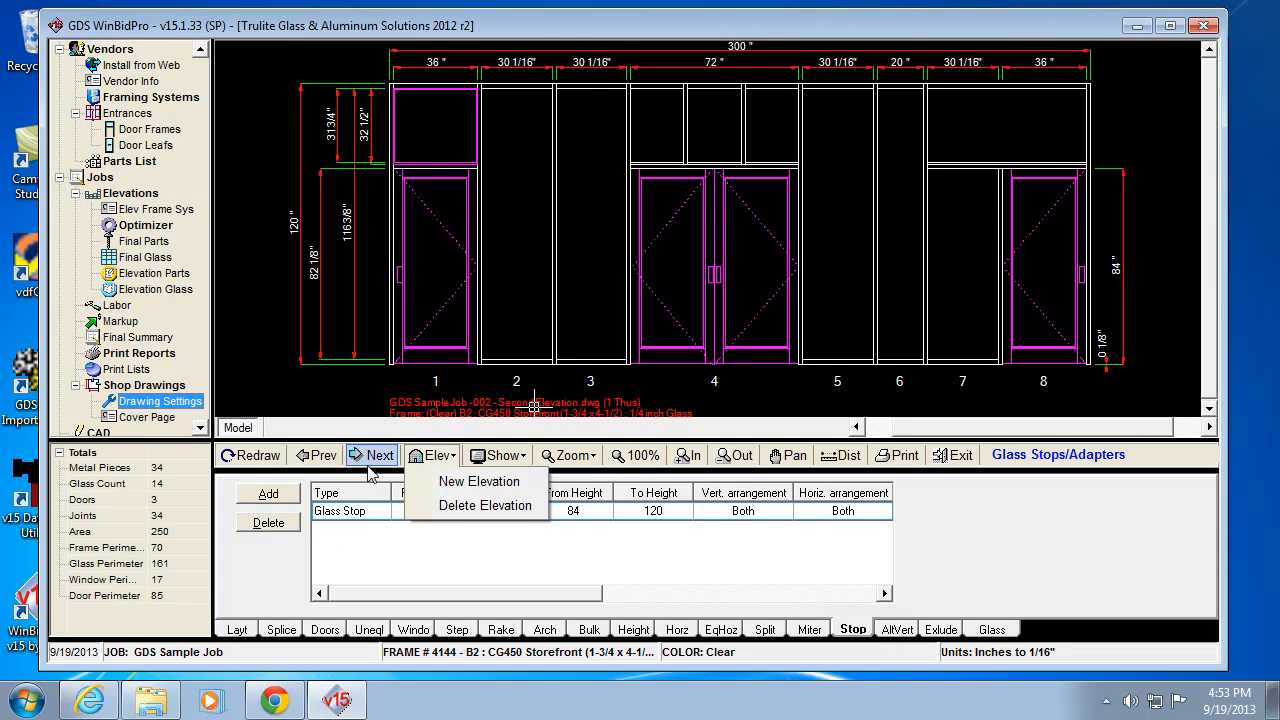
pyautogui.click(380, 456)
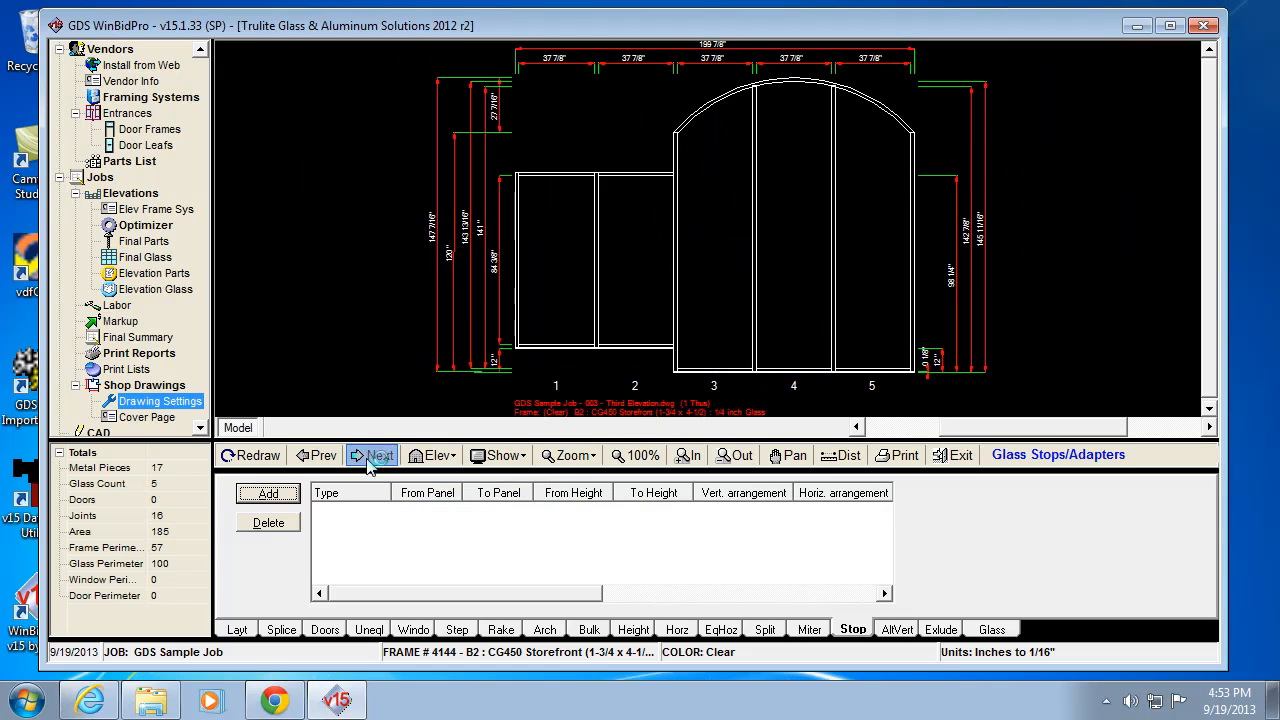
pyautogui.click(380, 456)
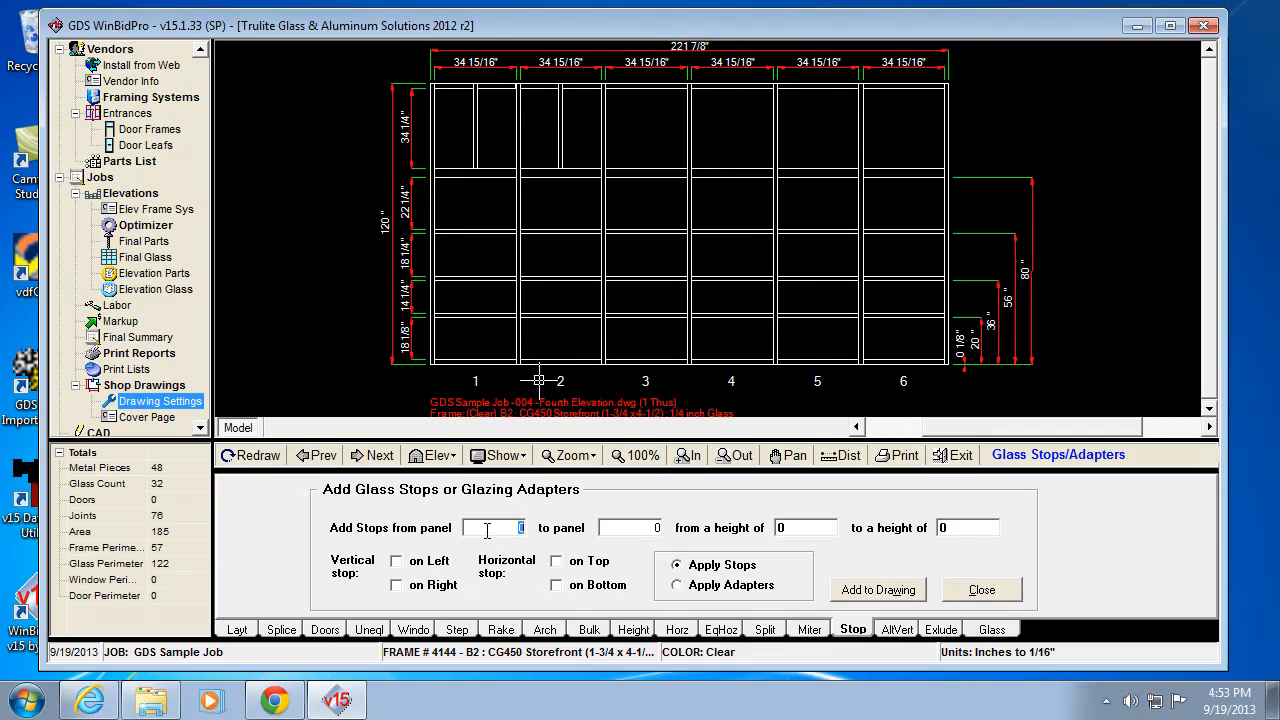
# - Add glass stops on all four sides for panels 4–6, heights 80 to 120, to the drawing
pyautogui.write('4')
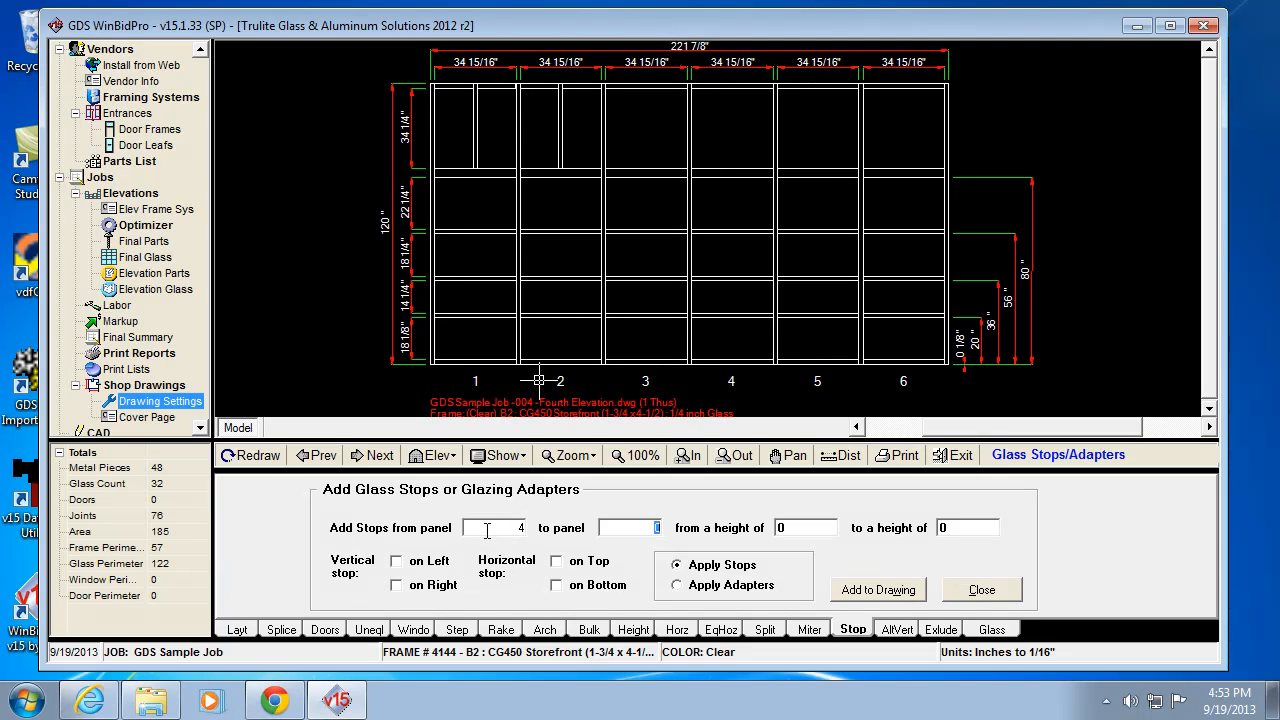
pyautogui.write('6')
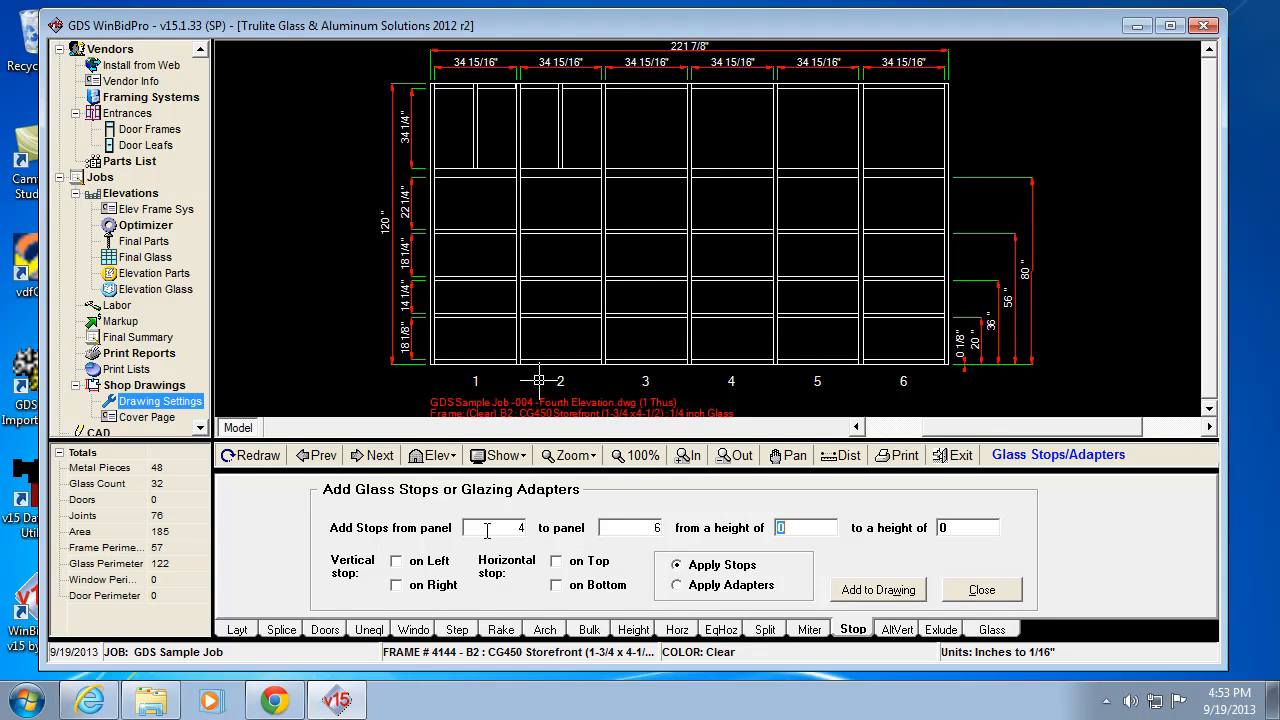
pyautogui.moveTo(834, 180)
pyautogui.write('120')
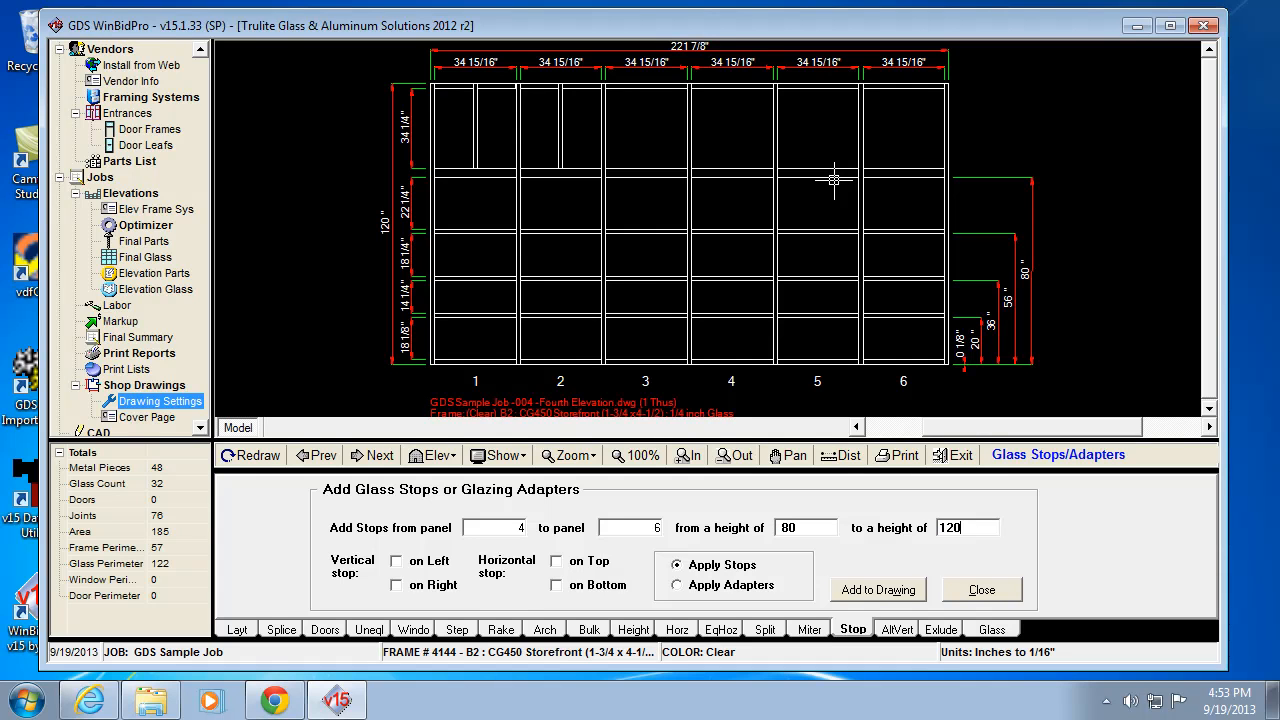
pyautogui.click(396, 560)
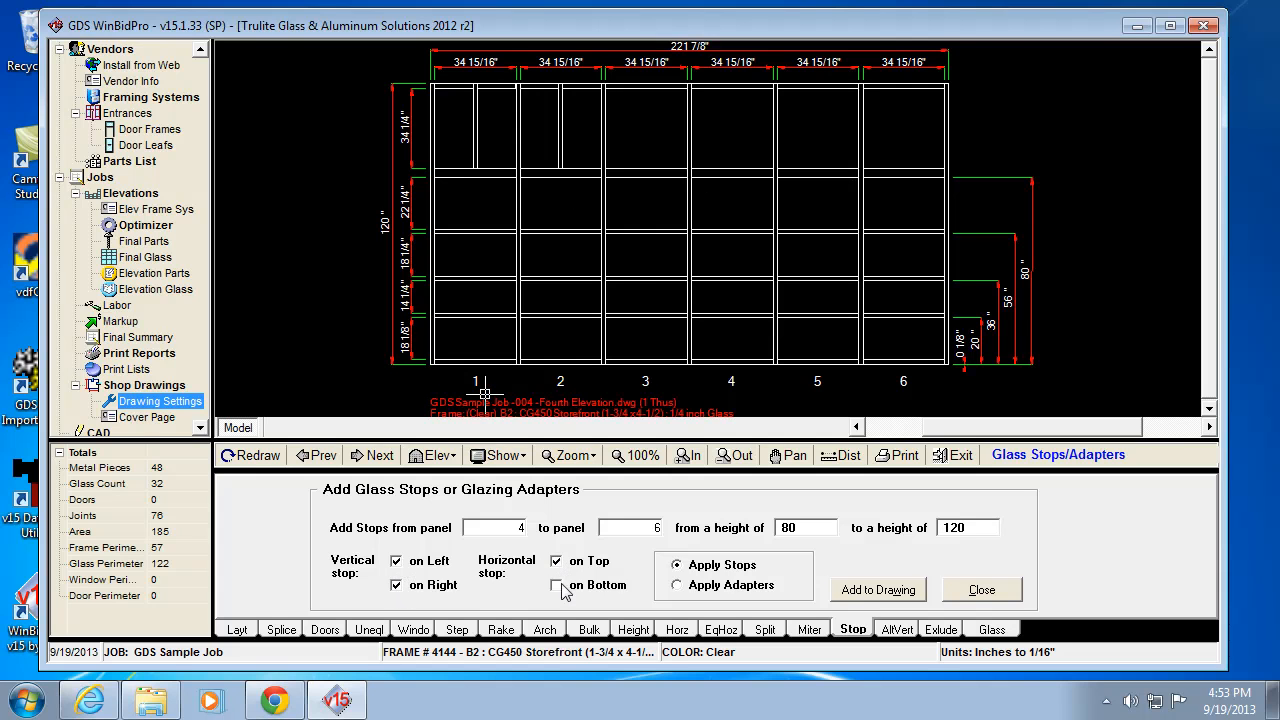
pyautogui.click(556, 584)
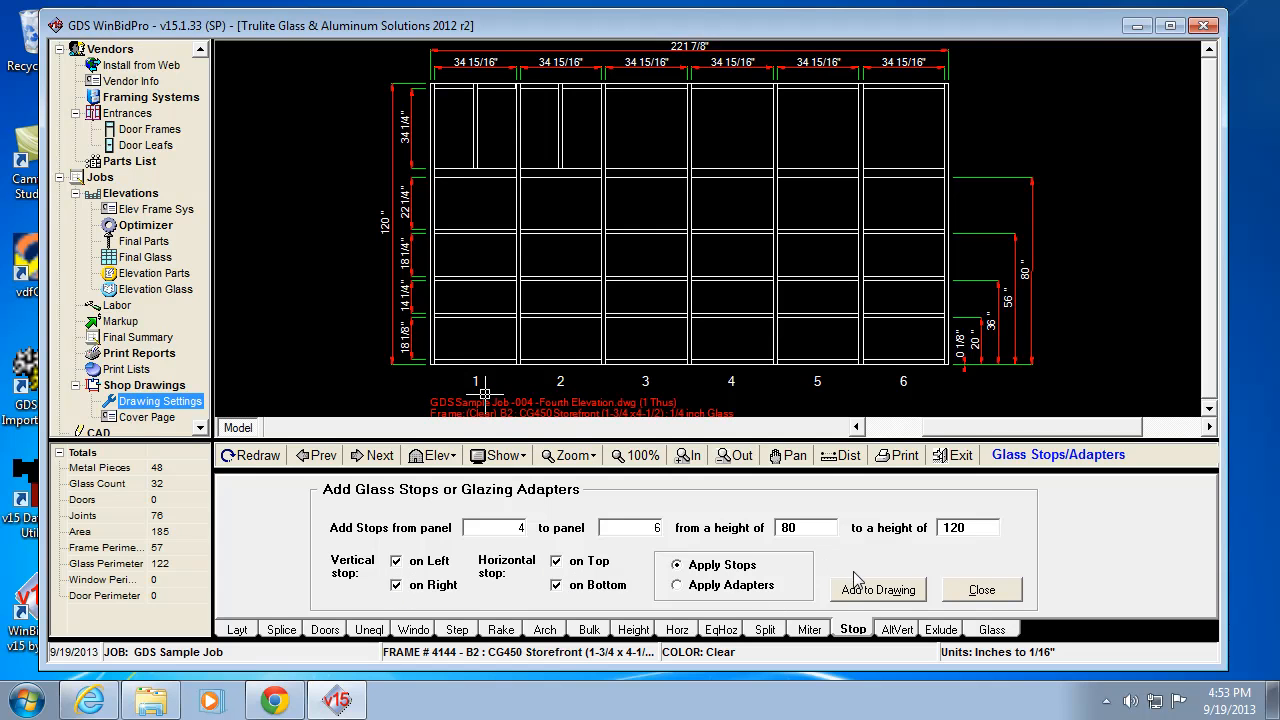
pyautogui.click(876, 588)
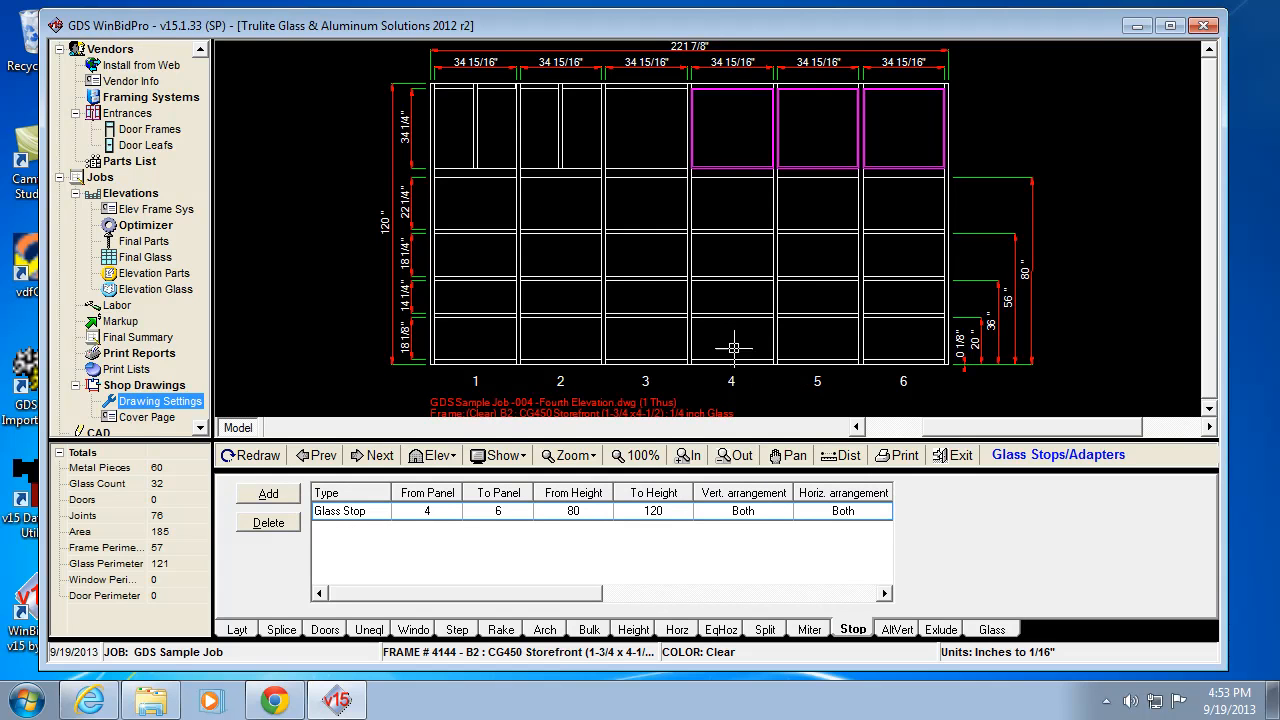
# - Add a four-sided glazing adapter across panels 1–6, heights 0 to 20, to the drawing
pyautogui.click(268, 492)
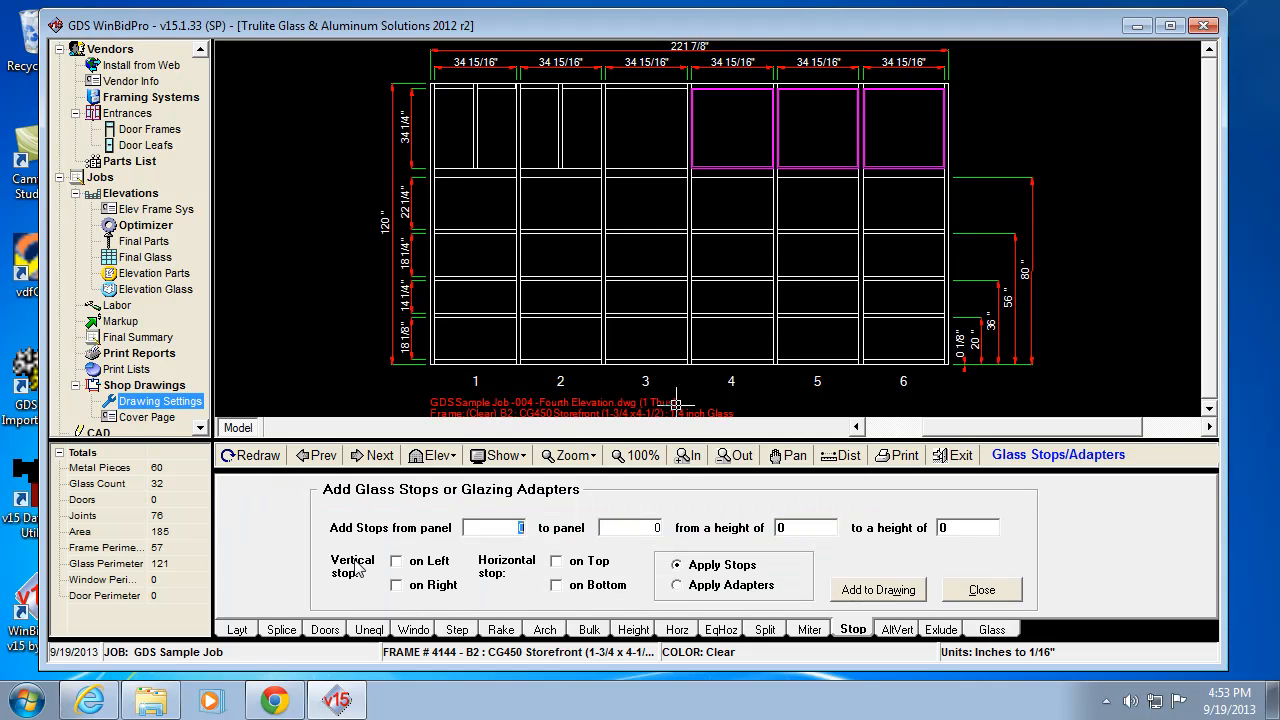
pyautogui.click(676, 584)
pyautogui.write('1')
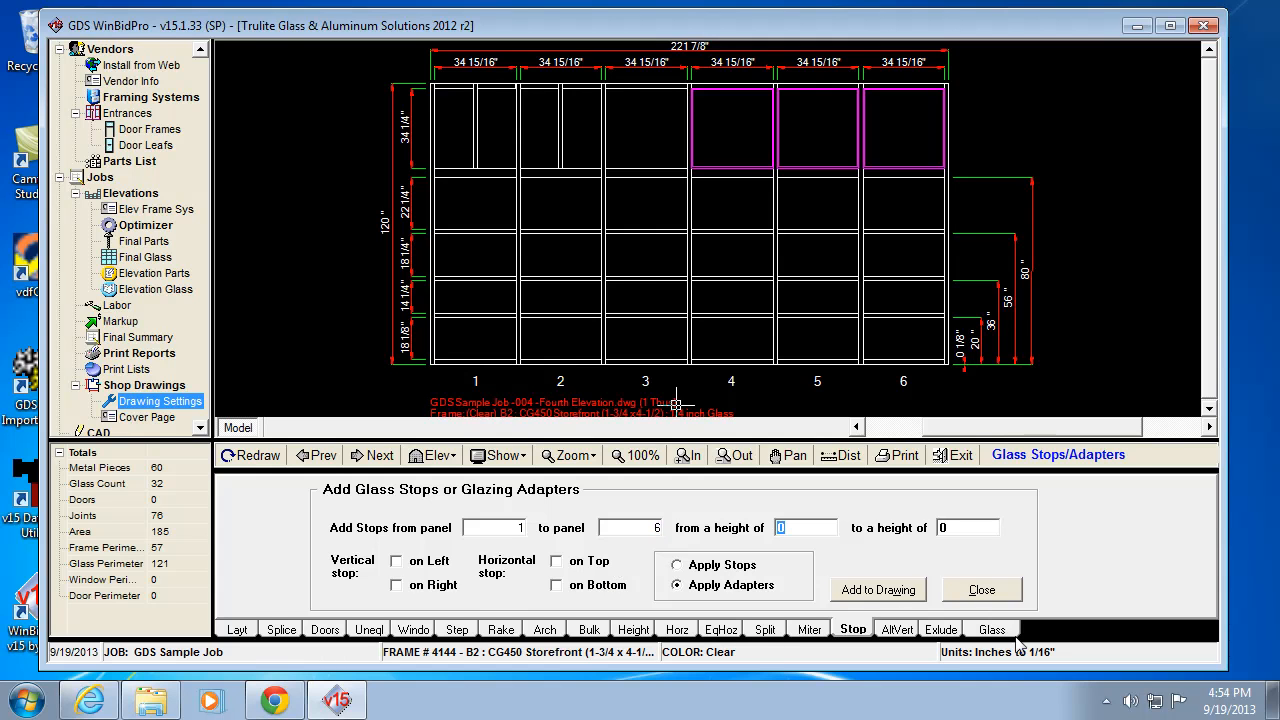
pyautogui.click(966, 528)
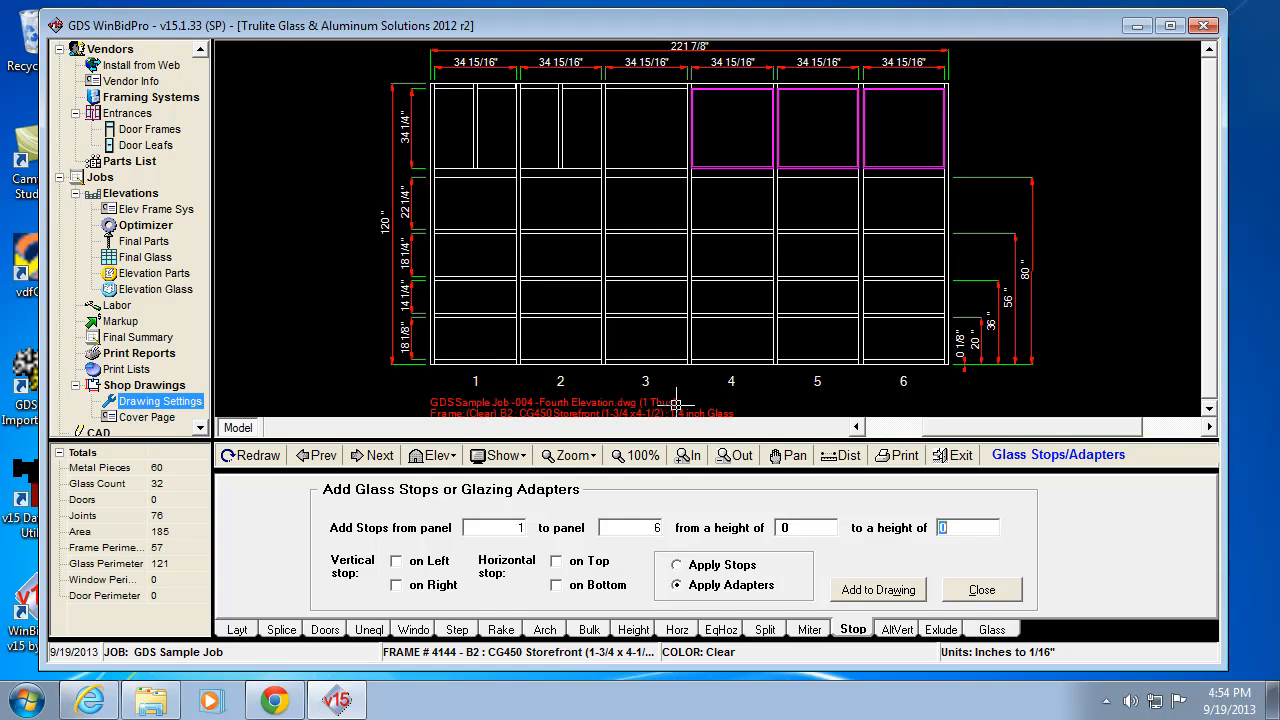
pyautogui.write('20')
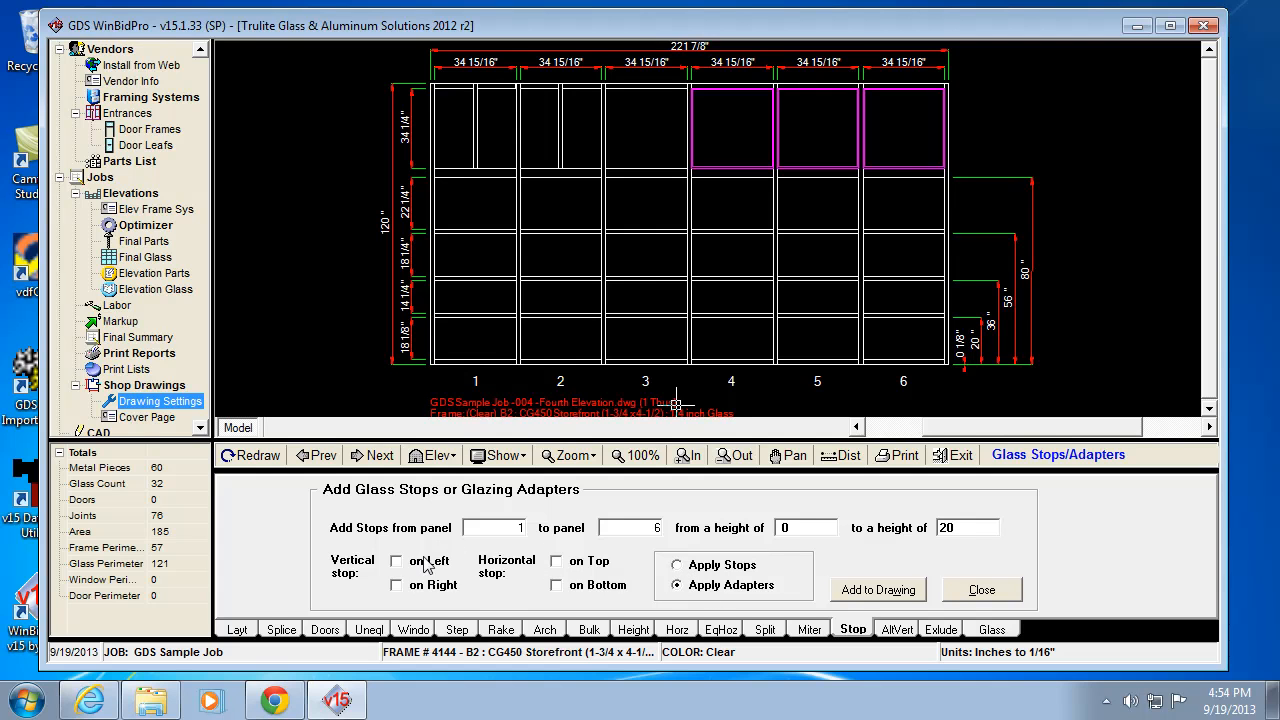
pyautogui.click(396, 560)
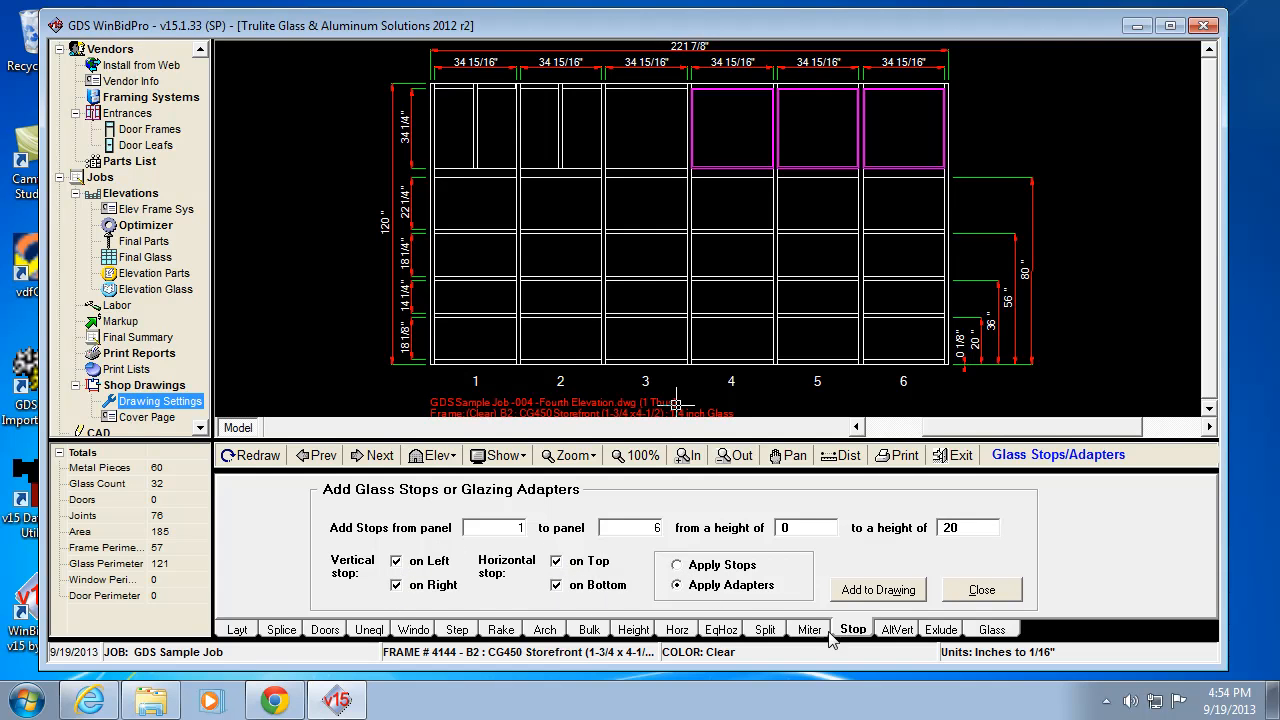
pyautogui.click(876, 588)
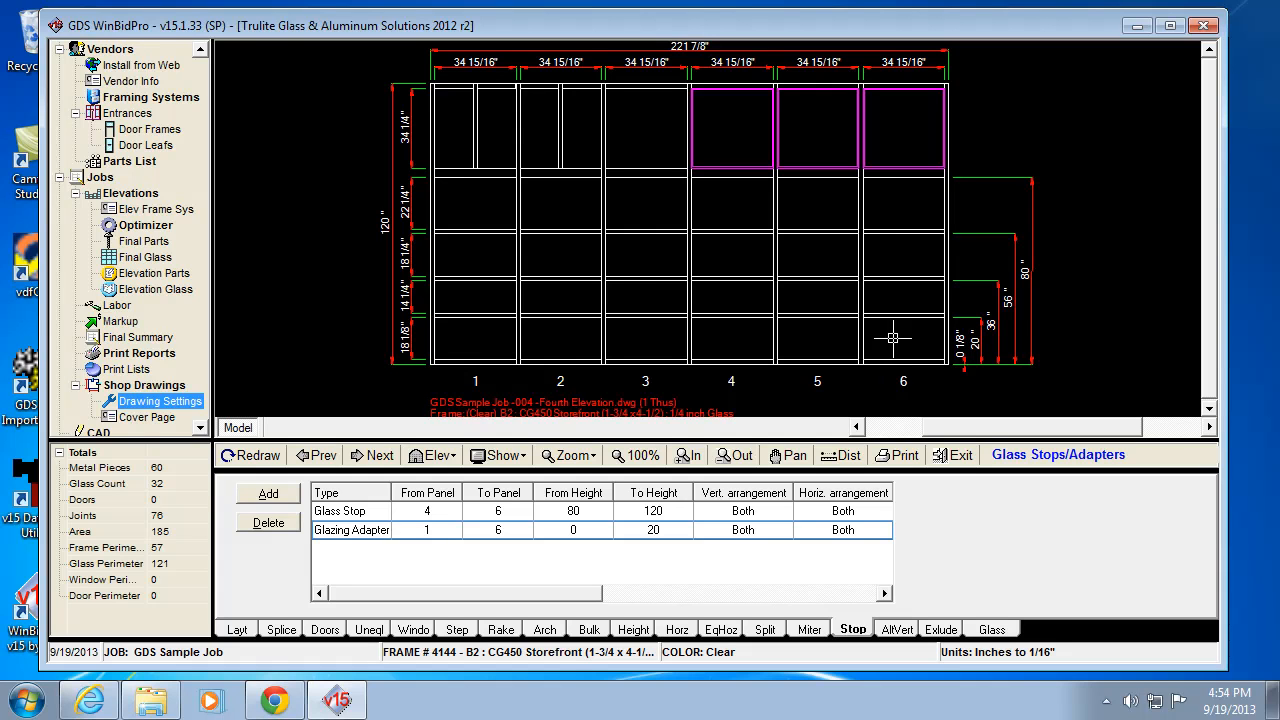
pyautogui.moveTo(824, 350)
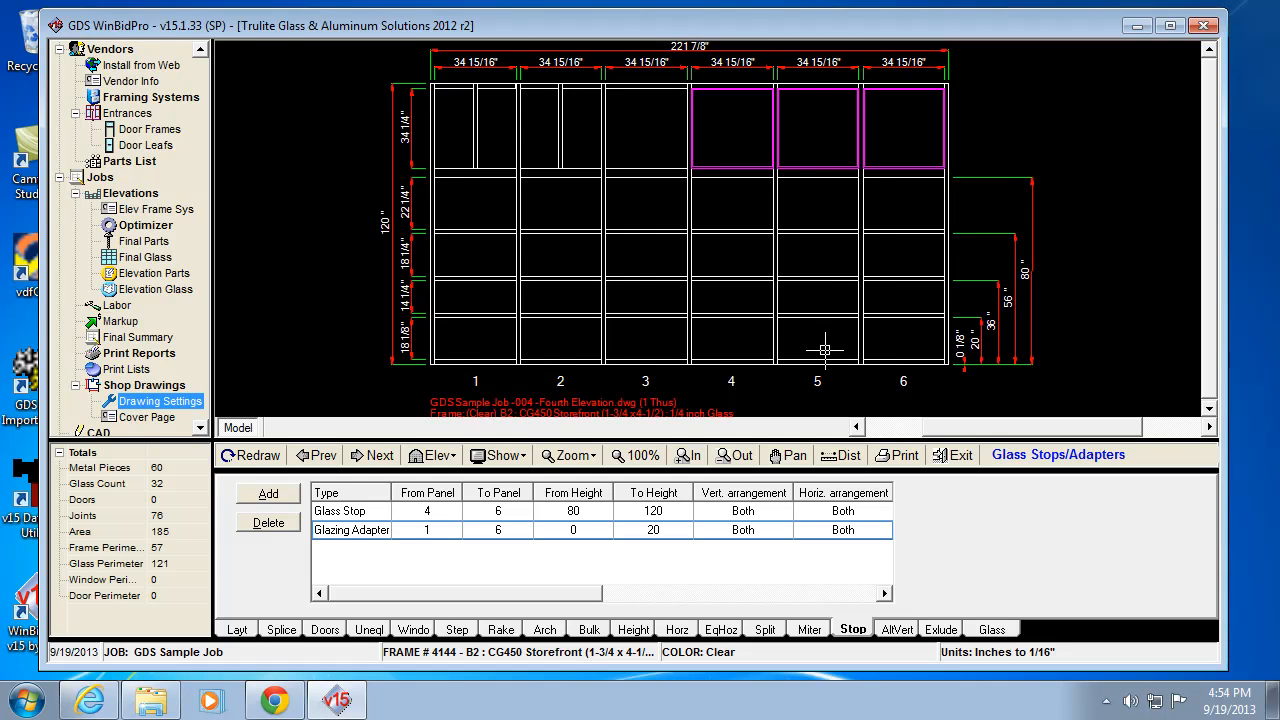
pyautogui.moveTo(820, 336)
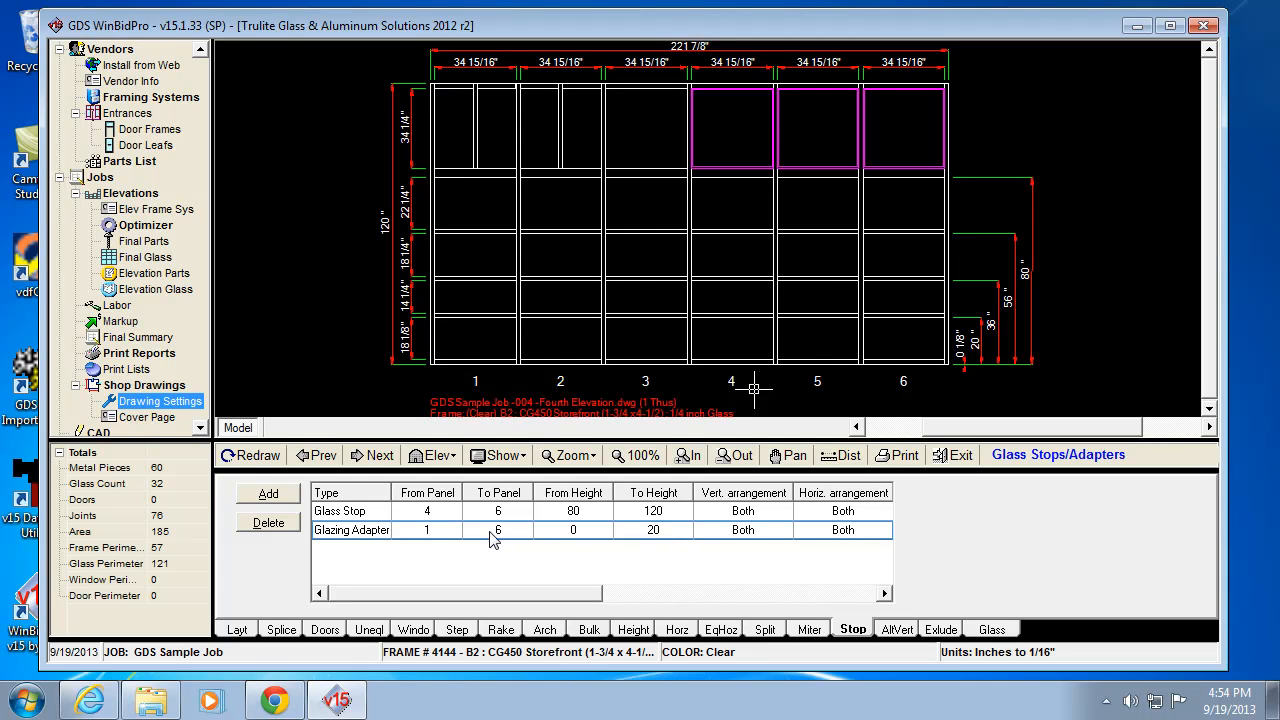
pyautogui.moveTo(676, 536)
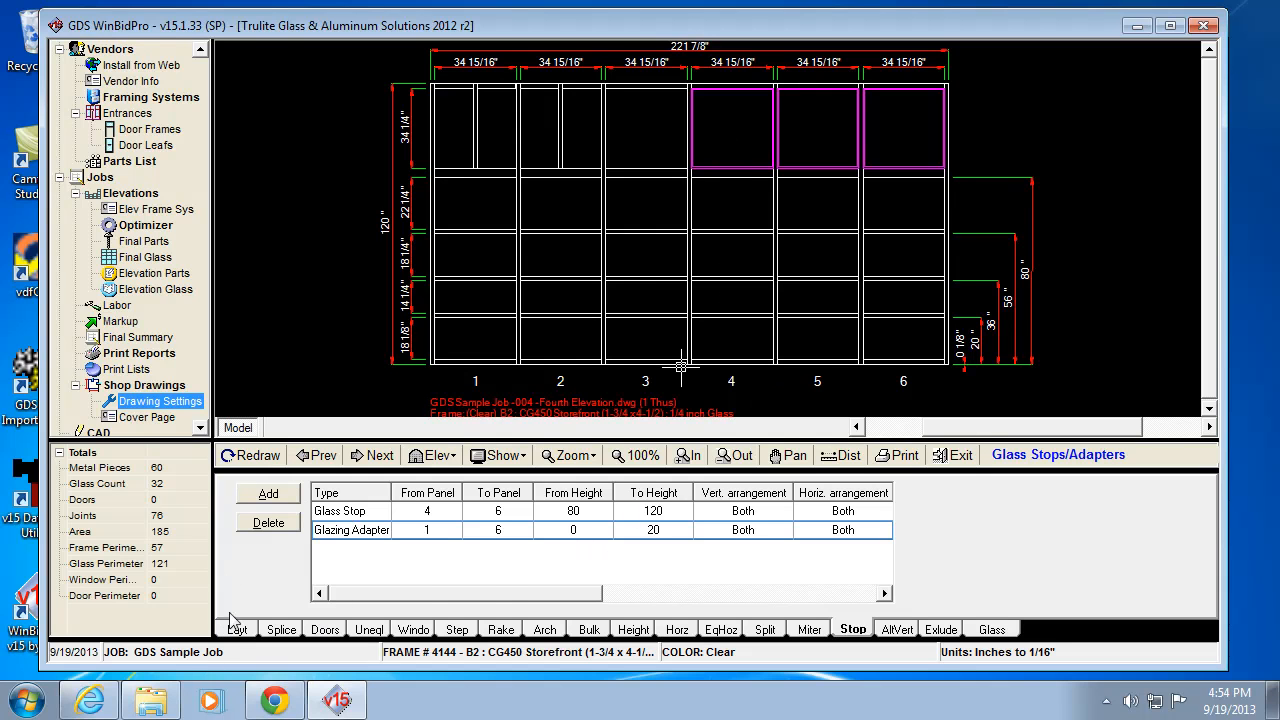
# - View the CG450 frame system's stock length part numbers from the frame layout settings
pyautogui.click(236, 628)
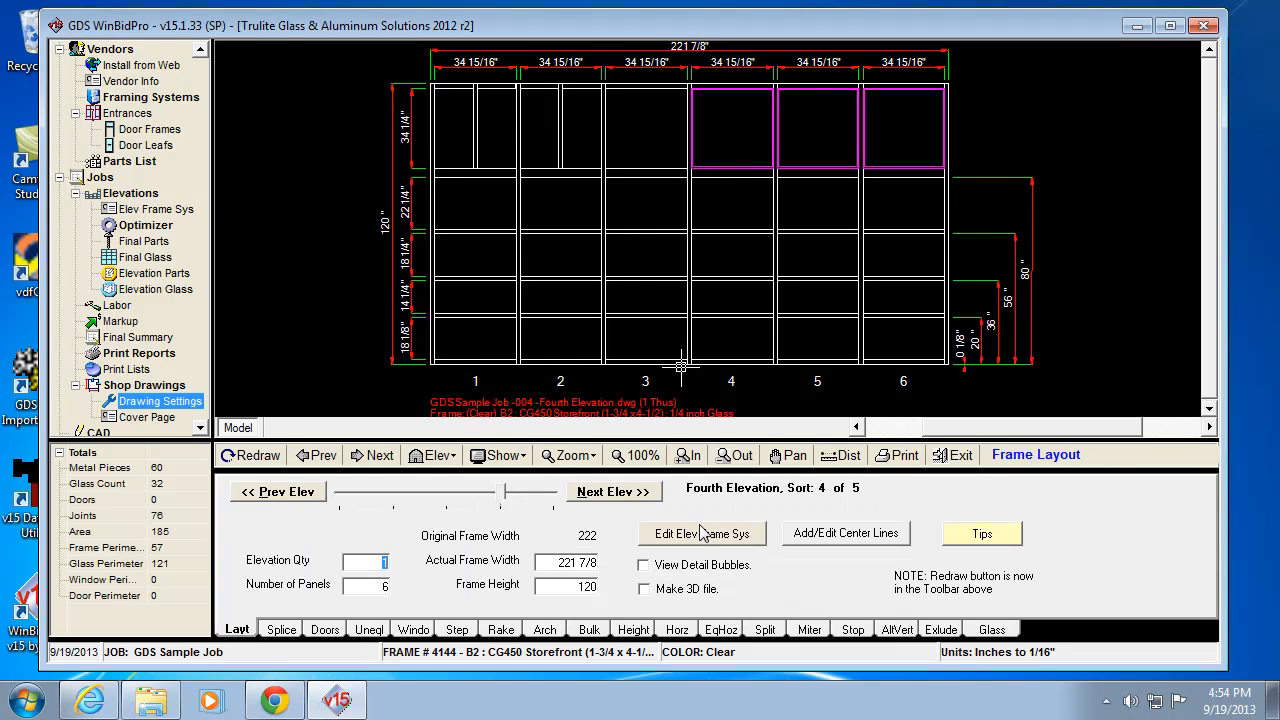
pyautogui.click(700, 532)
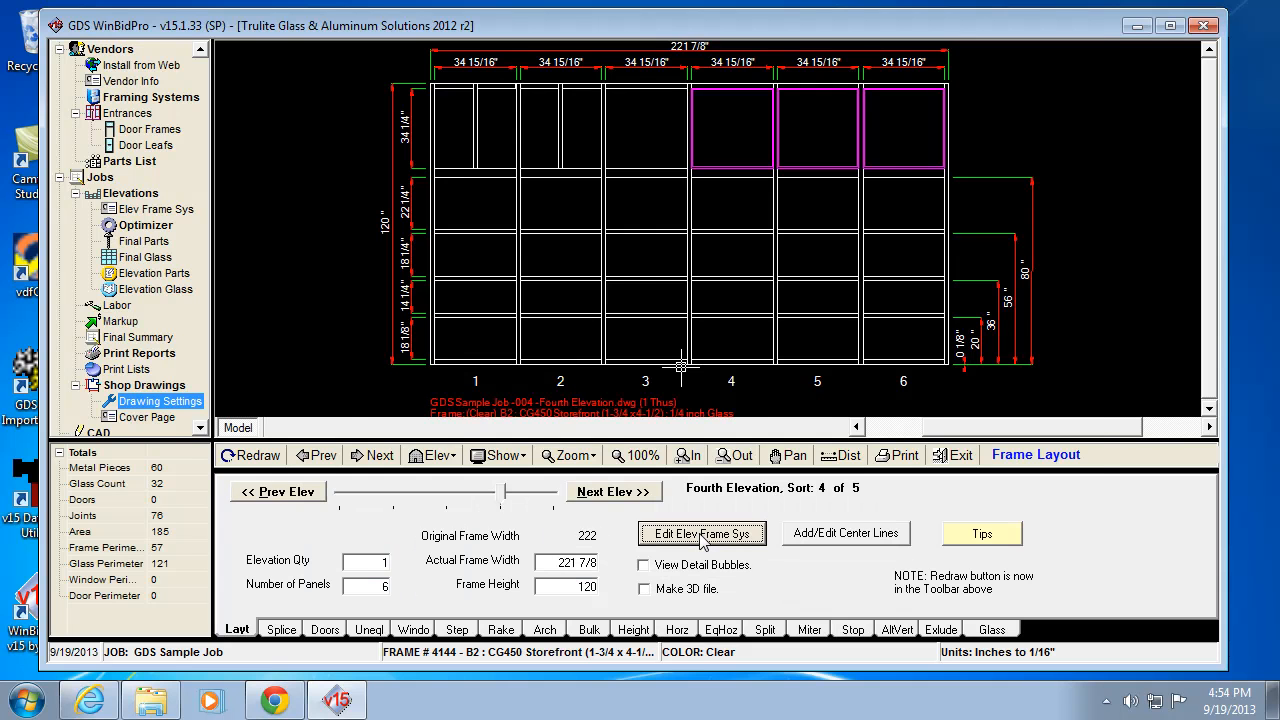
pyautogui.click(700, 532)
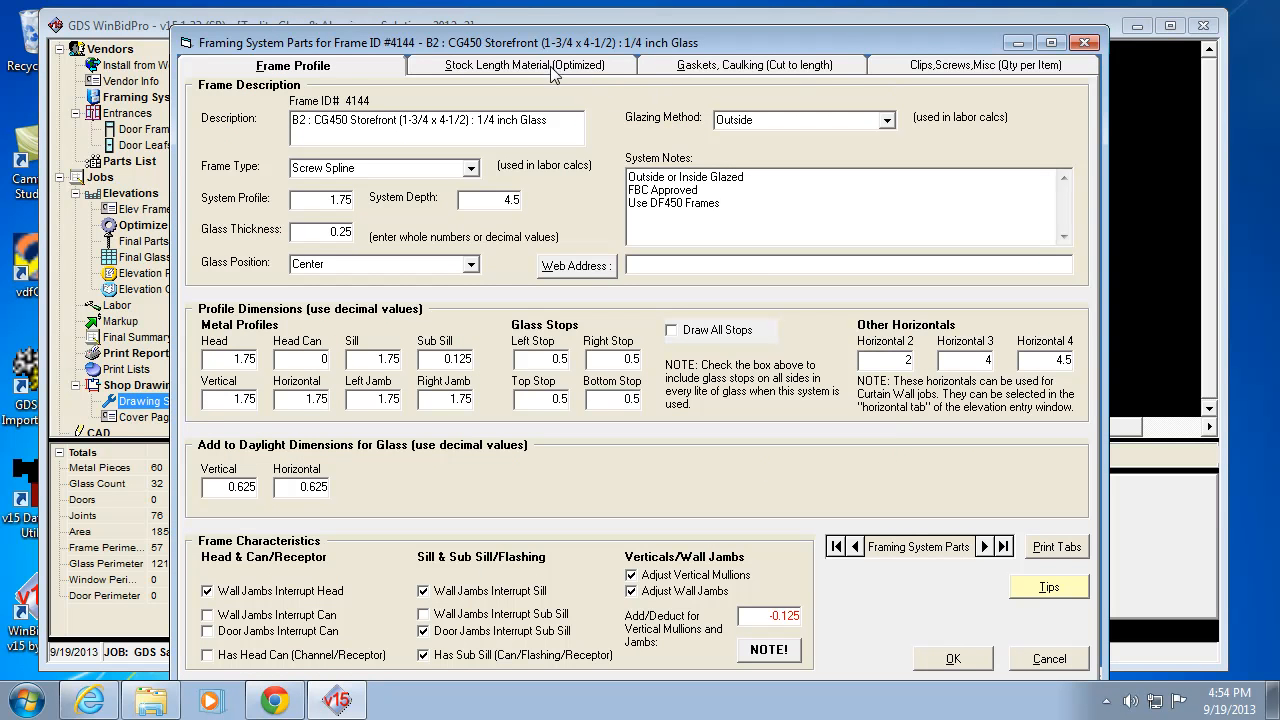
pyautogui.click(522, 64)
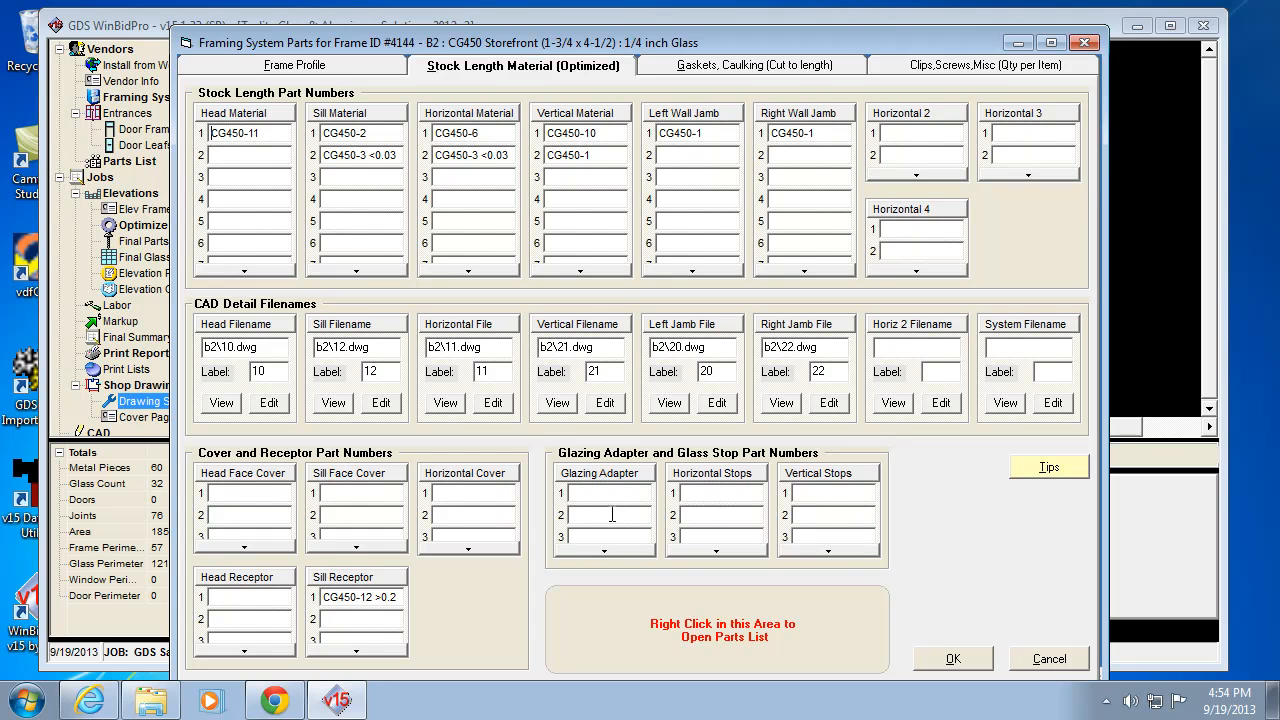
pyautogui.moveTo(1040, 688)
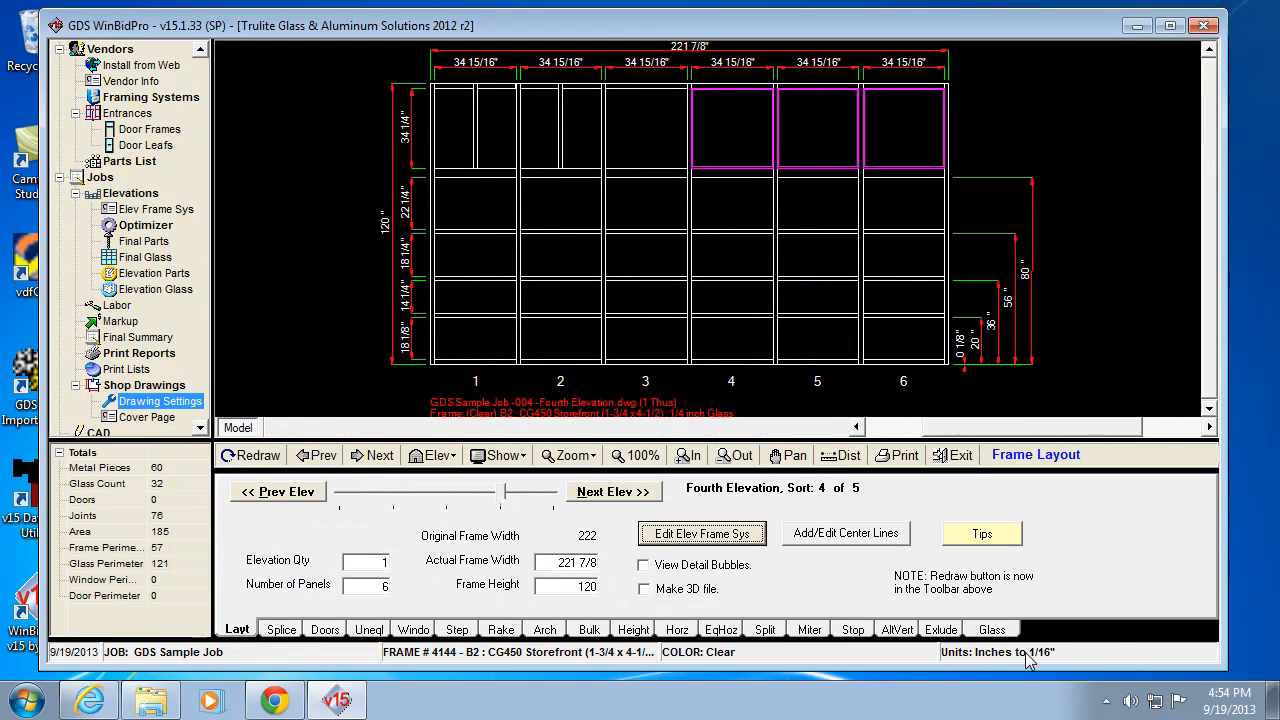
pyautogui.moveTo(830, 644)
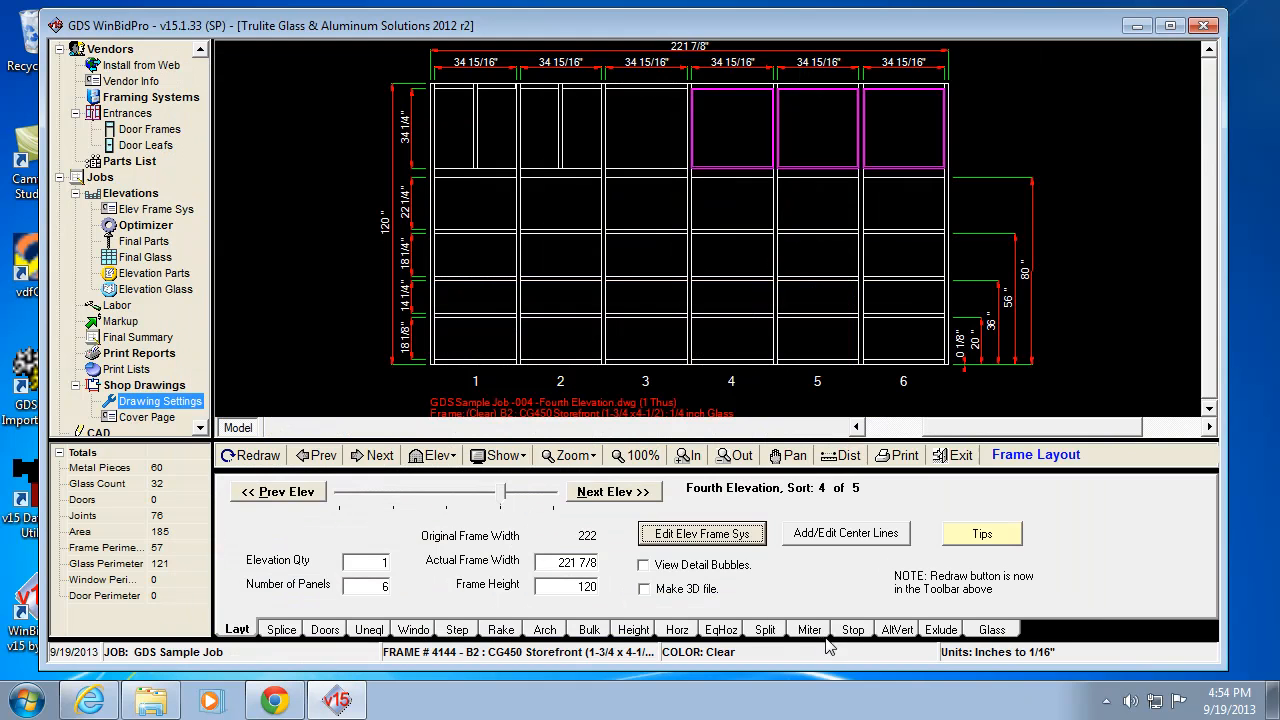
# - Show the Glass Stops/Adapters list with the panel 4–6 stop and 1–6 adapter
pyautogui.click(852, 628)
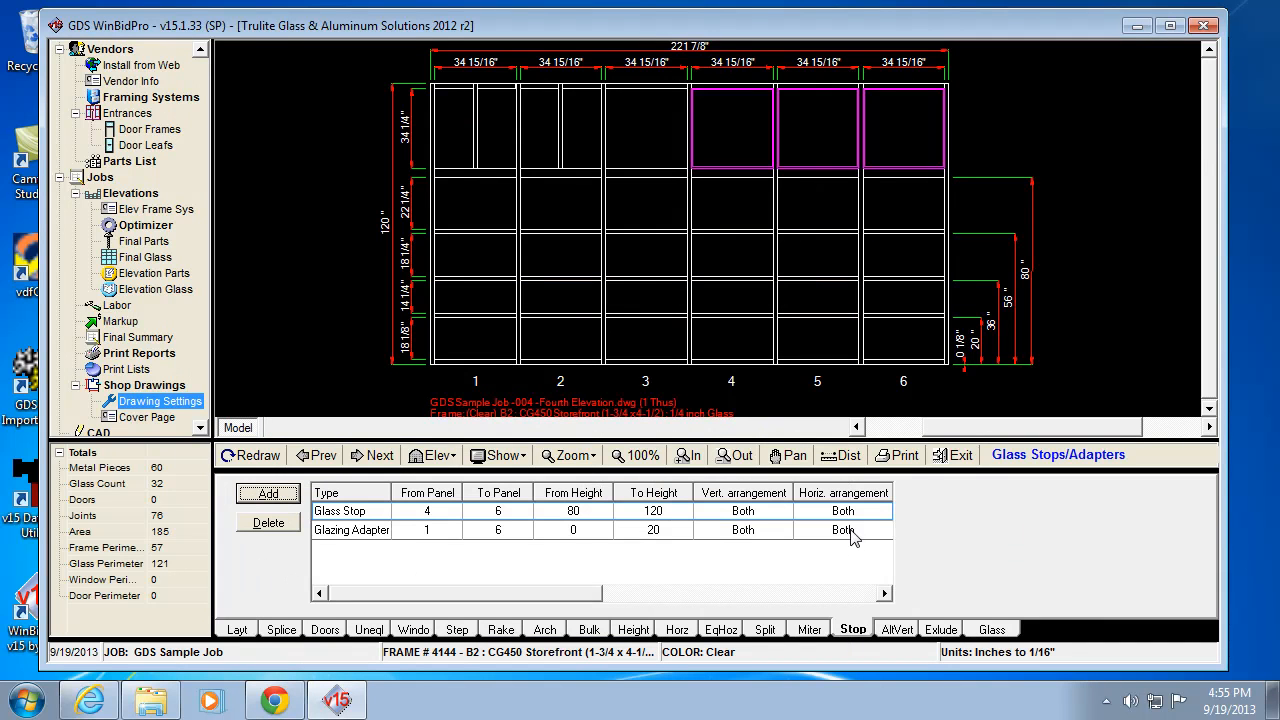
pyautogui.moveTo(630, 548)
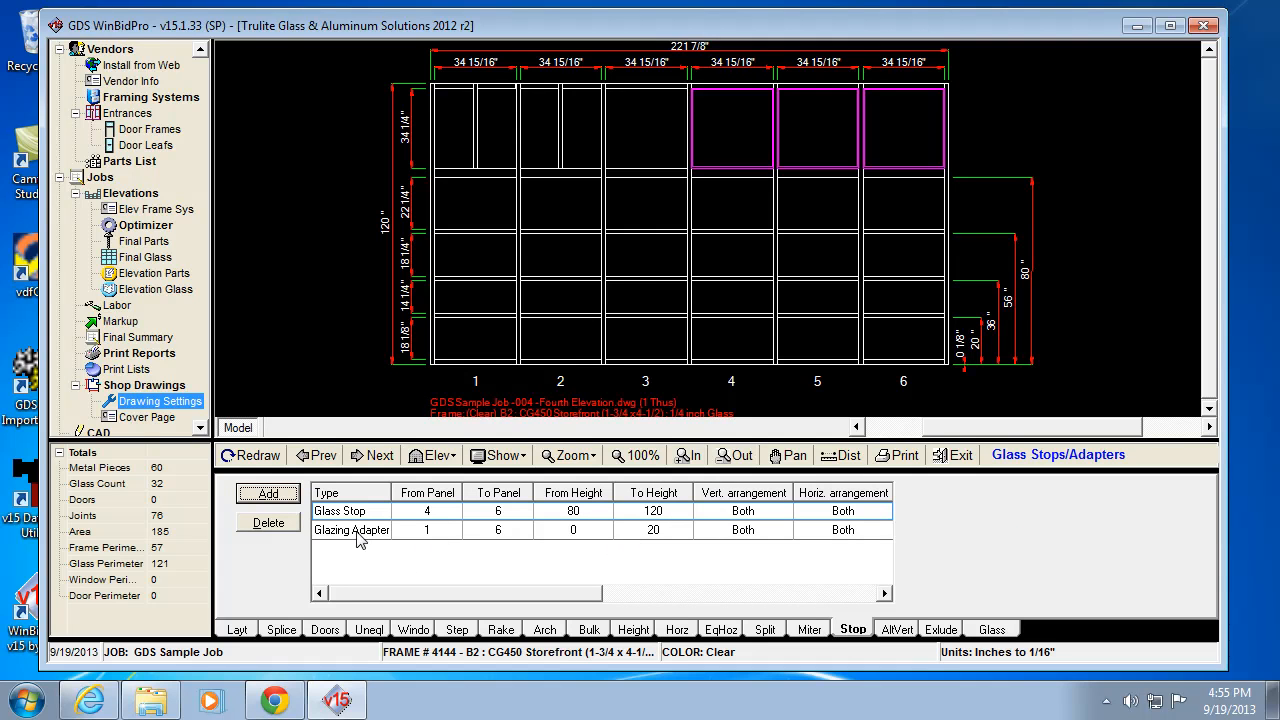
pyautogui.moveTo(804, 208)
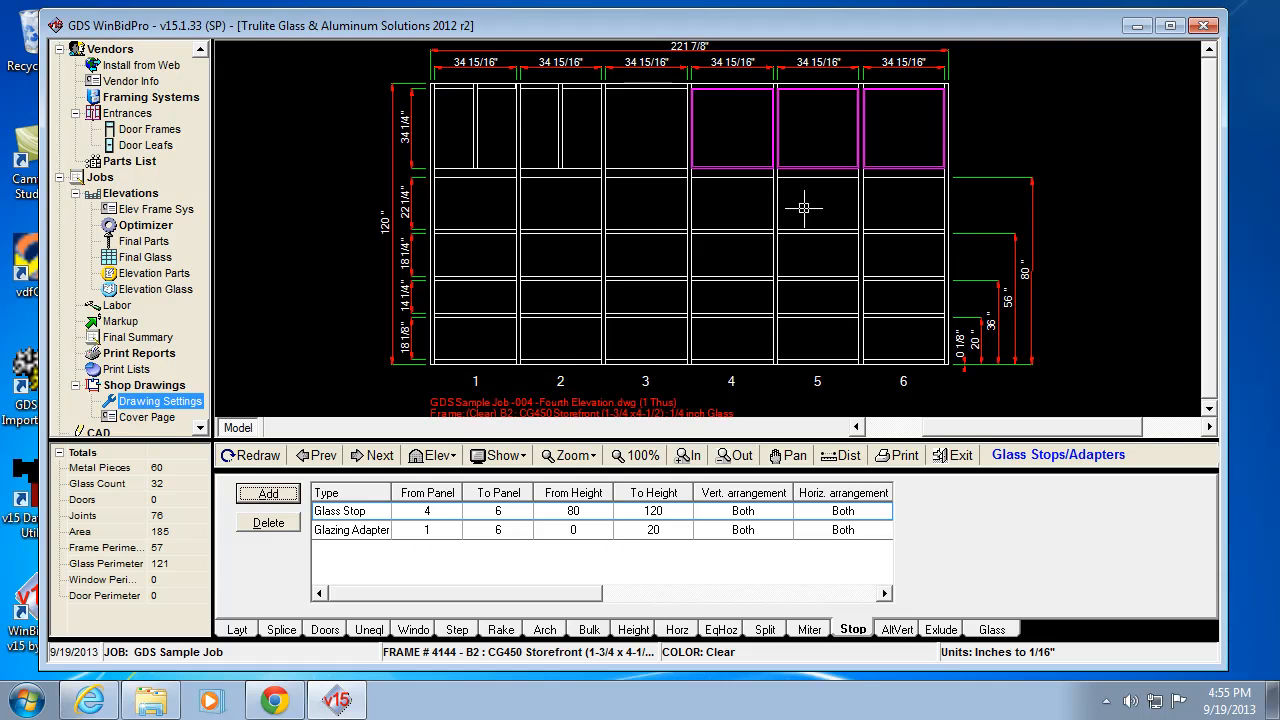